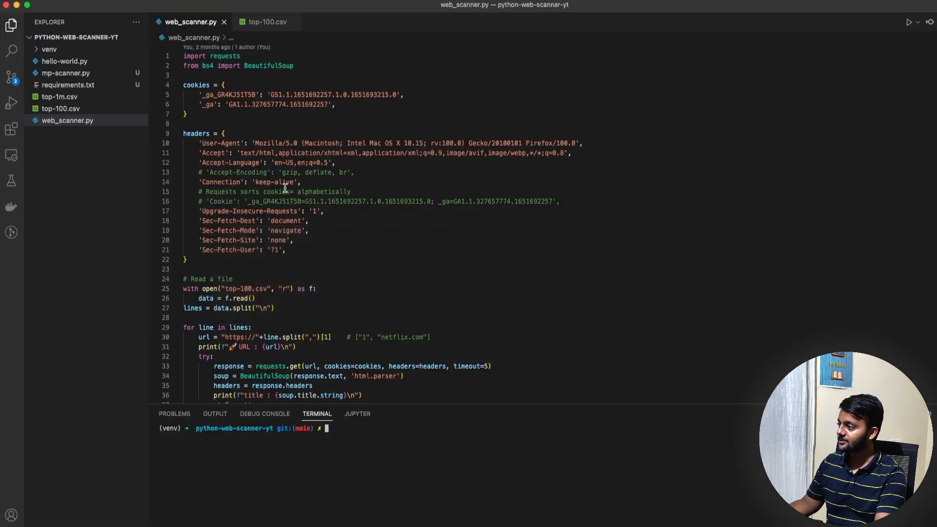
Show top-100.csv's numbered domain list (netflix.com, google.com, microsoft.com) in the editor.
click(267, 22)
text(ama)
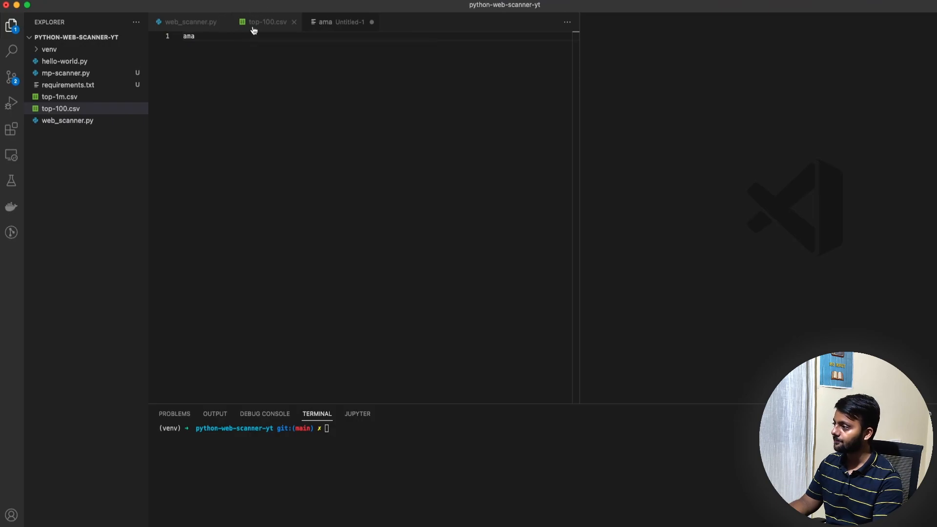
click(268, 23)
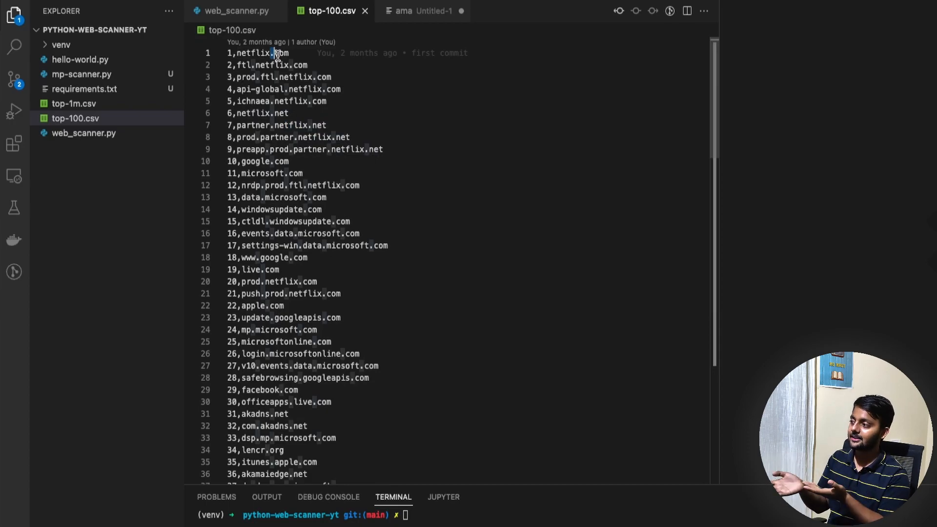
click(245, 64)
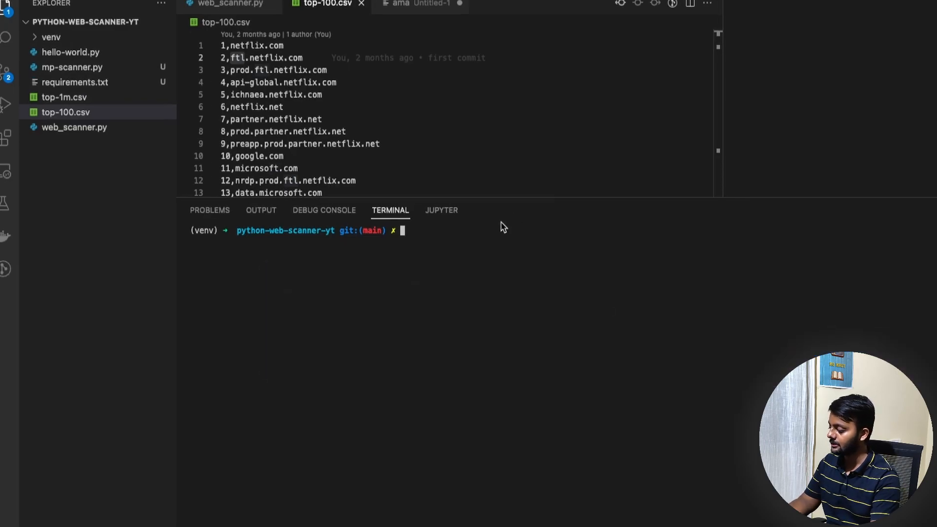
Run git remote -v to list the repository's fetch and push addresses.
text(git remote -v)
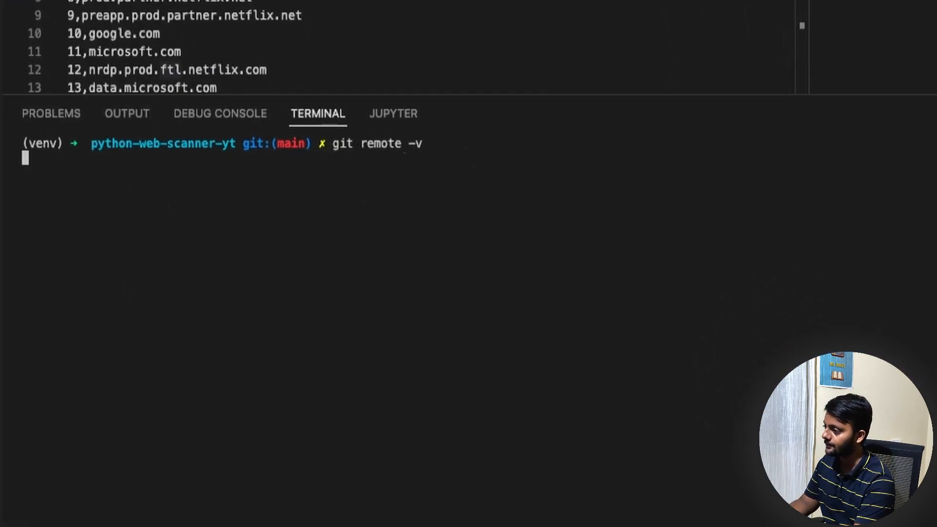
key(Return)
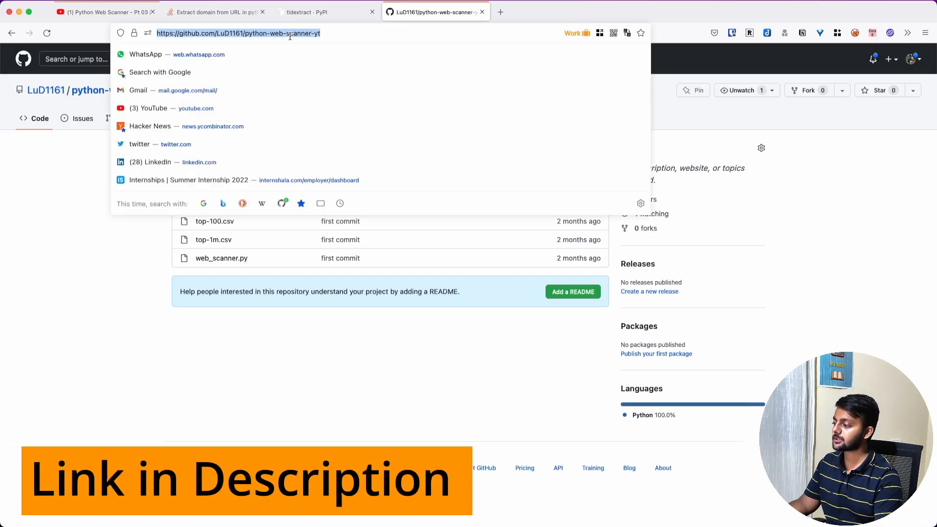
click(586, 151)
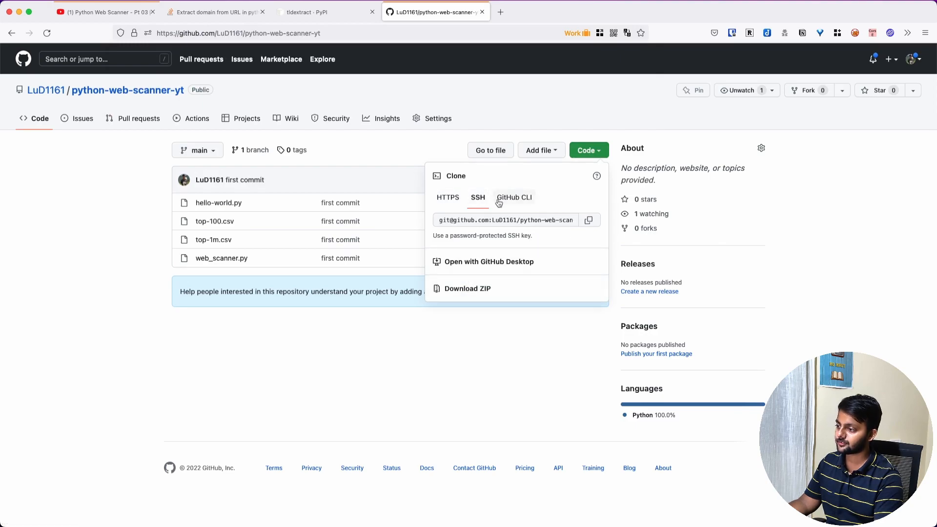
mouse_move(472, 232)
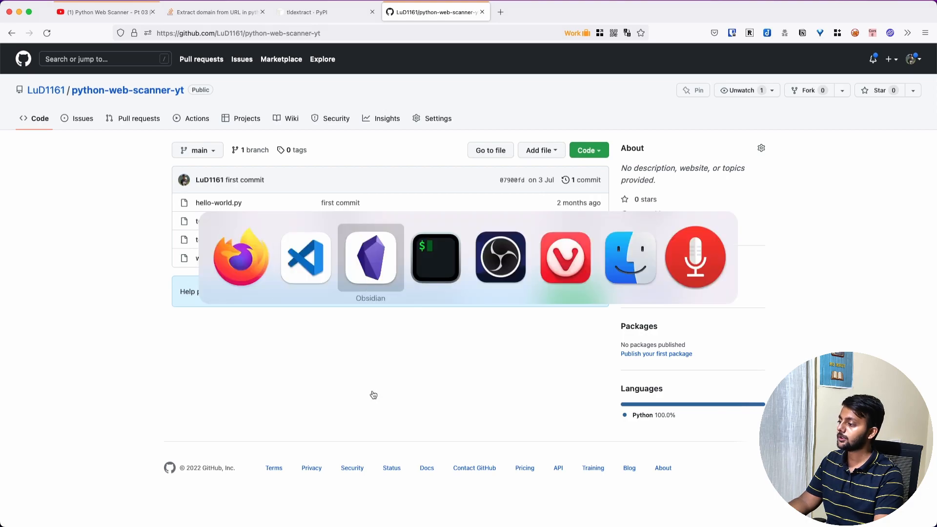
Clear the integrated terminal and leave the ipython command waiting at the prompt.
click(306, 257)
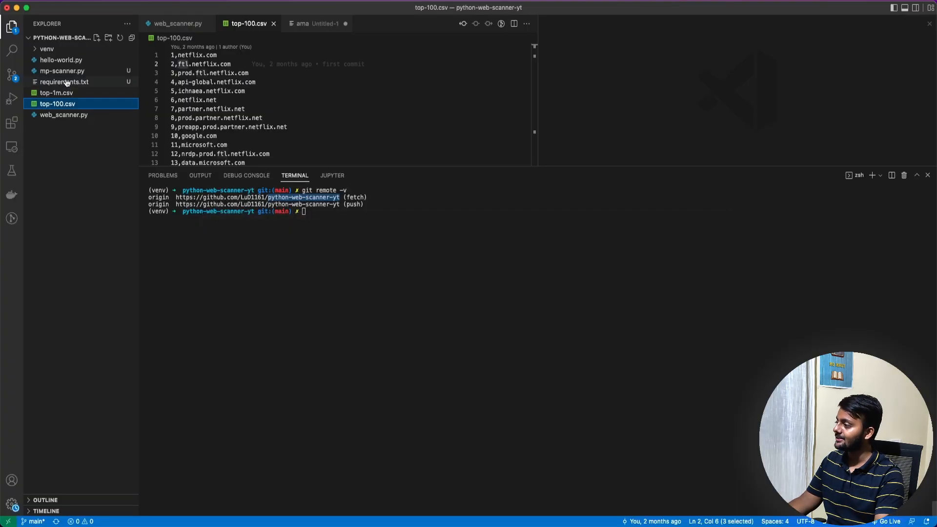
click(64, 81)
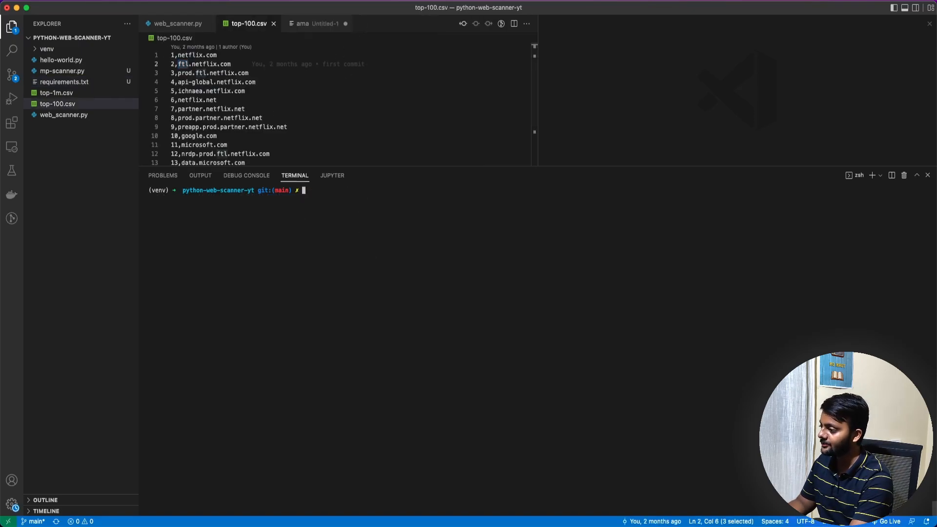
text(ui)
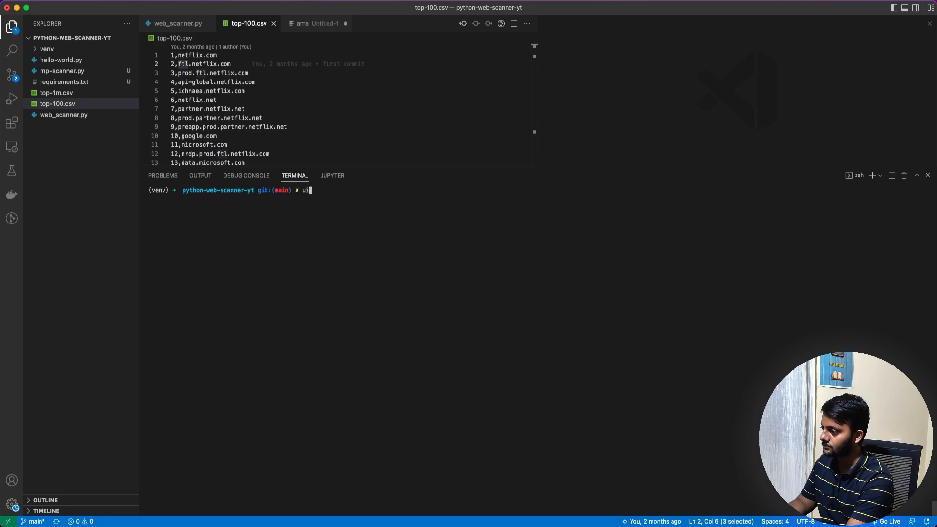
text(pty)
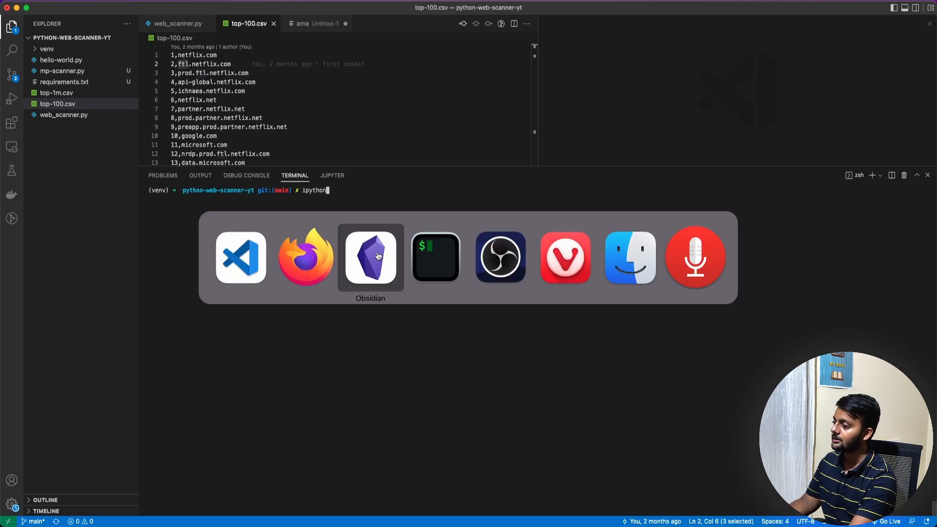
Start IPython in the standalone terminal and define urls as a list of six netflix domains.
click(434, 257)
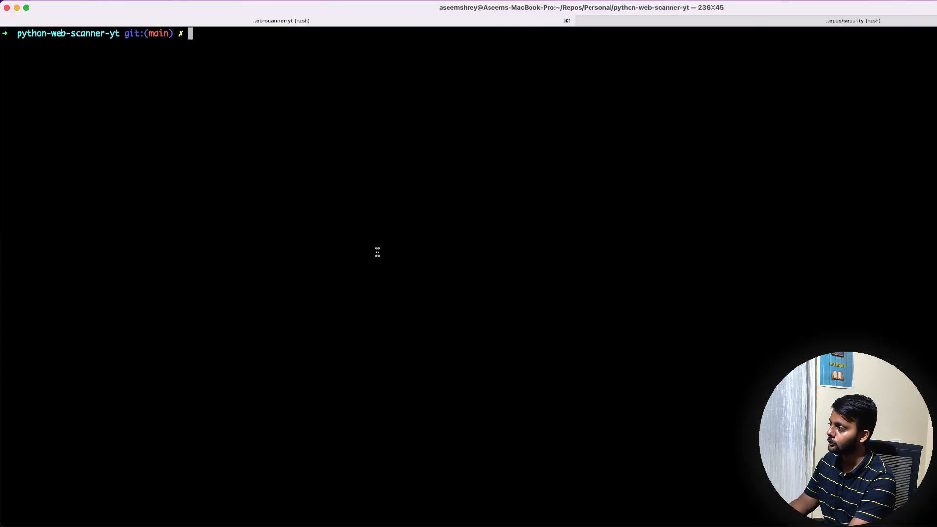
text(ipytyho)
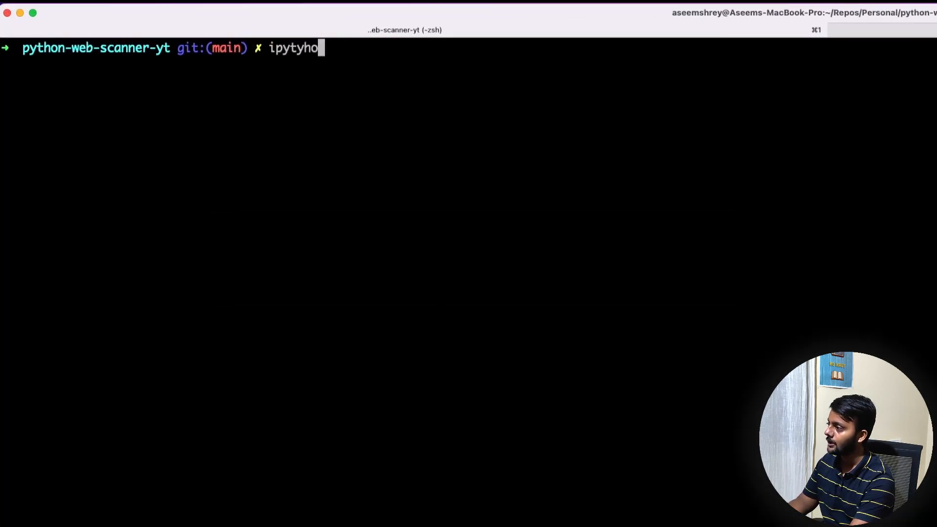
key(Backspace)
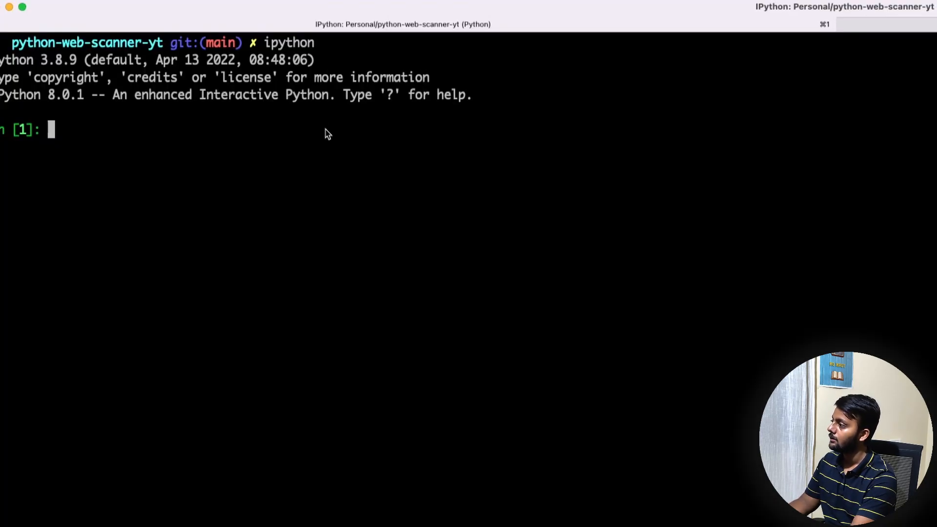
text(urls = ["netflix.com",)
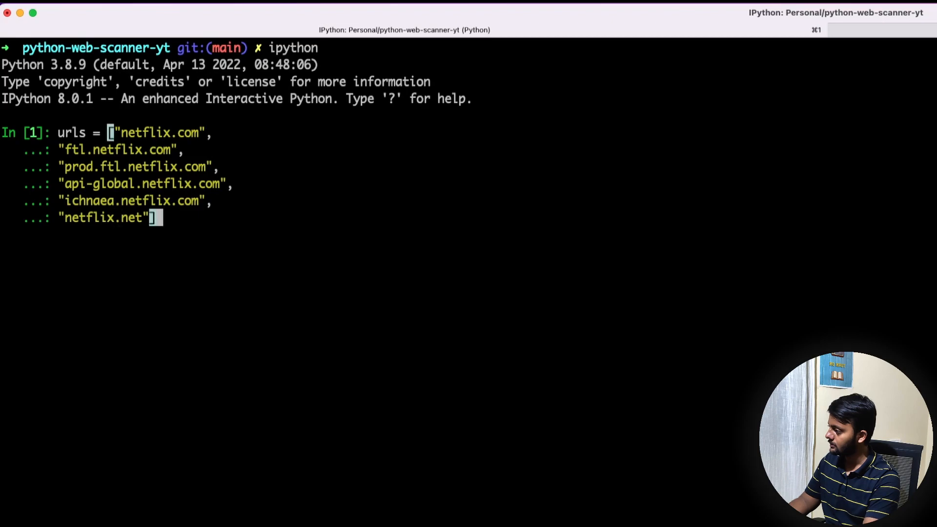
key(Return)
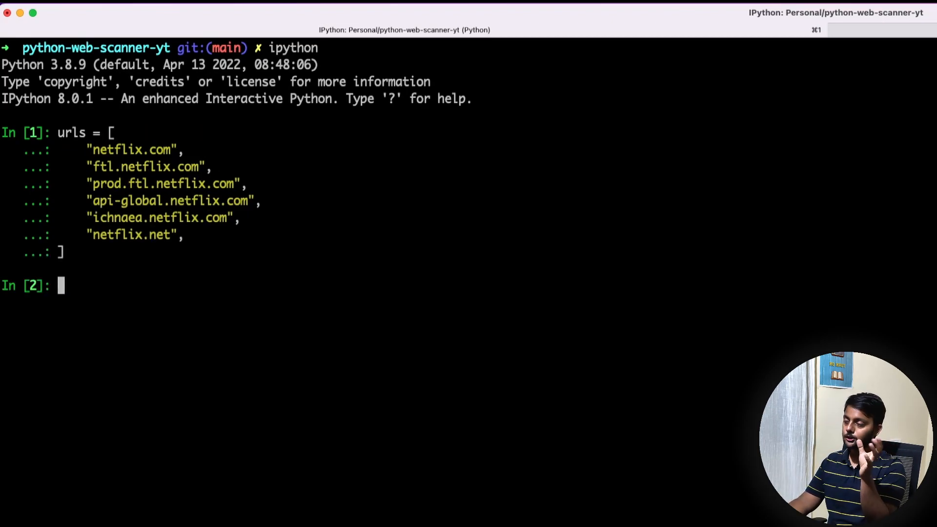
Write a for loop over urls assigning new from url.split(".") last parts.
text(for data in out:)
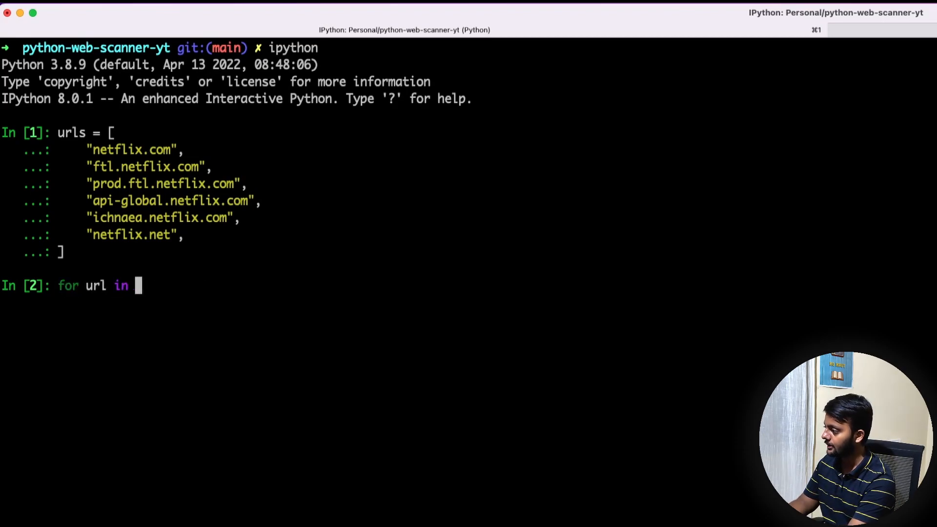
text(urls:)
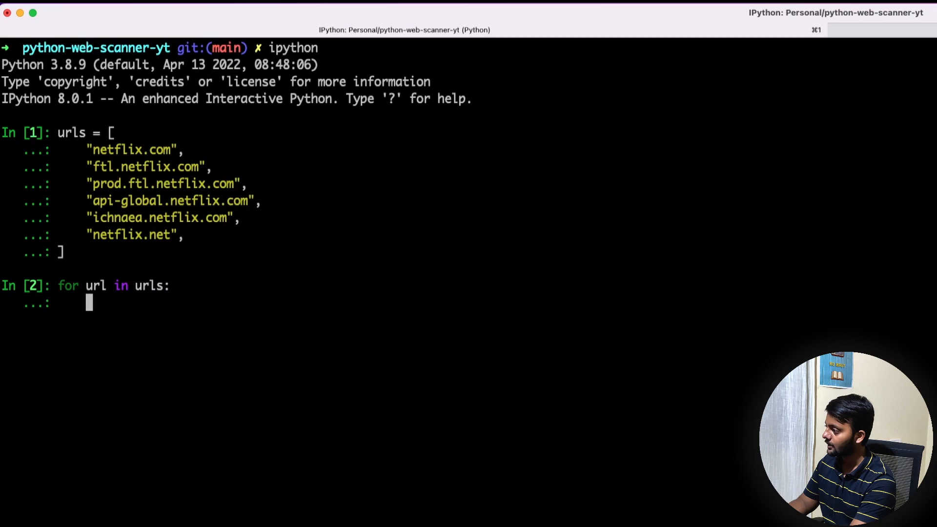
text(ru)
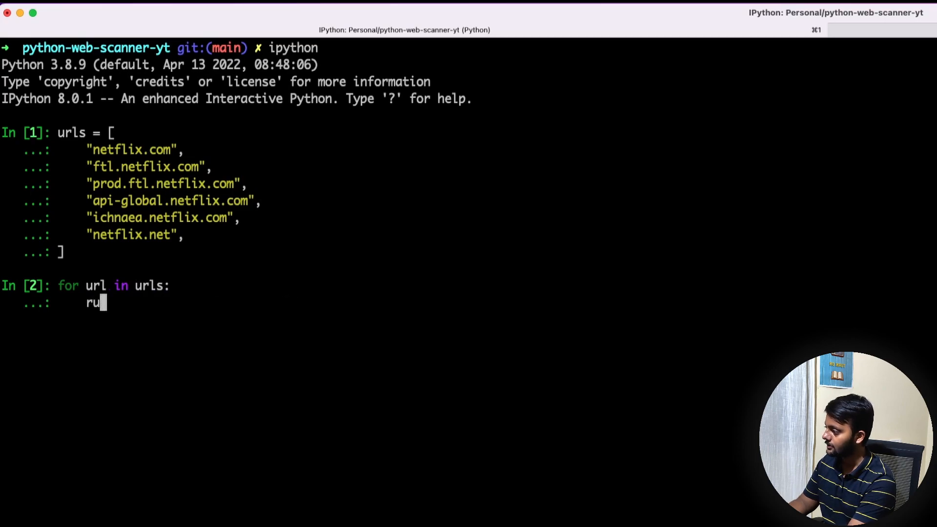
text(rl.sp.)
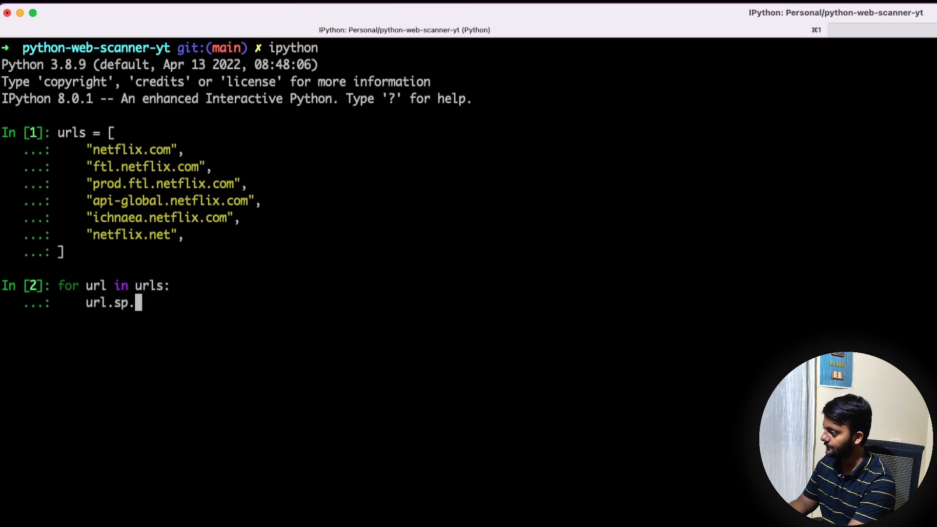
text(lit(")
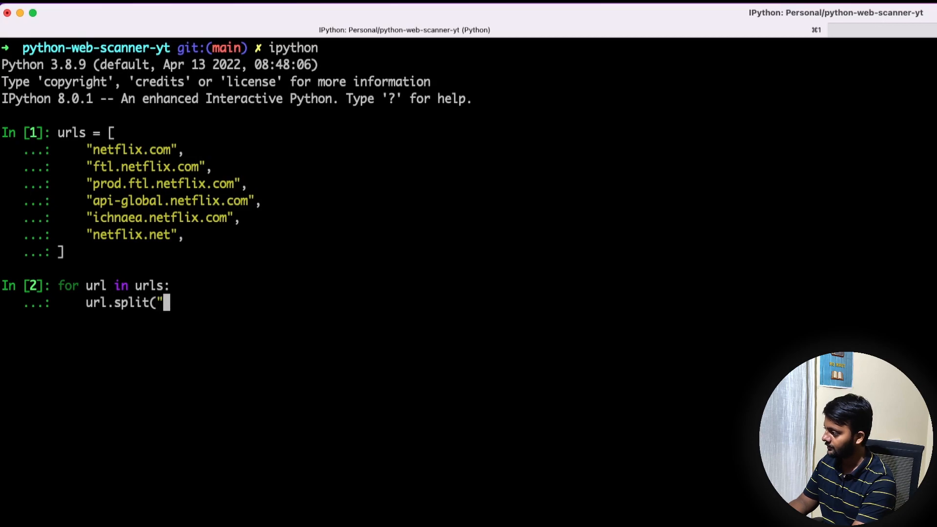
text(."))
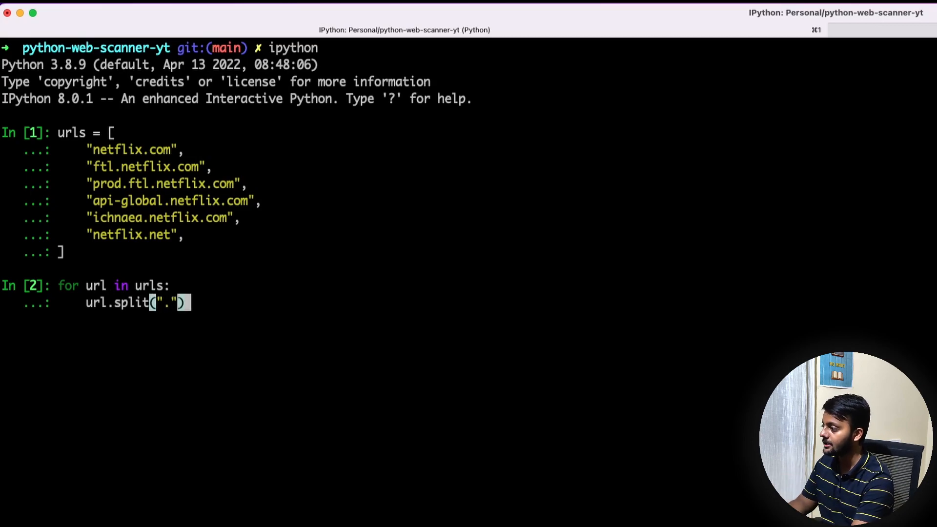
text([-1])
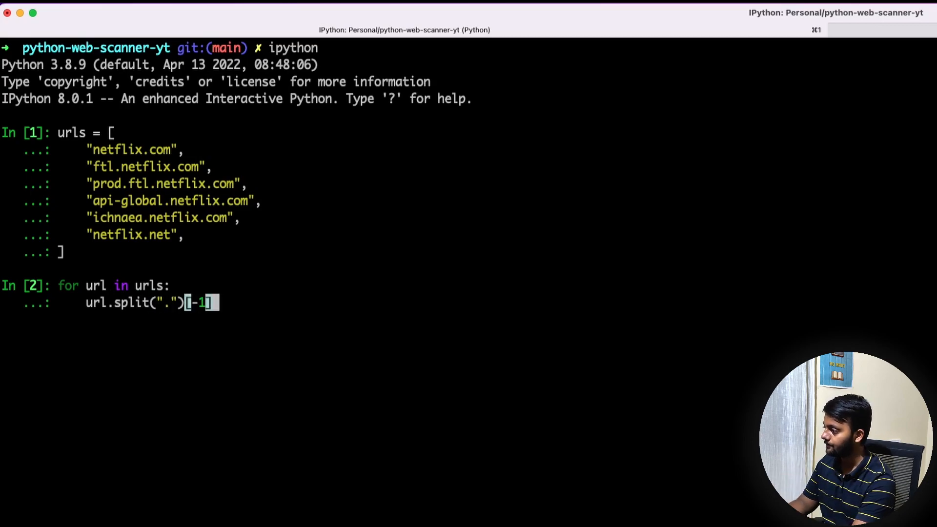
key(backspace)
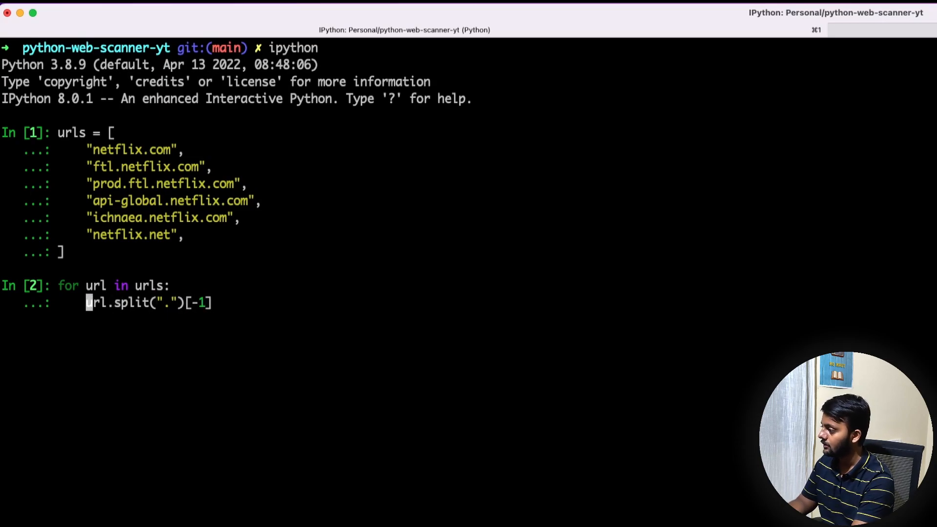
text(new =)
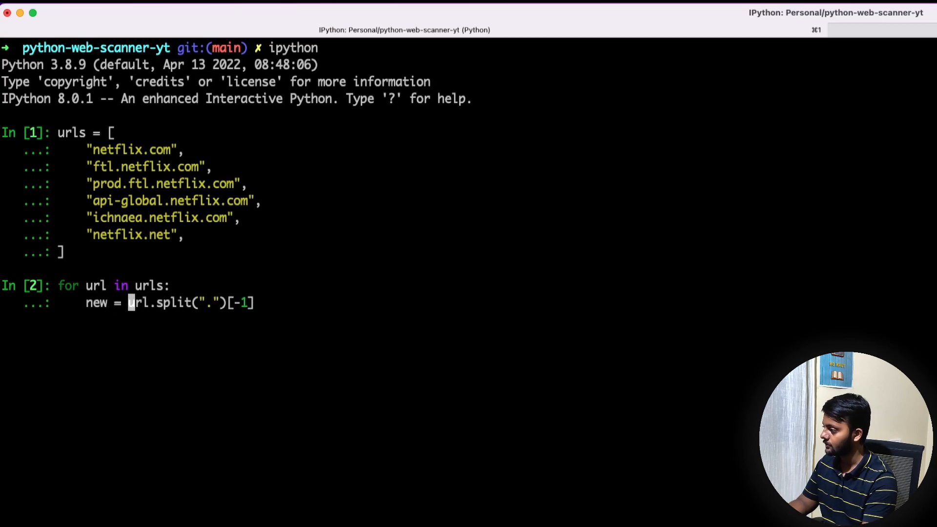
text(f")
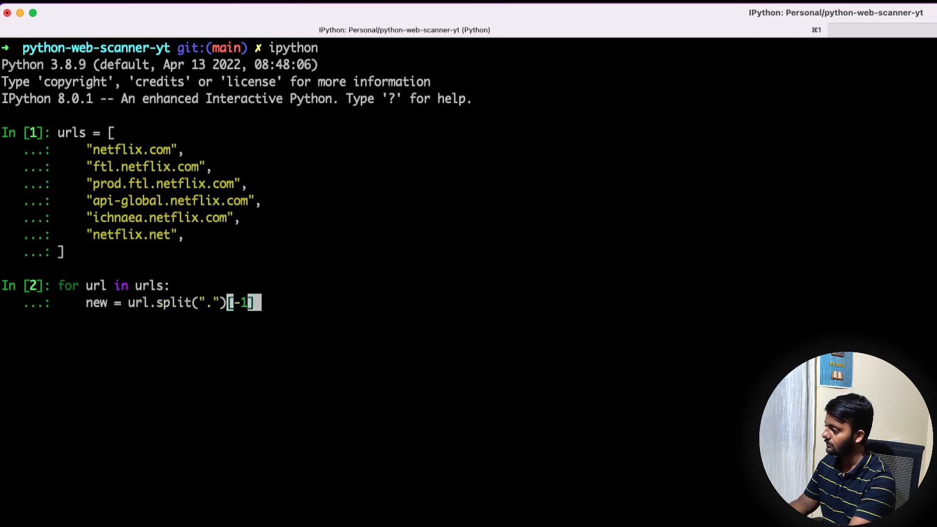
text(+)
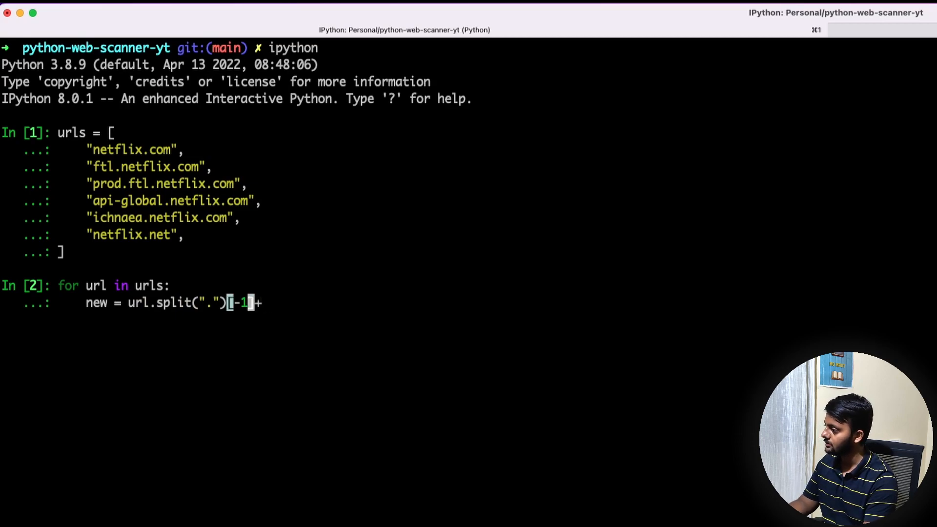
text(2)
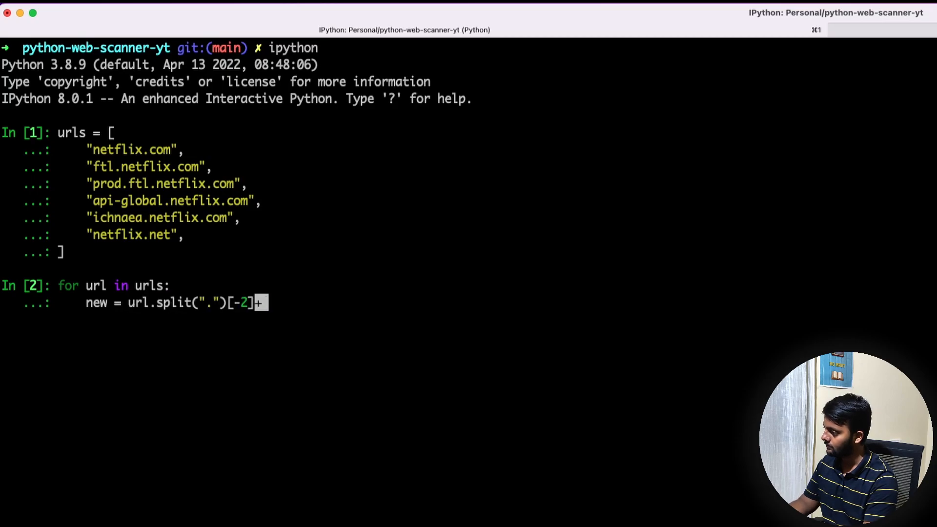
Run the loop joining parts [-2] and [-1] with a dot, printing netflix.com and netflix.net.
text(["netflix.com",)
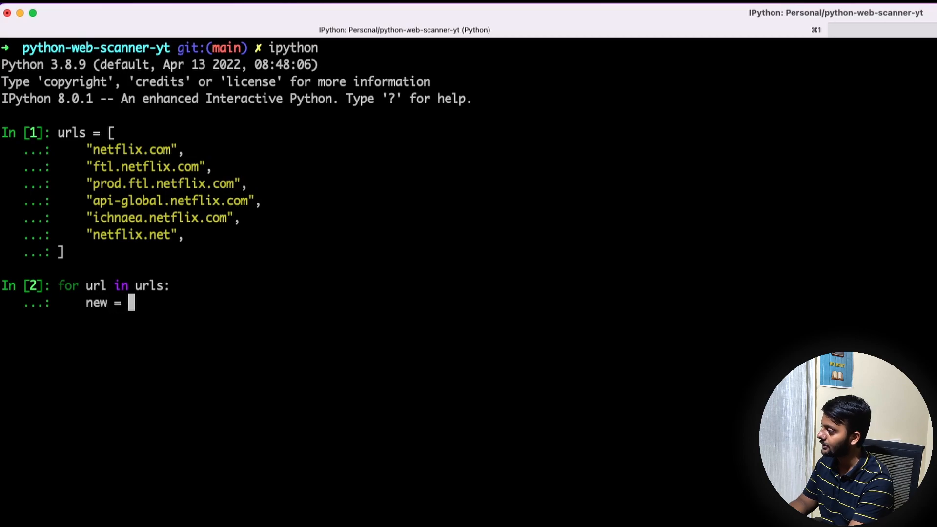
text(url.split()
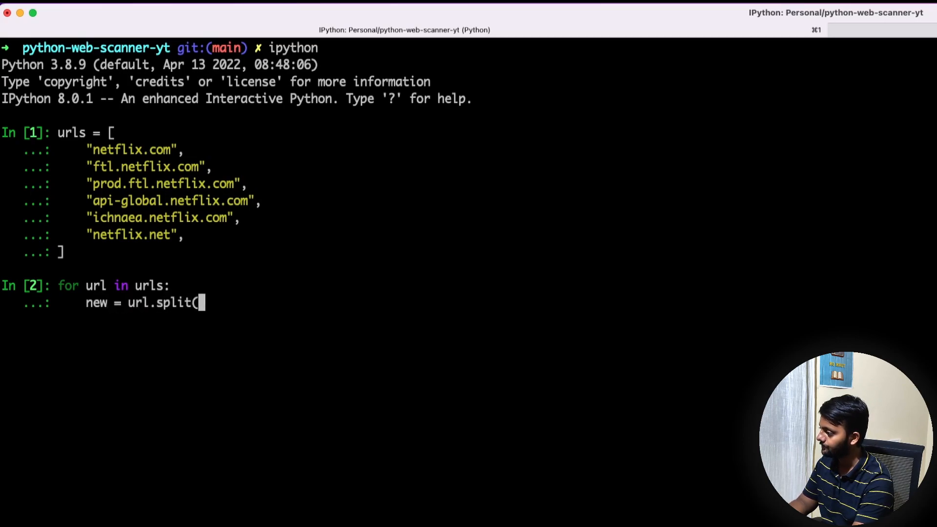
text(".")
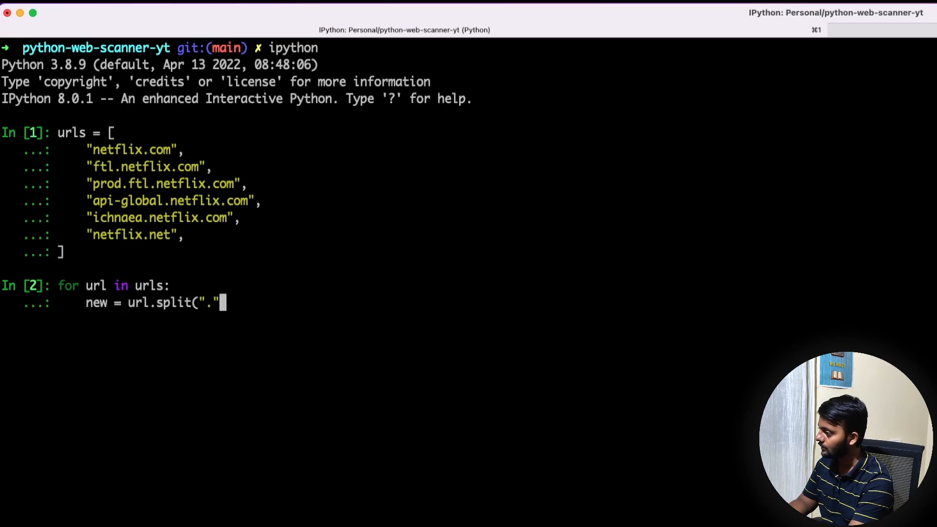
text([-2)
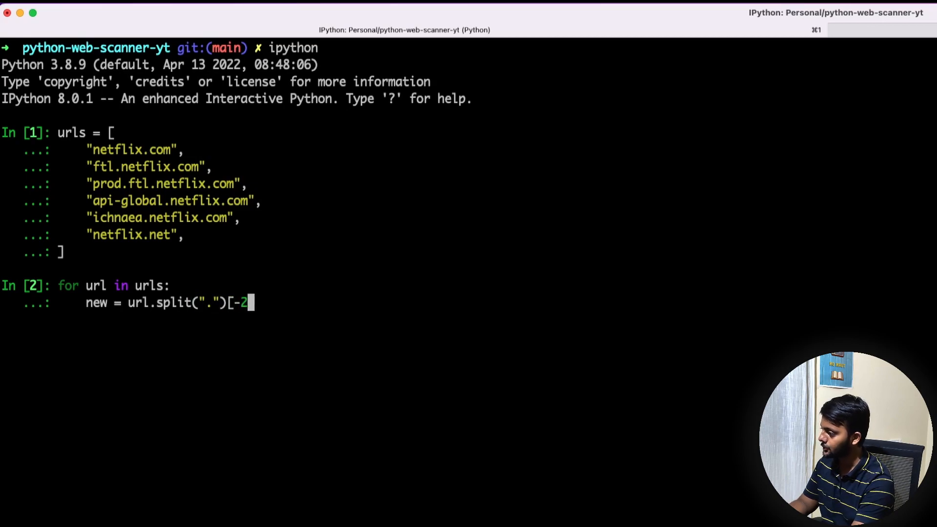
text(]+url)
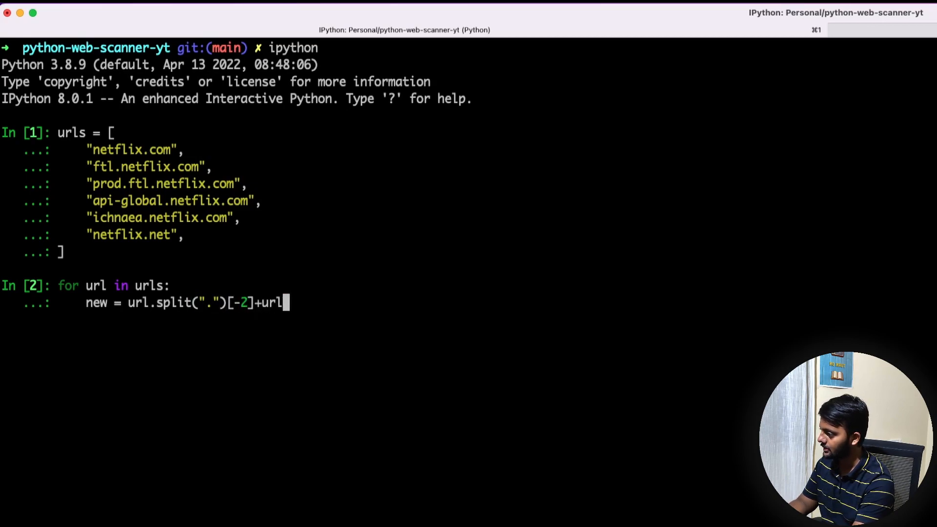
text(.split(")
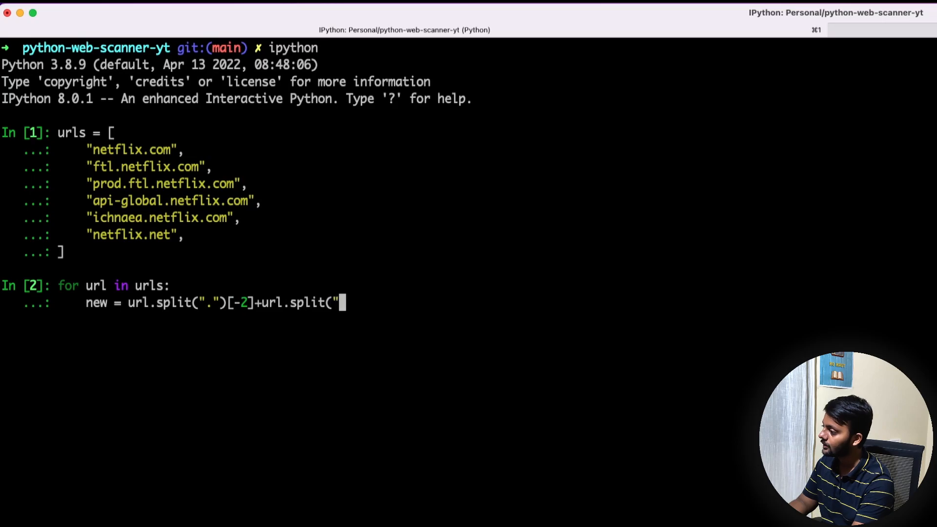
text(.")[-1)
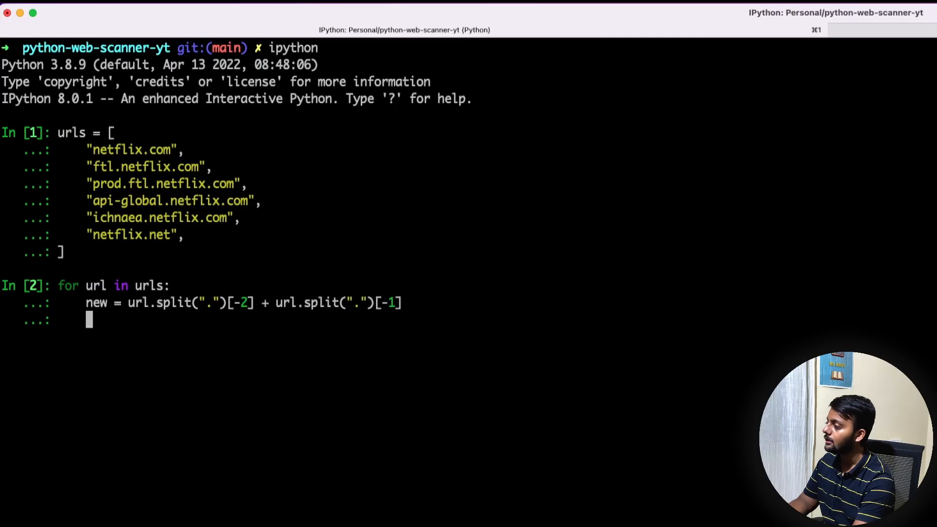
text(pritn()
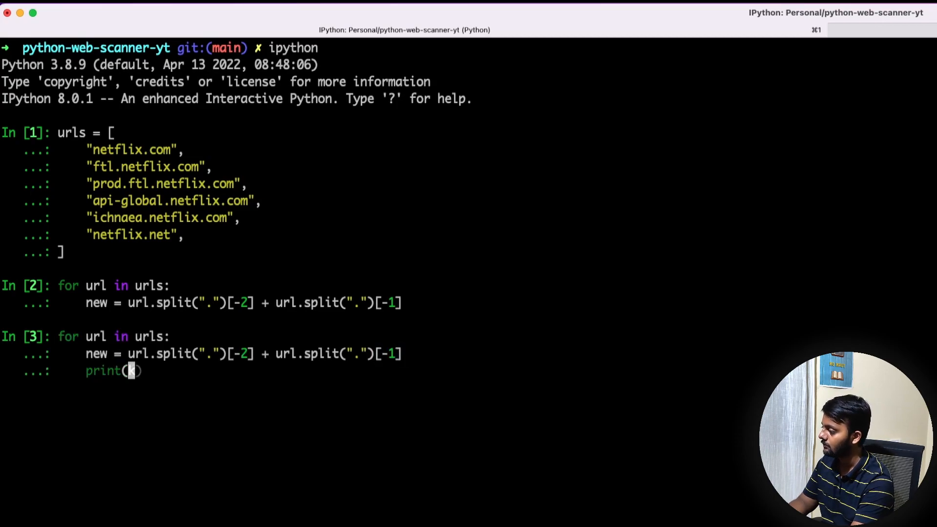
text(new)
key(Return)
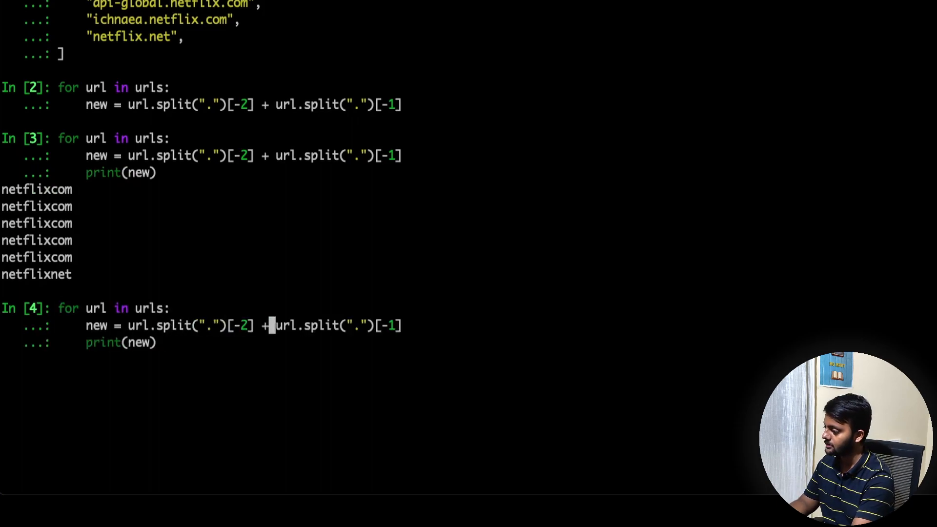
text(".")
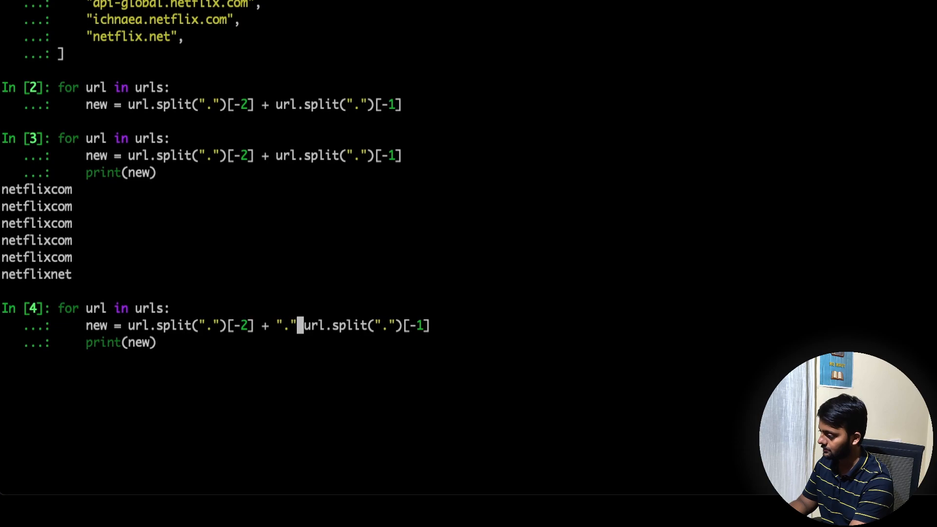
text(+ )
key(Return)
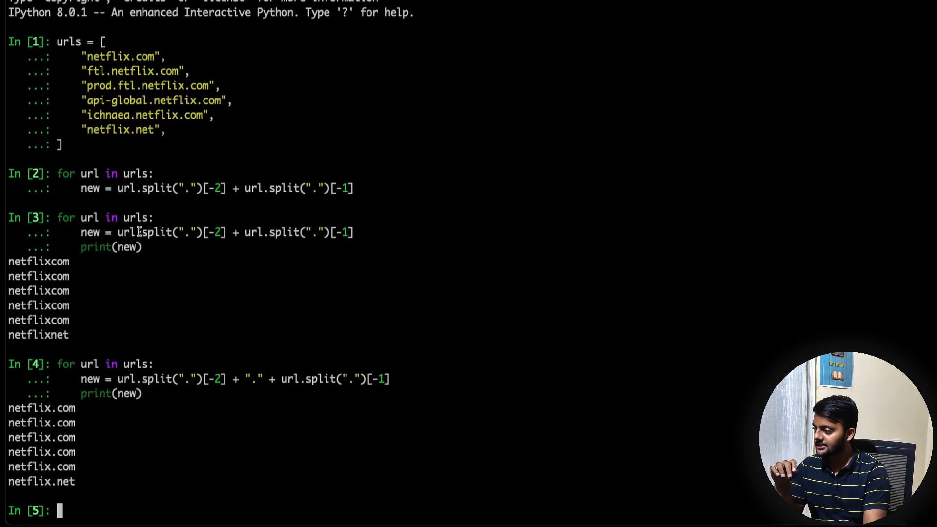
Highlight the split call and the netflix part of the first url to point them out.
double_click(155, 233)
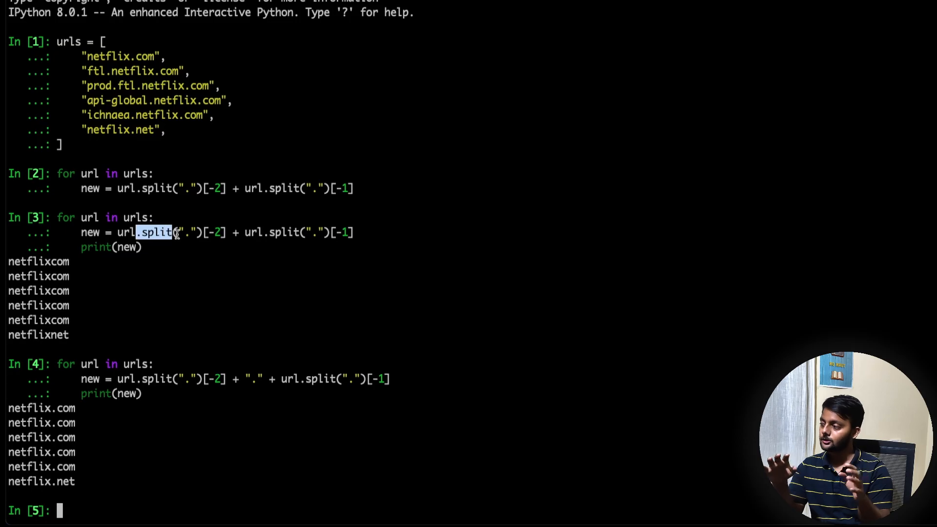
mouse_move(138, 216)
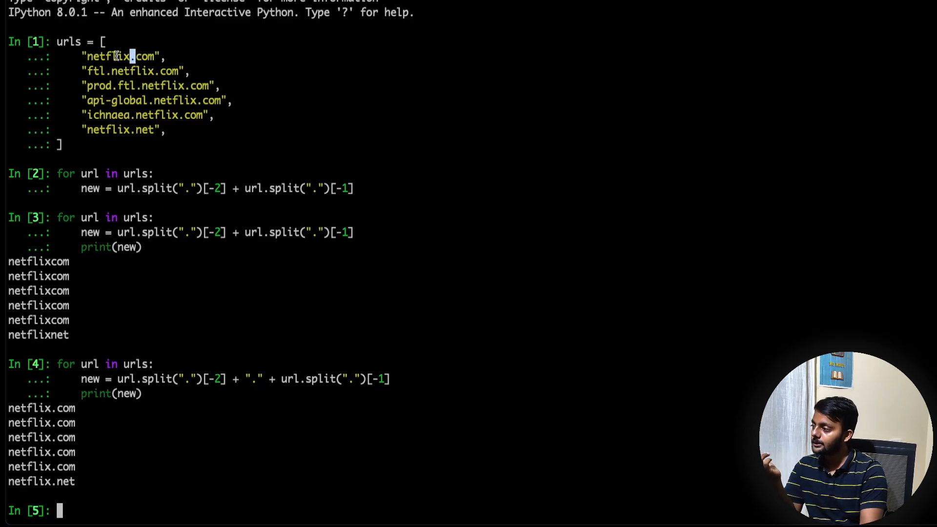
double_click(119, 55)
text(urls)
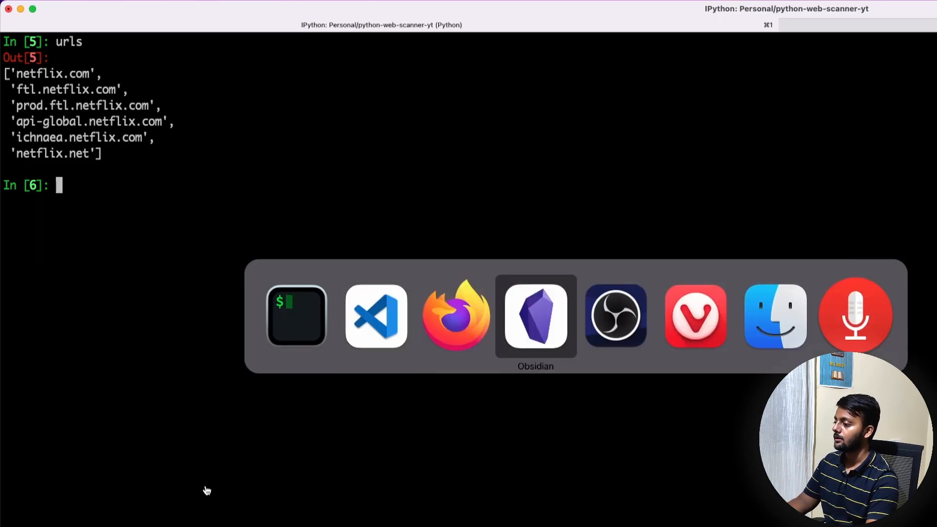
Rerun the split-and-join loop with netflix.co.uk in urls, revealing it wrongly prints co.uk.
click(376, 316)
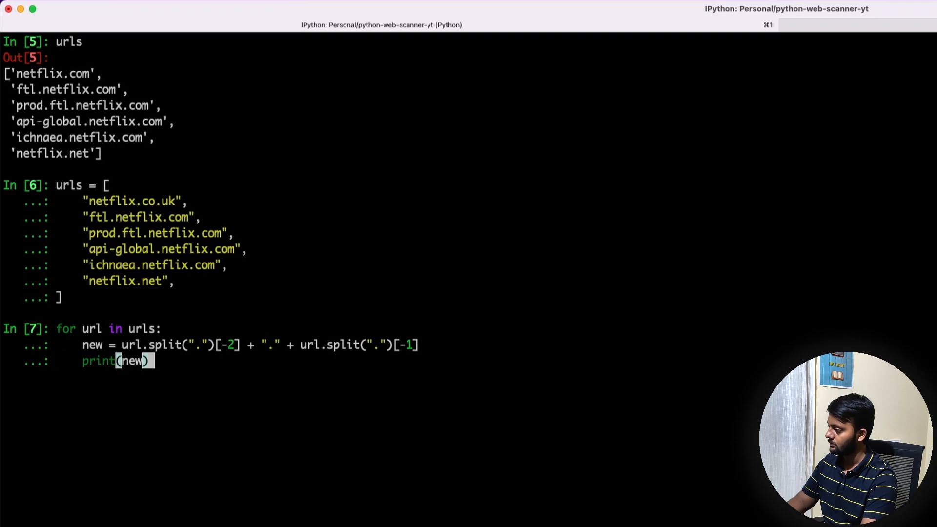
key(Return)
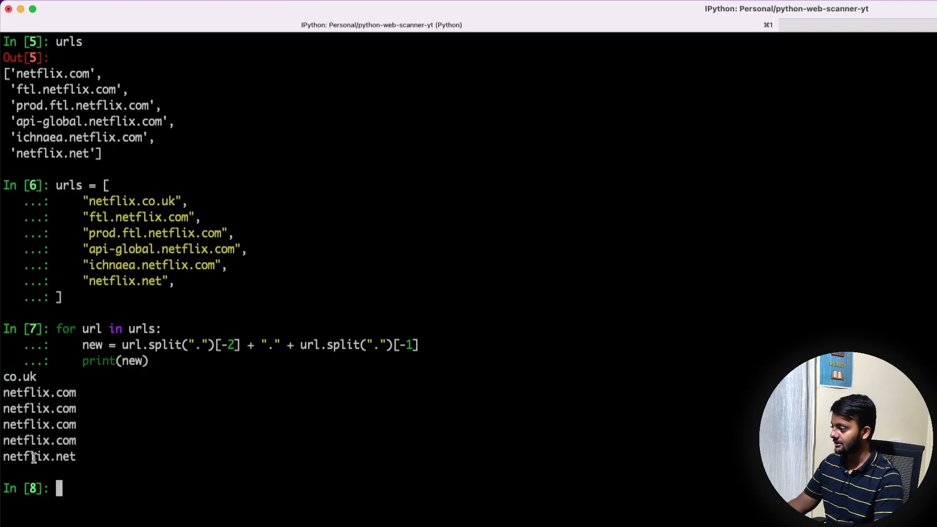
double_click(157, 201)
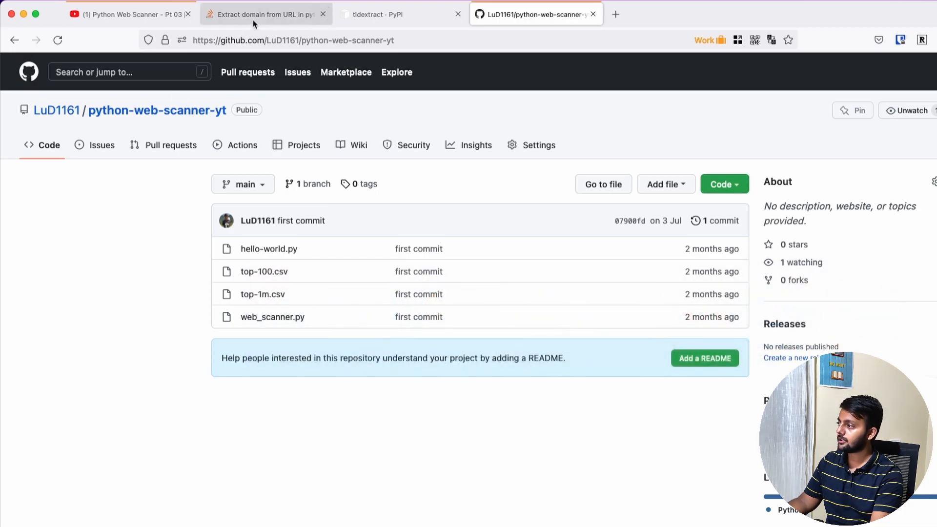
View the Stack Overflow 'Extract domain from URL in python' answers recommending tldextract.
click(262, 14)
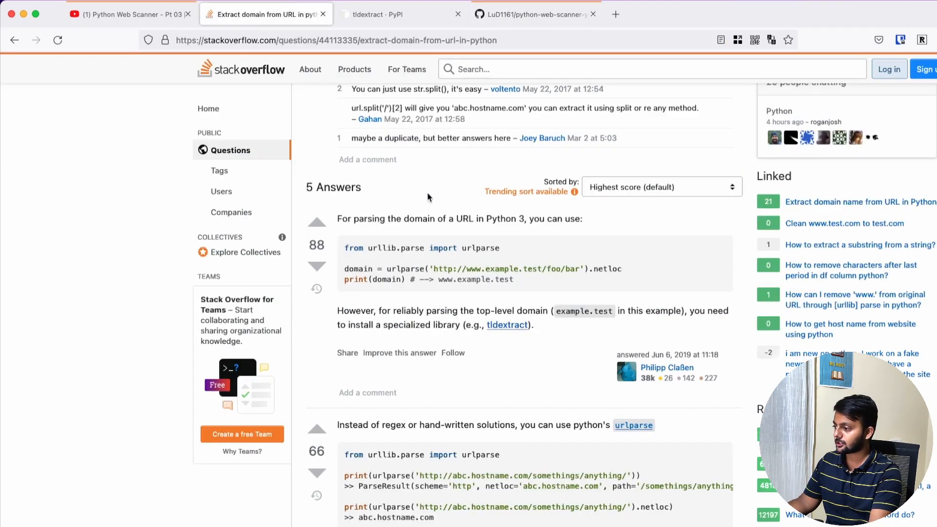
mouse_move(507, 332)
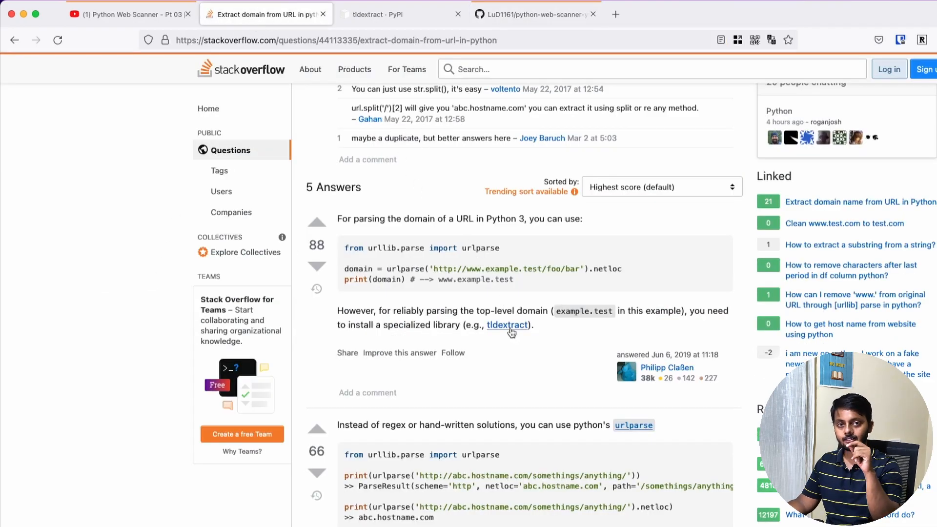
mouse_move(371, 161)
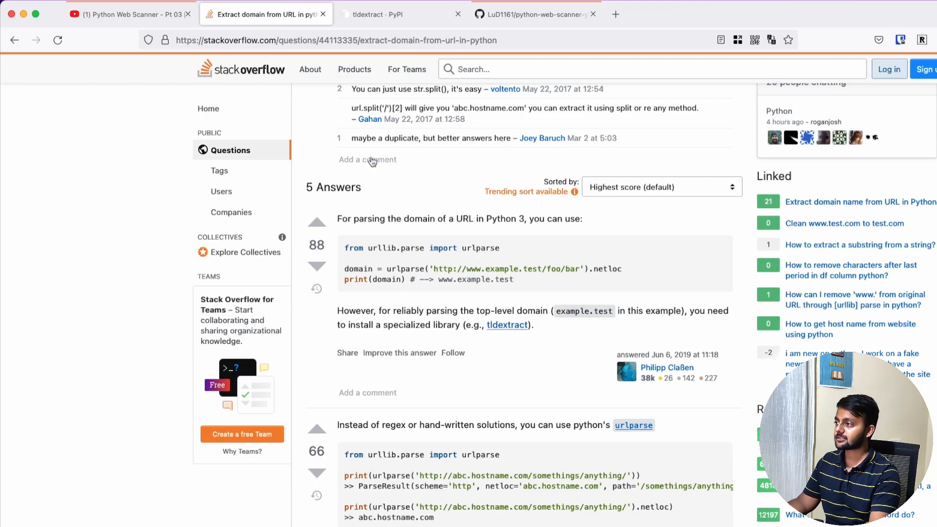
click(385, 13)
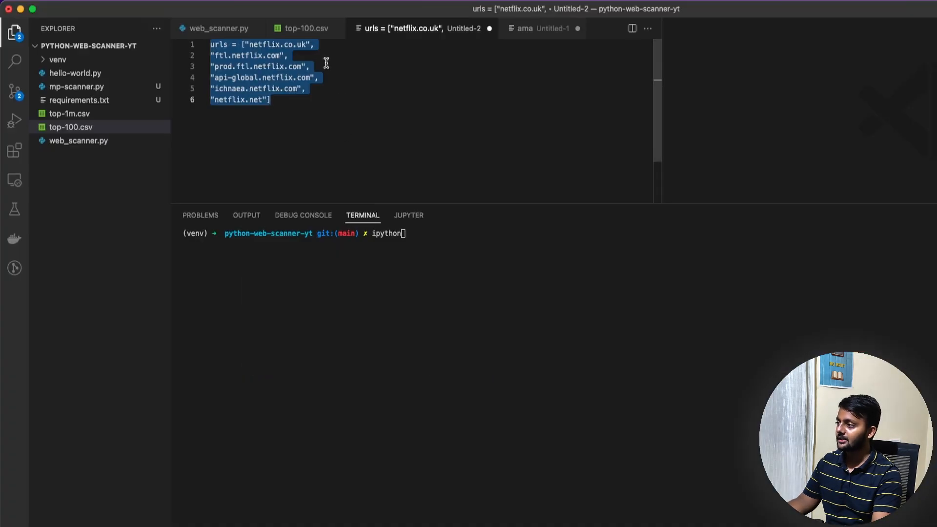
Install tldextract with pip and regenerate requirements.txt via pip freeze.
click(79, 100)
text(pip install tldextract)
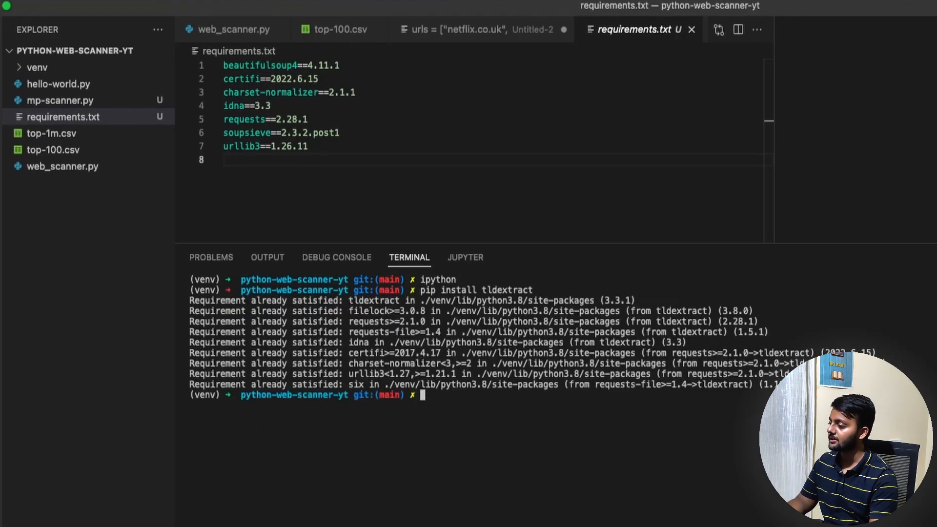
text(pip fr)
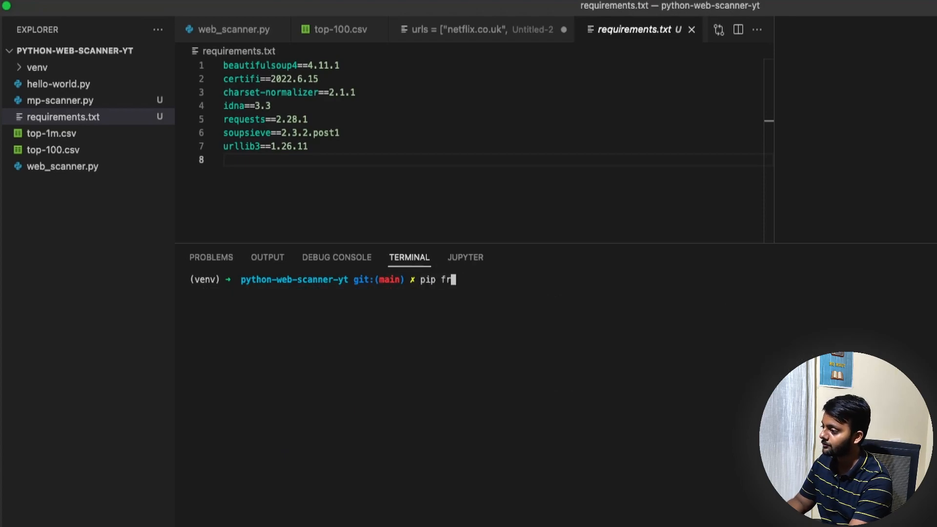
key(Return)
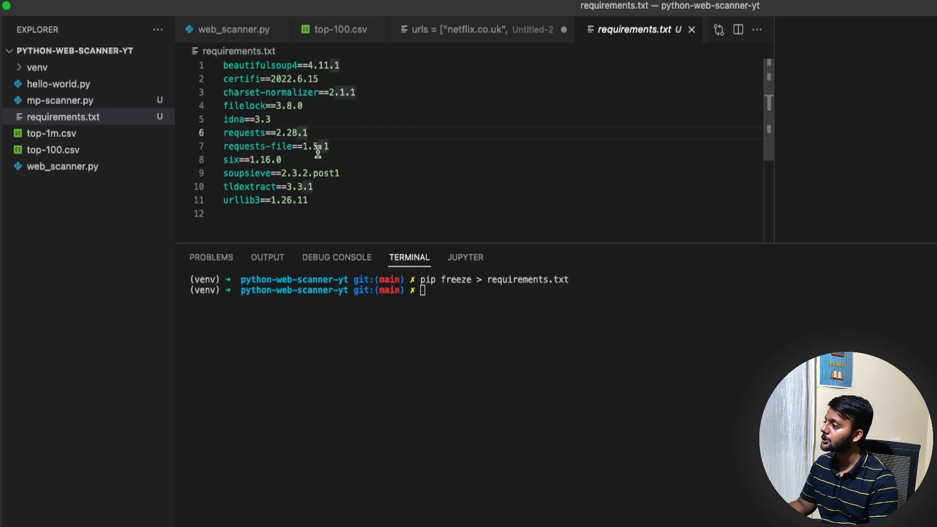
double_click(251, 187)
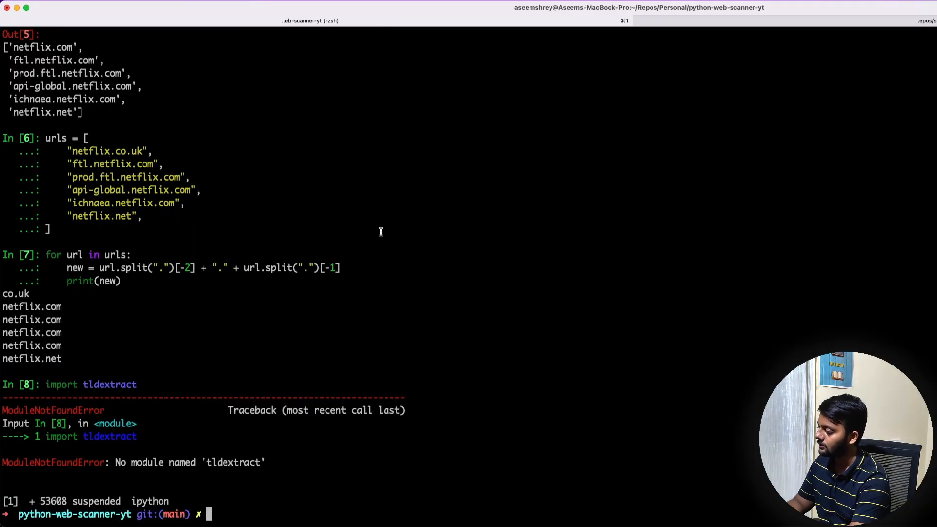
Run pip install tldextract in the standalone terminal, then import tldextract in IPython.
text(pip install)
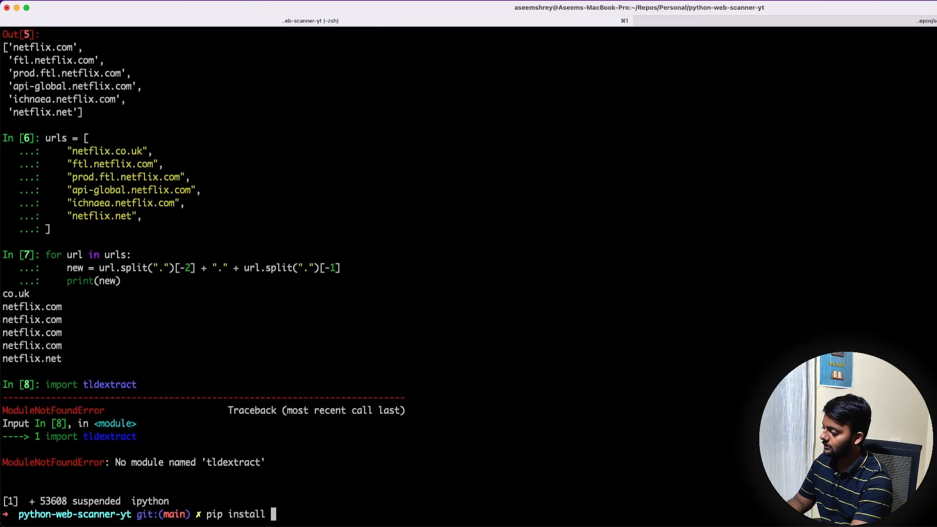
text(tldextract)
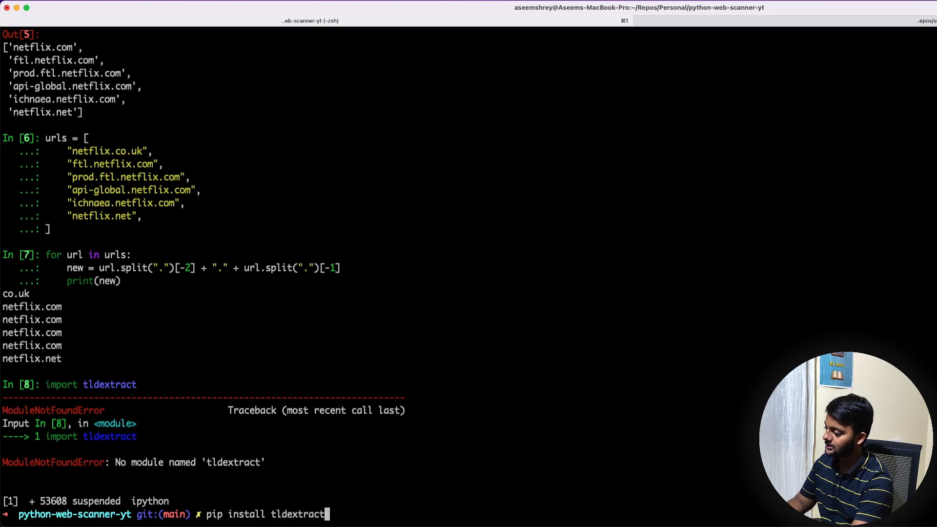
key(Return)
text(fg)
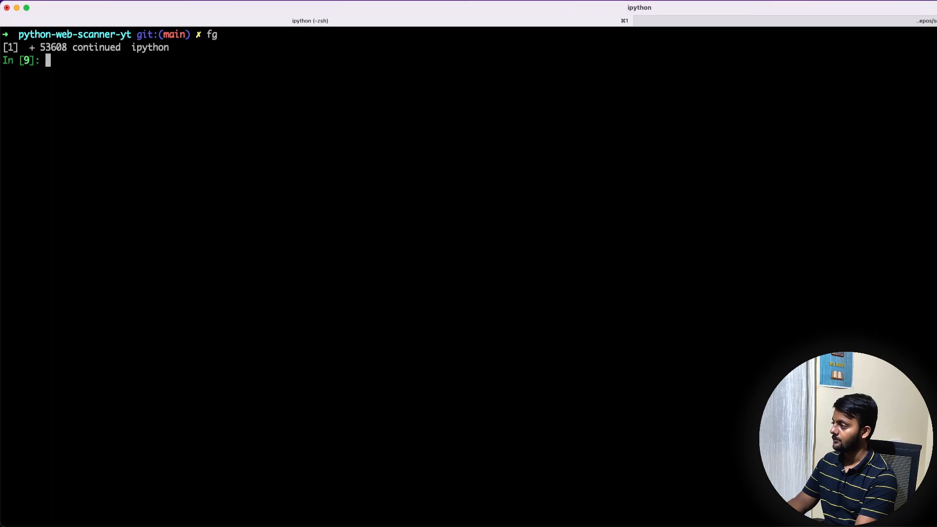
text(import tldextract)
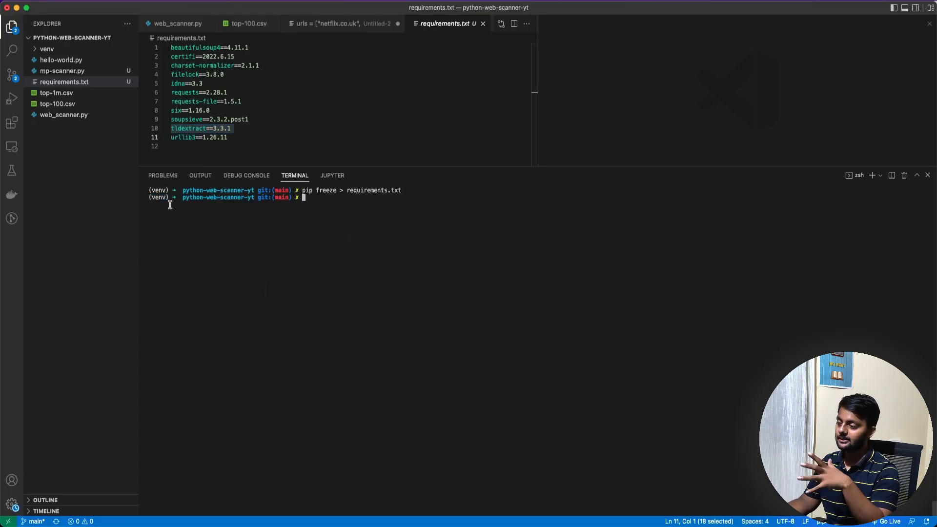
Run ll to list the project folder's contents in the integrated terminal.
text(ll)
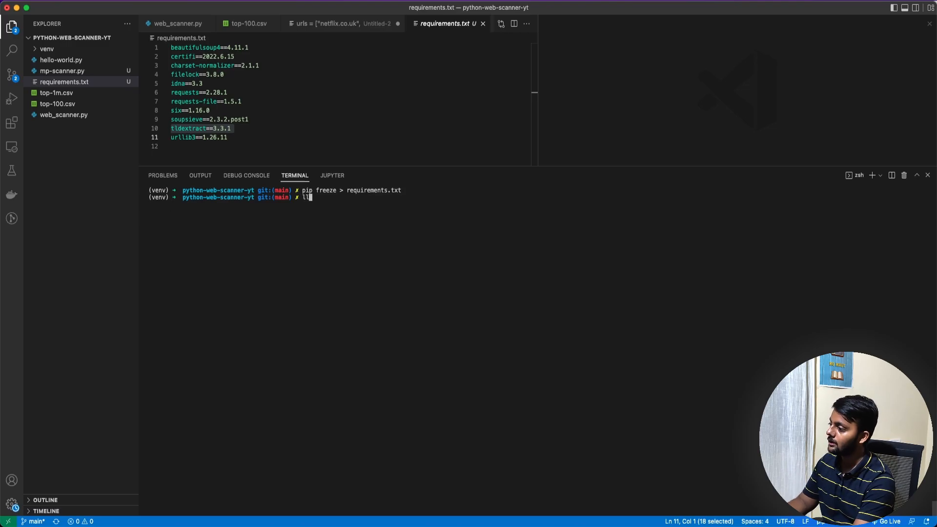
key(Return)
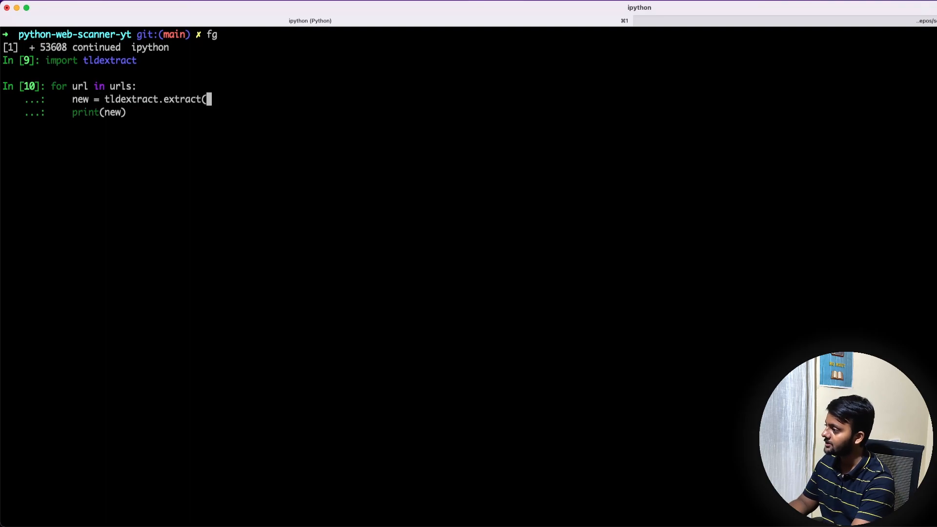
Run the loop printing tldextract.extract(url) ExtractResult tuples for each netflix URL.
text(url))
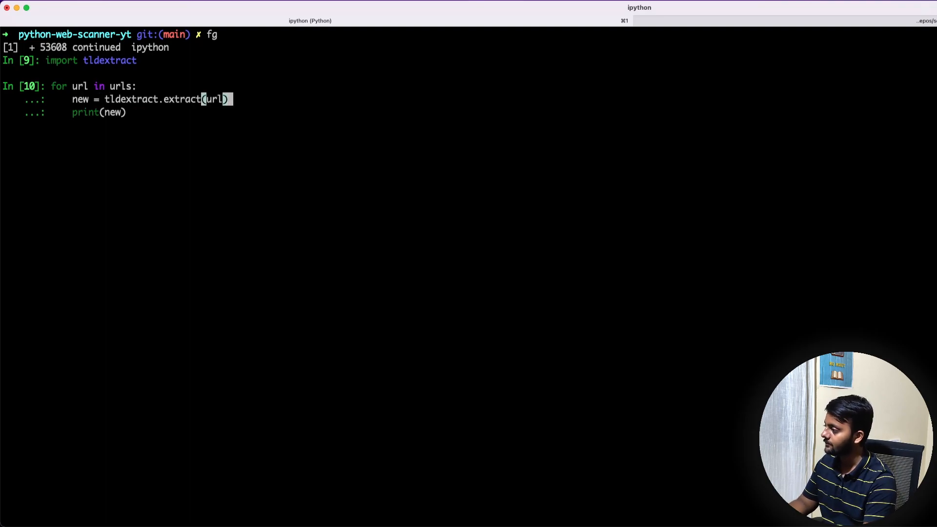
key(Return)
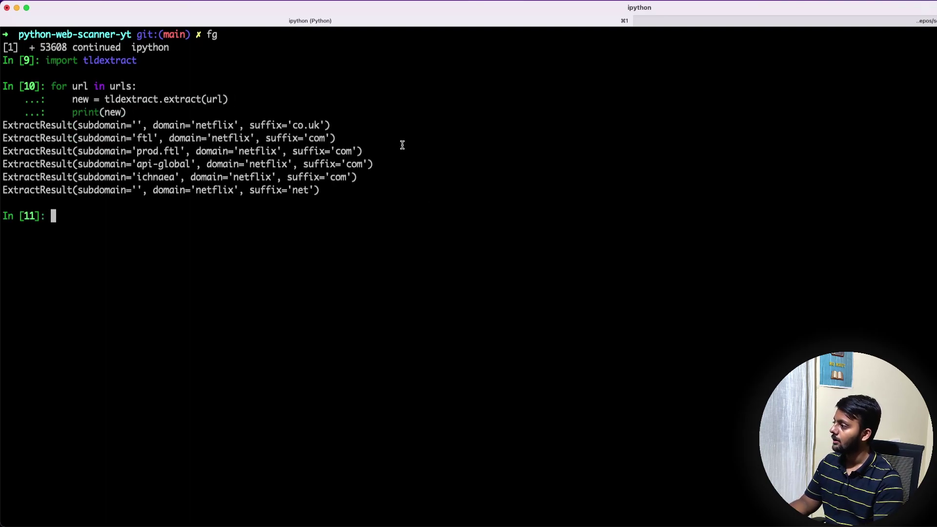
double_click(196, 125)
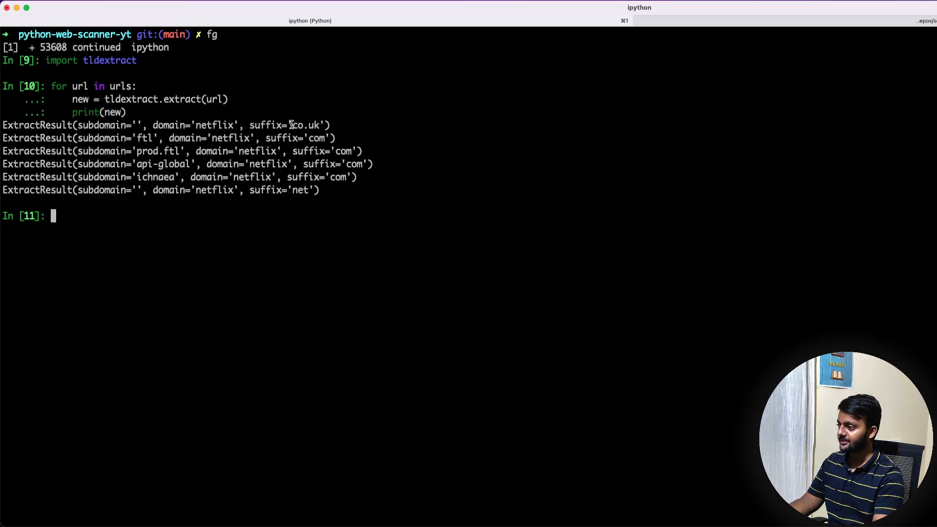
double_click(305, 125)
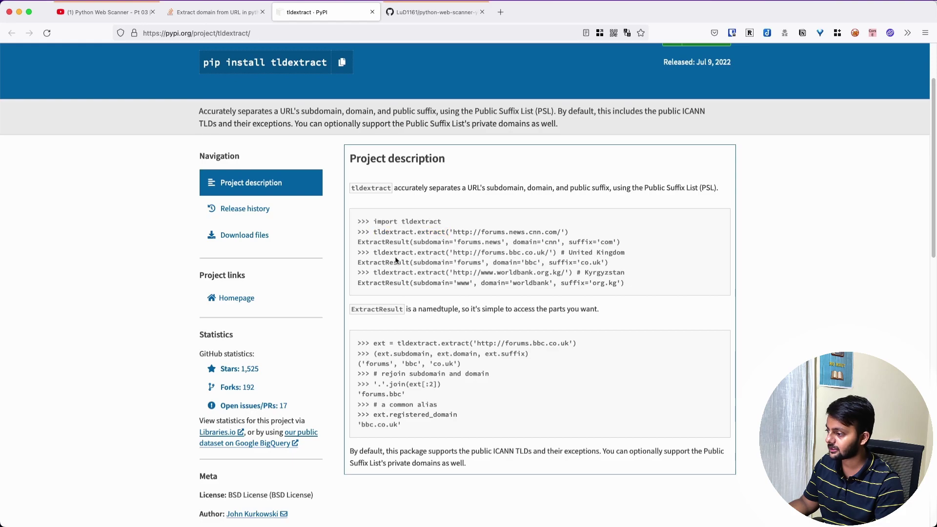
Review the ExtractResult usage examples on the tldextract PyPI project description.
double_click(384, 261)
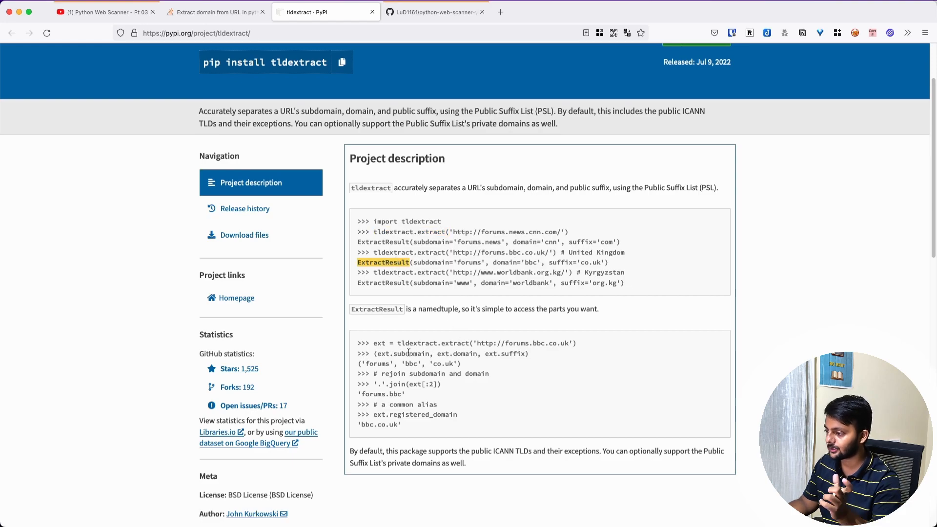
scroll(down, 3)
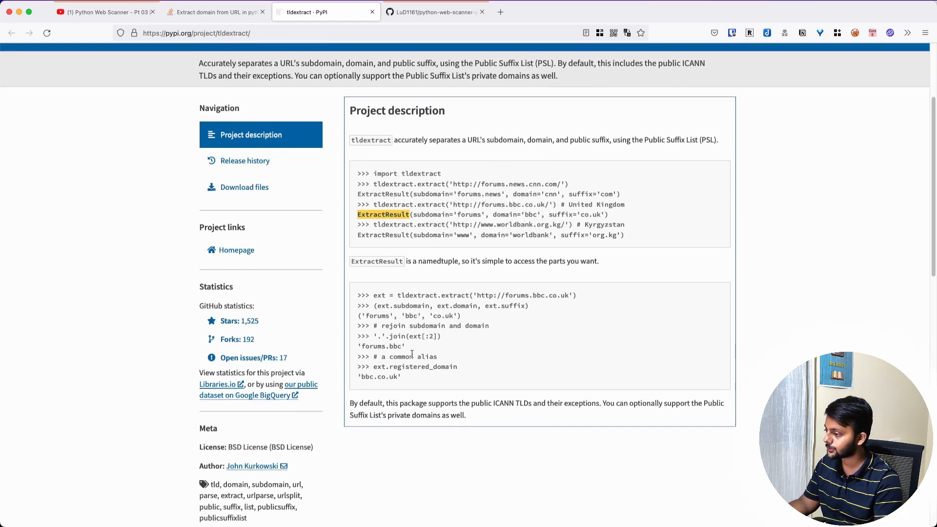
scroll(down, 3)
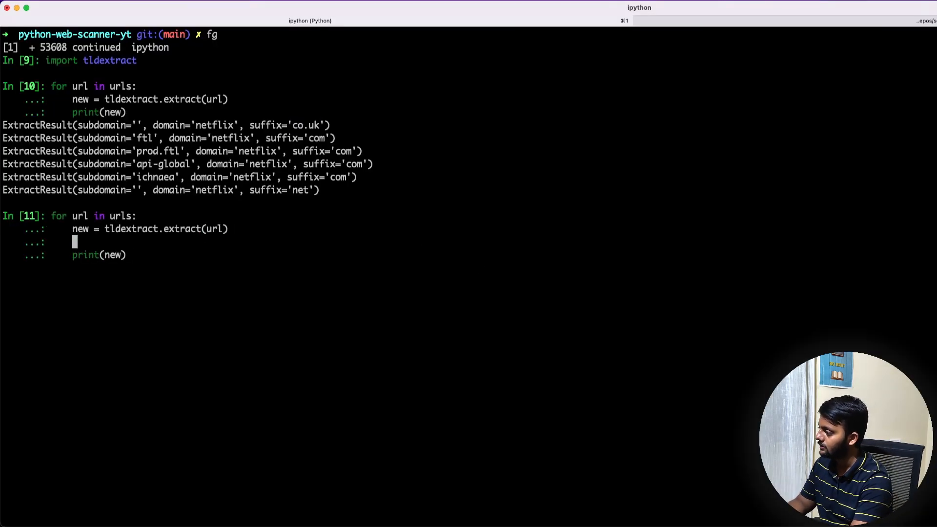
Add new_url = new.domain + "." + new.suffix to the loop and rerun it.
text(new_url = ne)
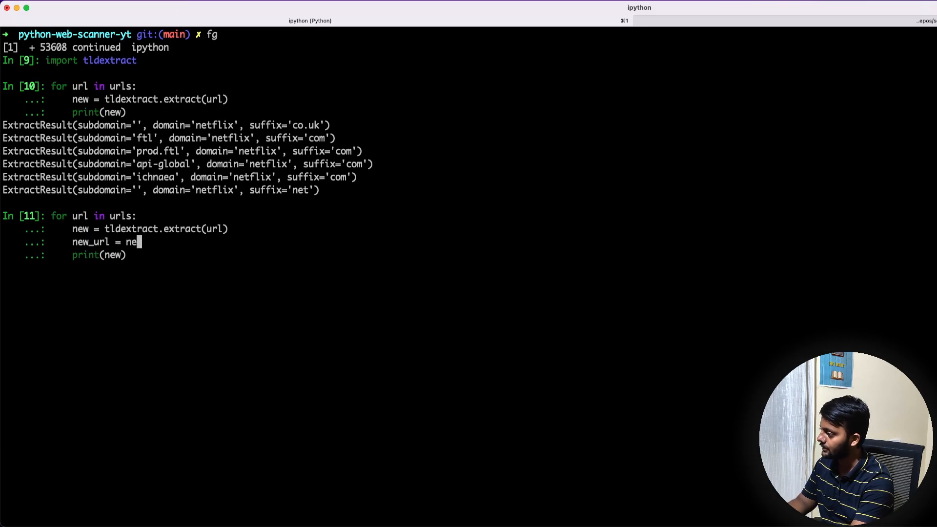
text(w.)
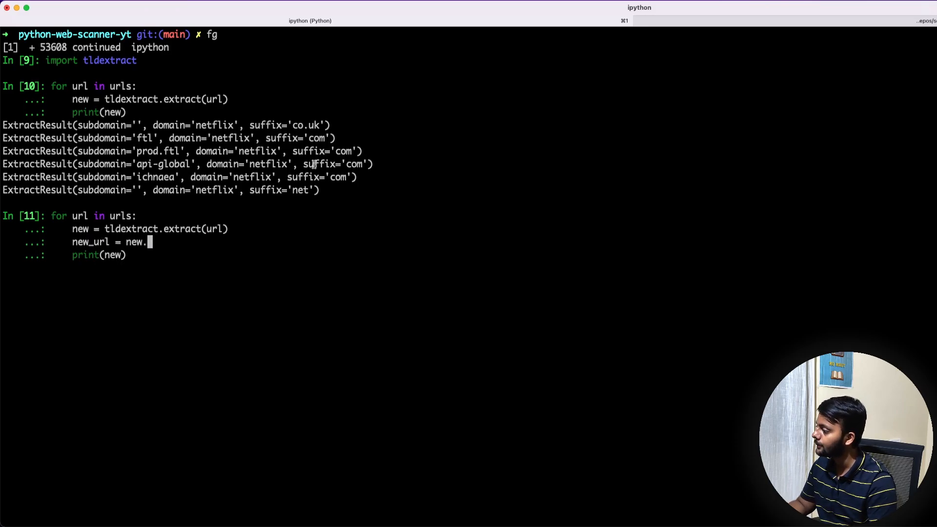
text(domain +)
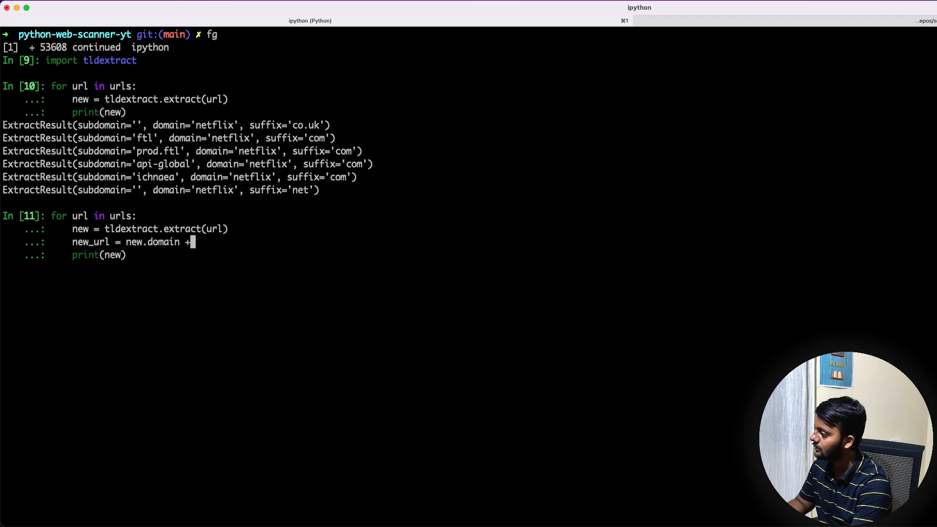
text(")
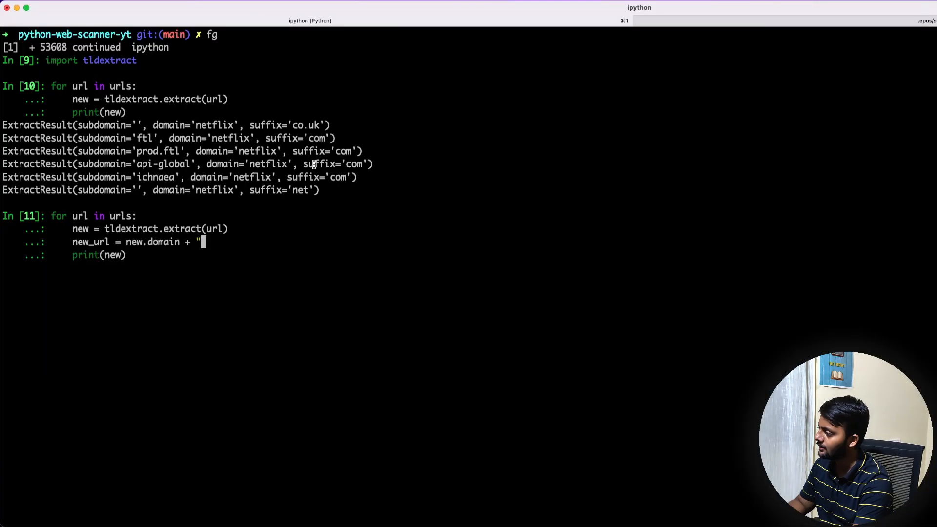
text(." + new.suffix)
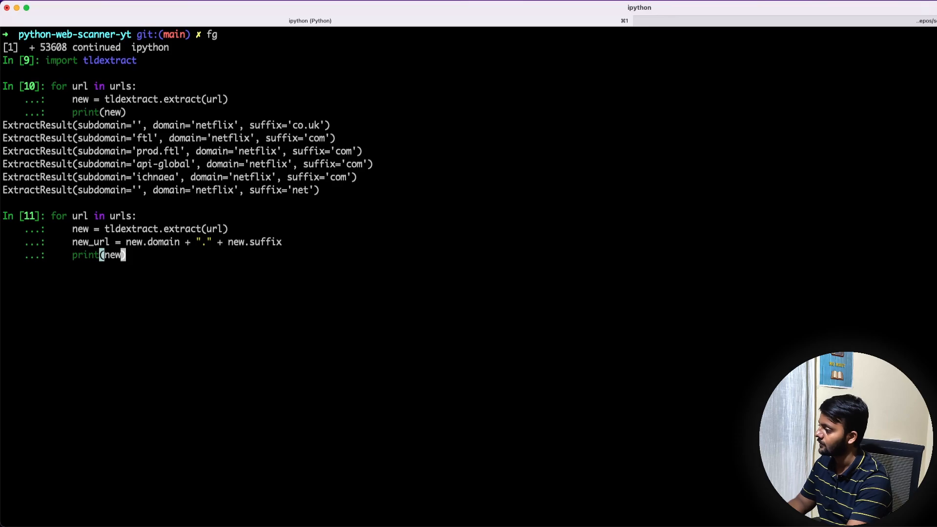
key(Return)
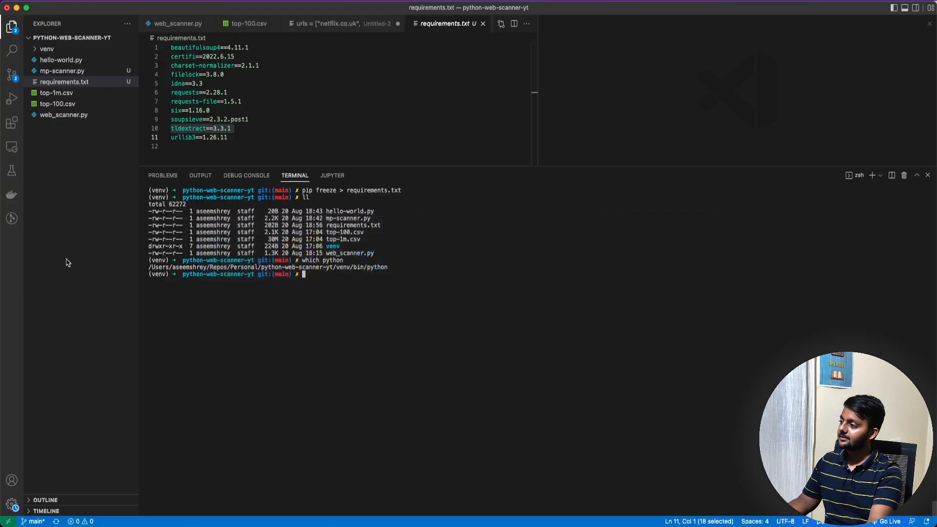
Discard the unsaved Untitled-2 URL list and return to web_scanner.py.
click(397, 23)
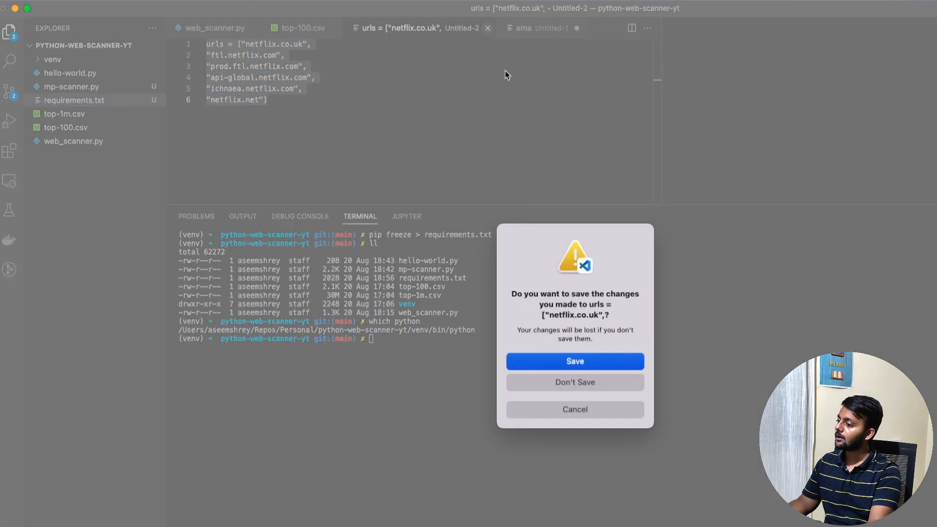
click(573, 383)
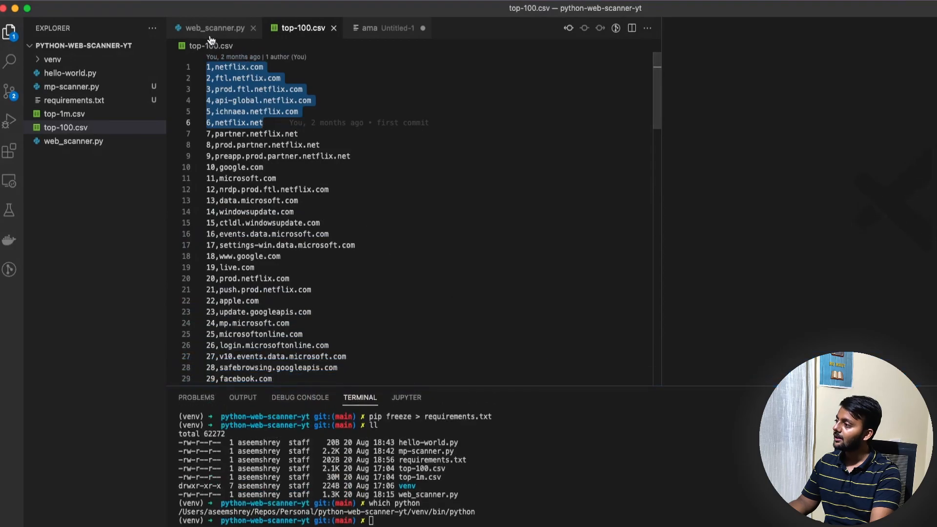
click(213, 29)
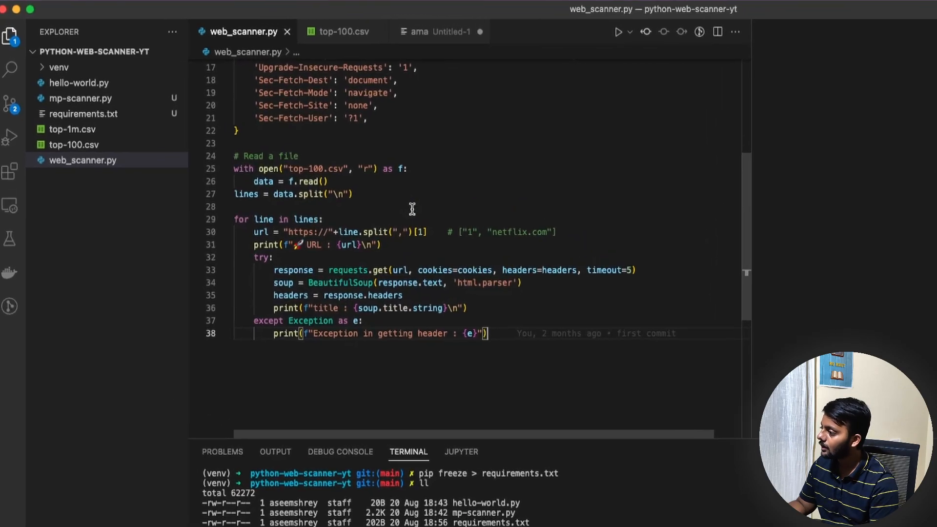
Add import tldextract and new = tldextract.extract(url) inside the loop.
scroll(up, 3)
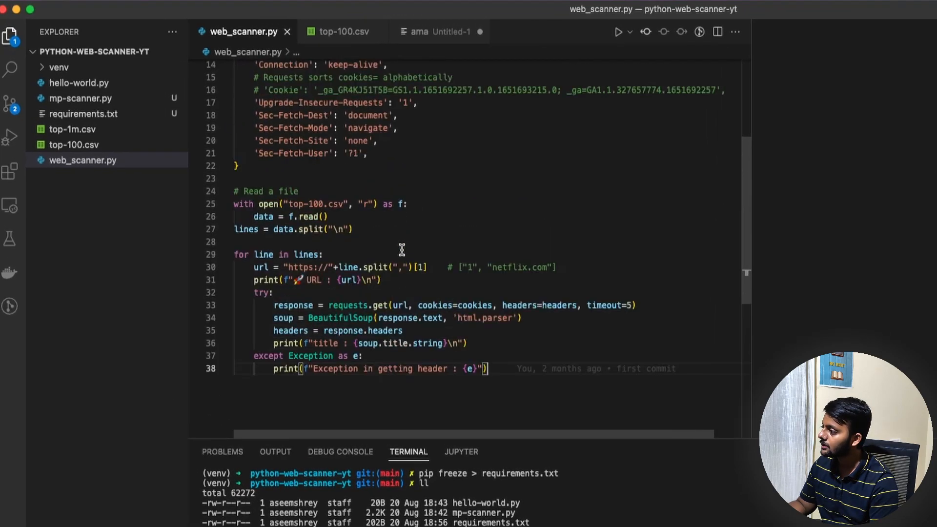
scroll(up, 3)
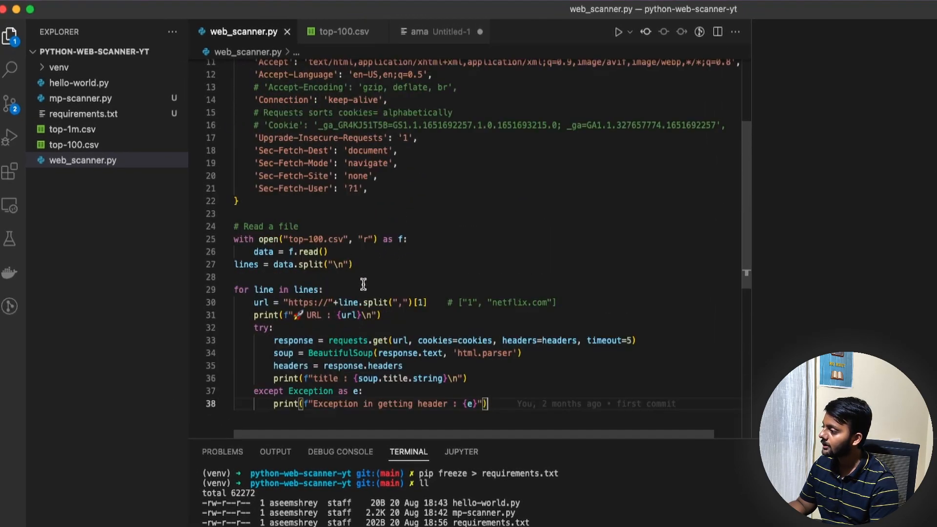
mouse_move(352, 288)
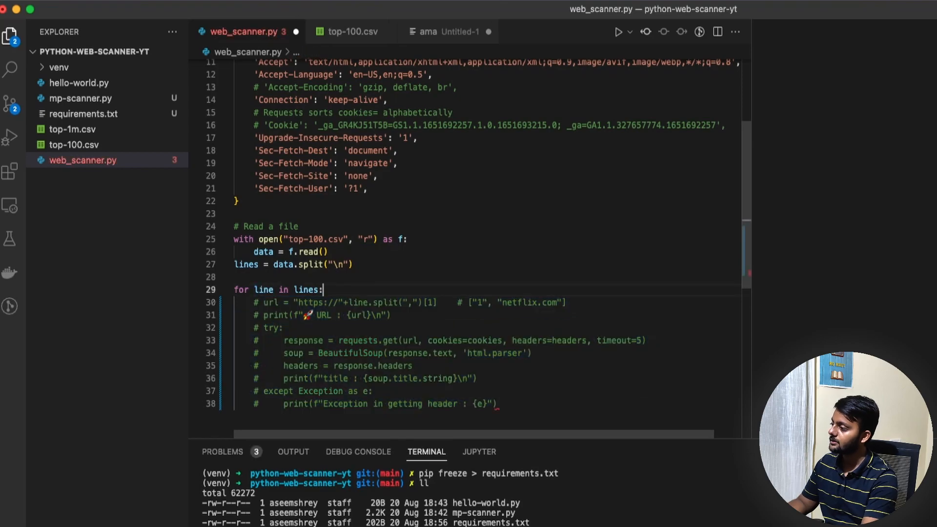
text(new = tldextract.extract(url))
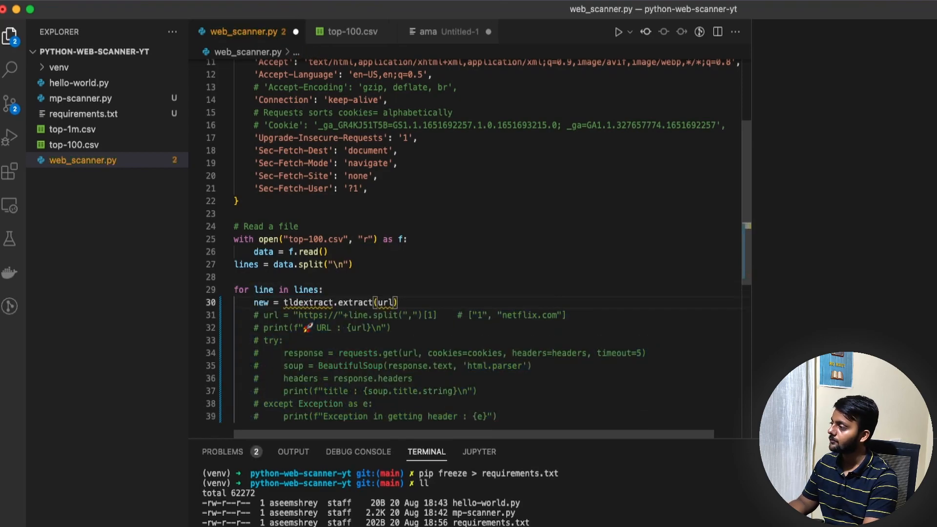
text(import tldextract)
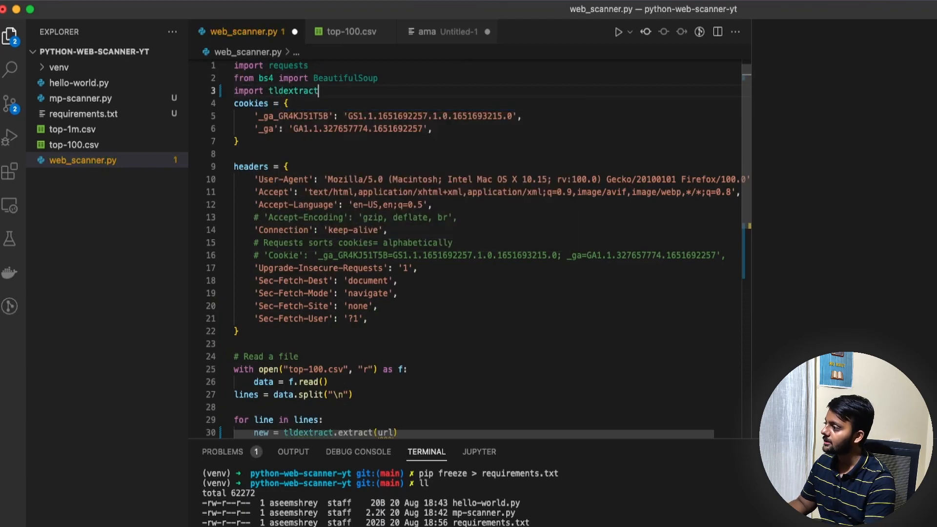
scroll(down, 3)
text(new_url = new.domain + "." + new.suffix)
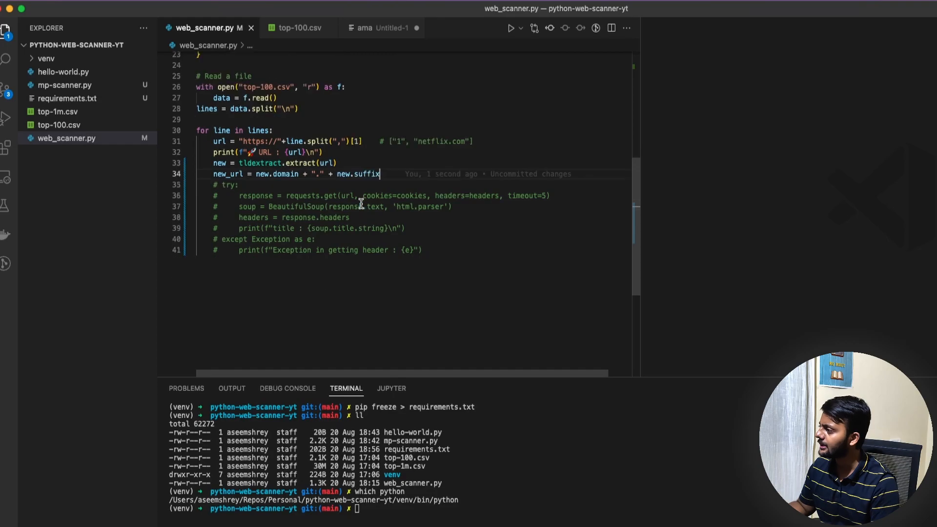
Add the unique_urls dictionary and set unique_urls[new_url] = True in the loop.
scroll(up, 3)
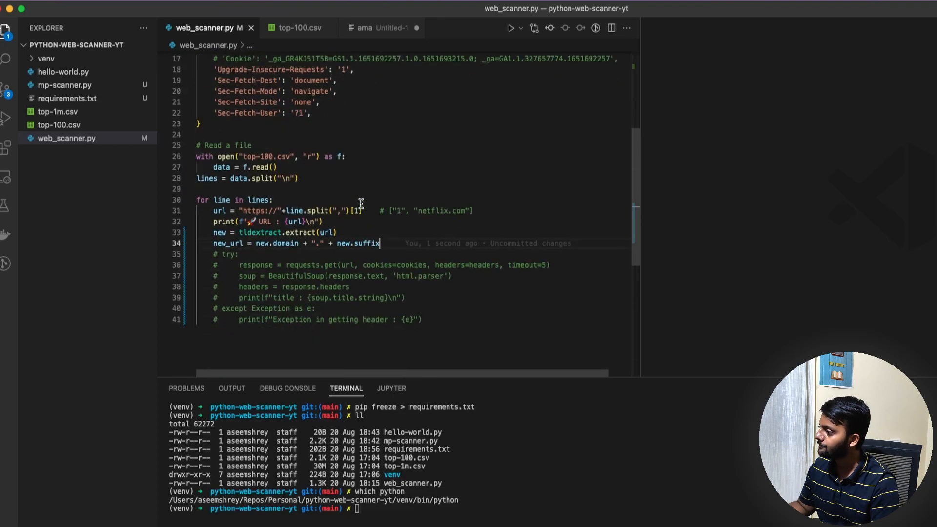
key(enter)
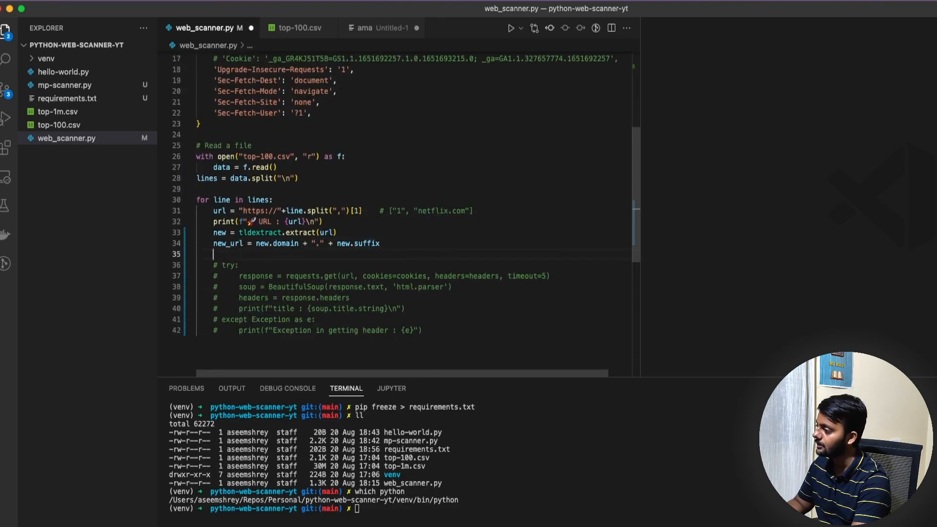
text(uniques)
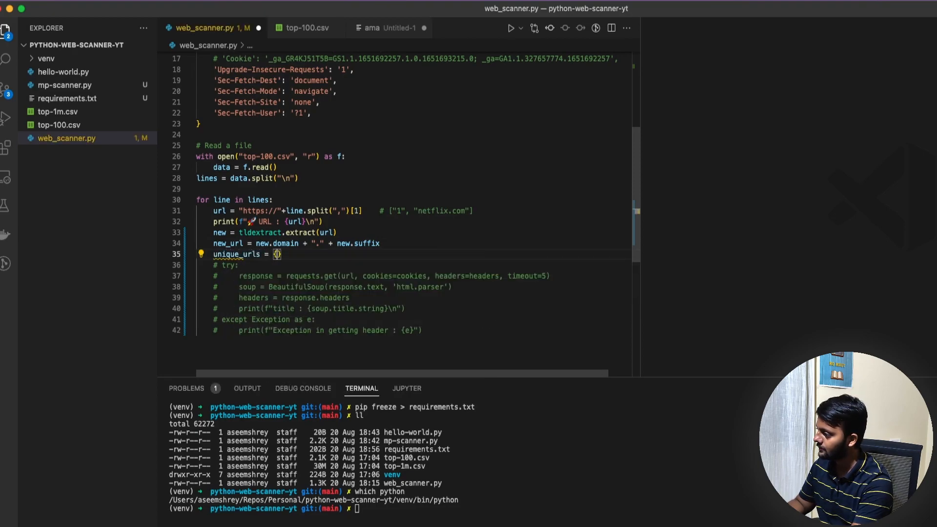
key(enter)
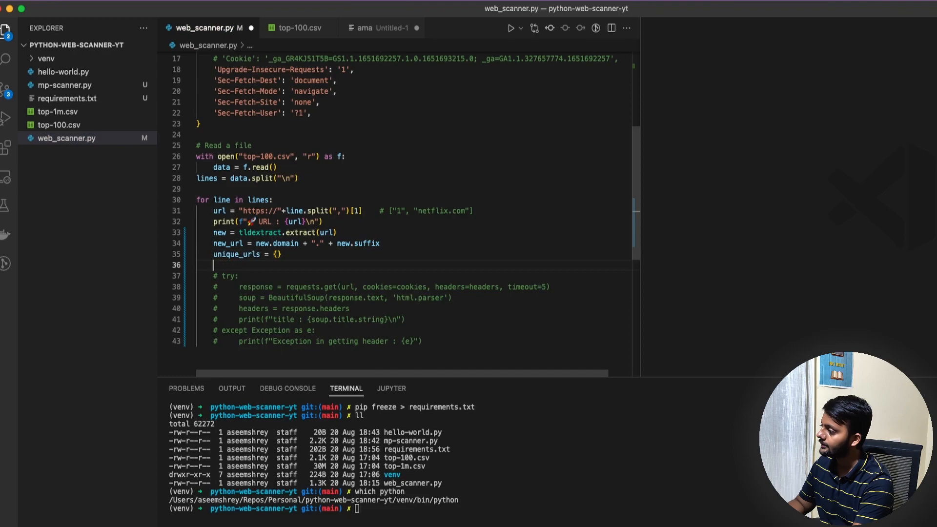
text(unique_urls)
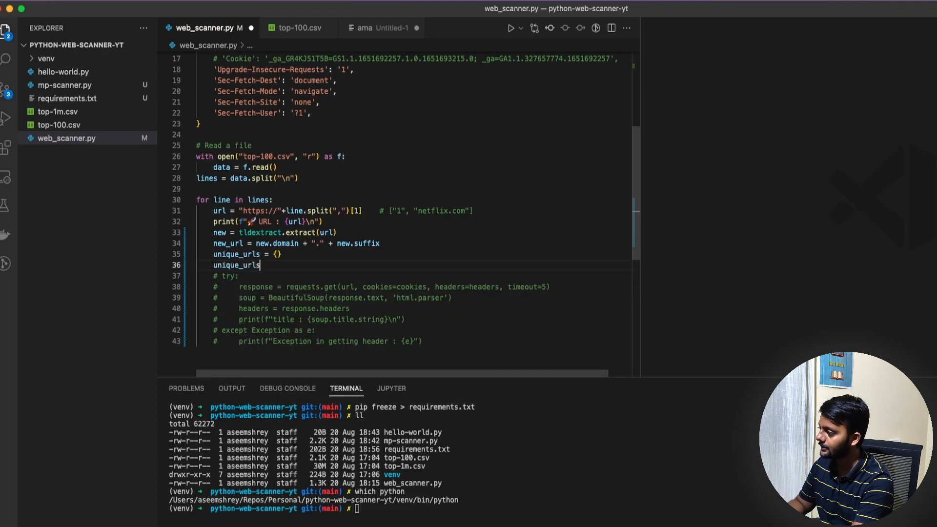
text(unique_urls)
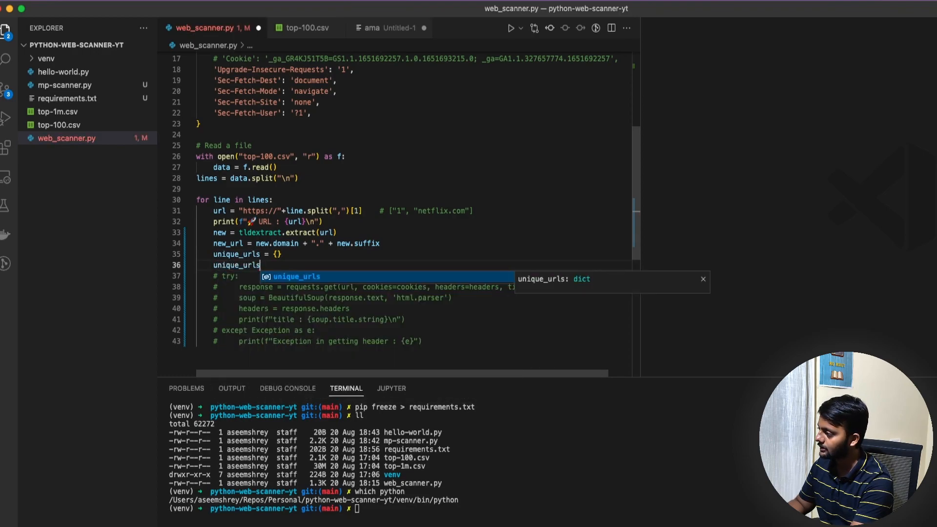
text([new_url)
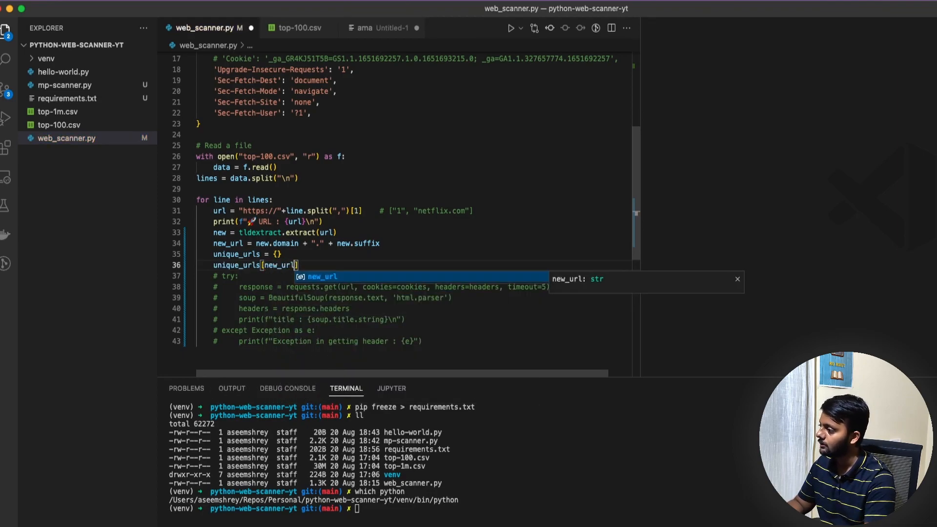
text(= True)
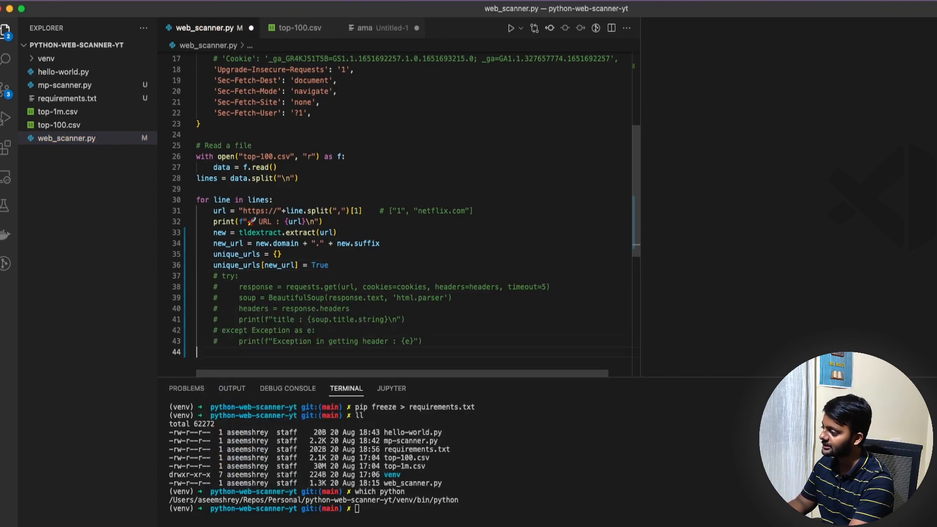
Add print(len(unique_urls)) and print(unique_urls), then save the scanner.
text(print(len(unique_urls)
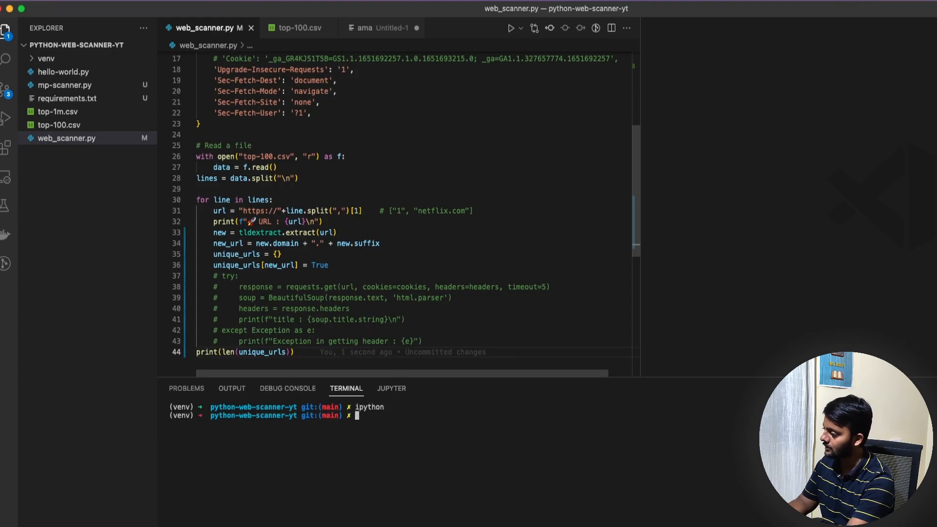
text(python3)
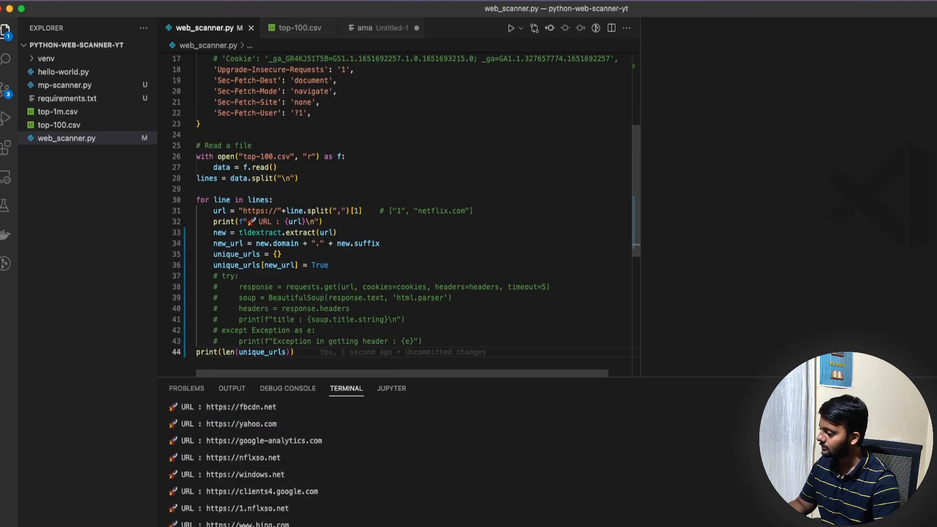
mouse_move(306, 334)
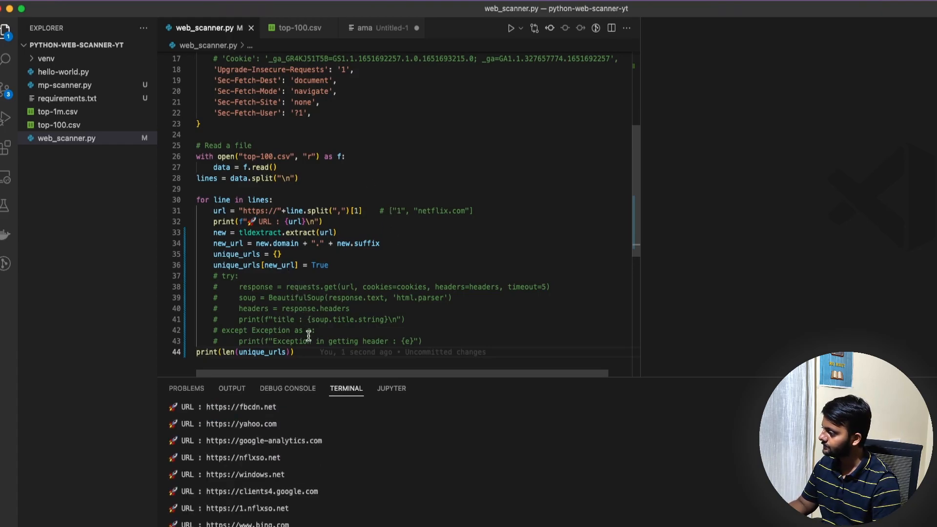
mouse_move(276, 270)
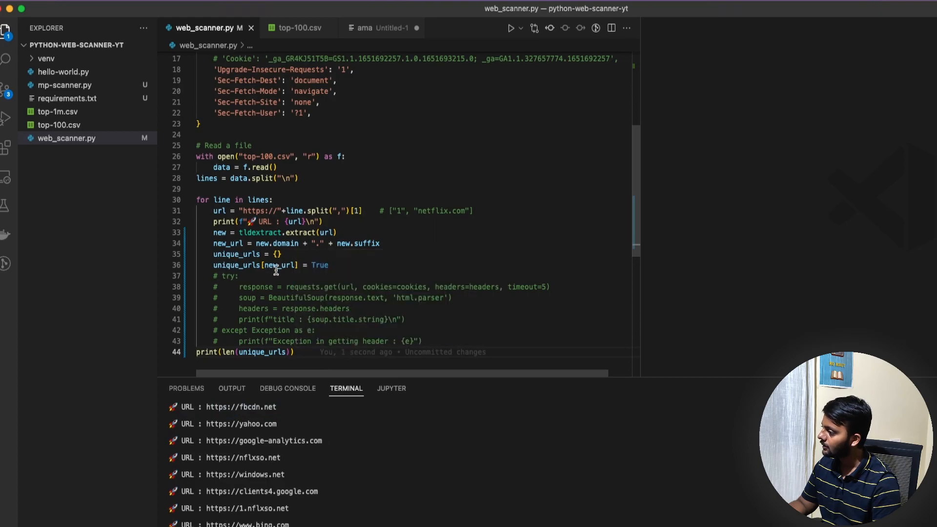
double_click(278, 265)
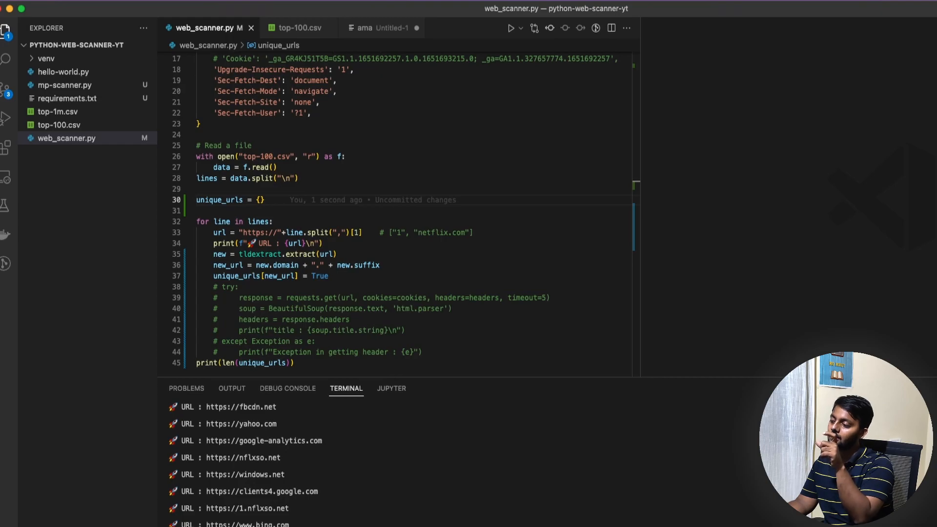
mouse_move(288, 377)
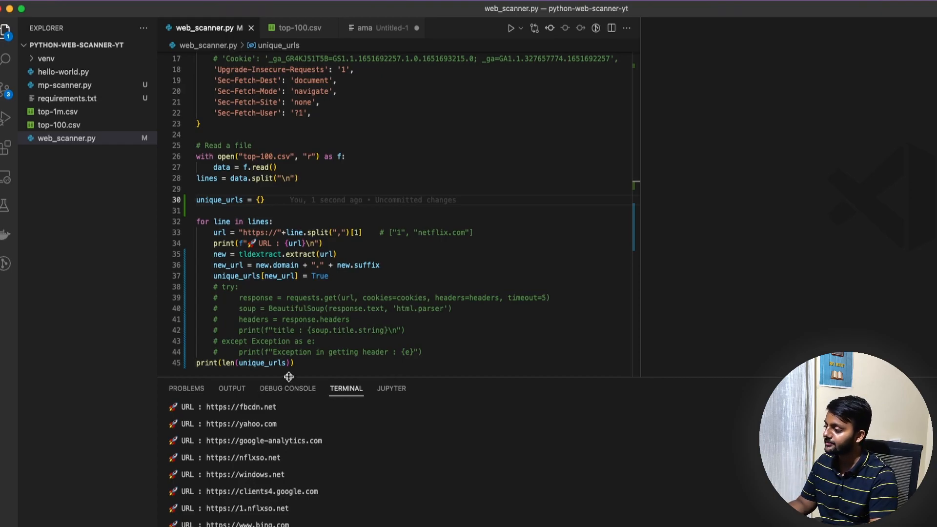
text(print(len(unique_urls)))
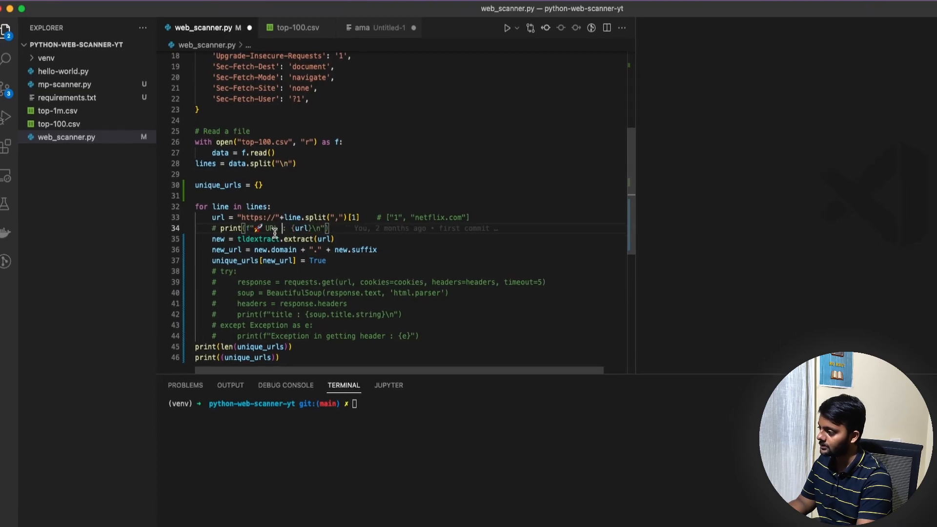
key(Return)
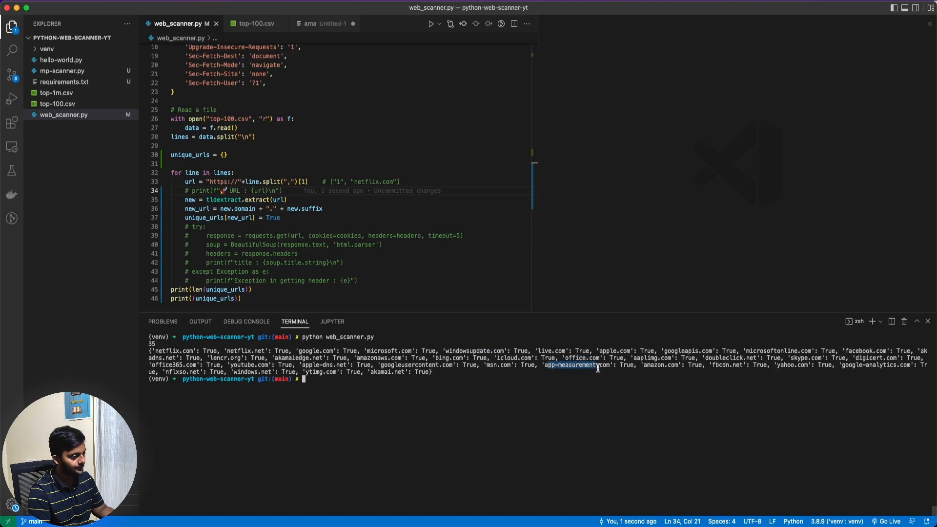
Run web_scanner.py in the terminal, reporting 35 unique domains with their list.
click(256, 24)
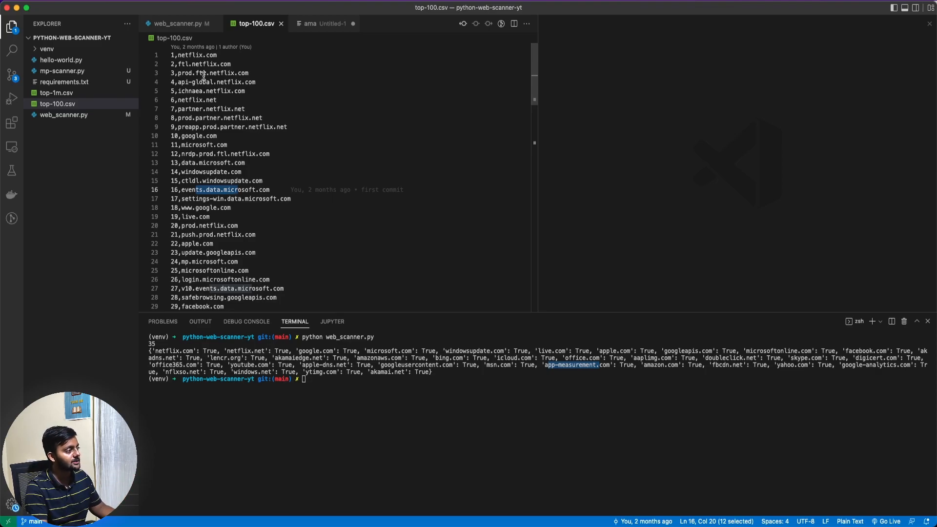
click(177, 24)
text(import tldextract)
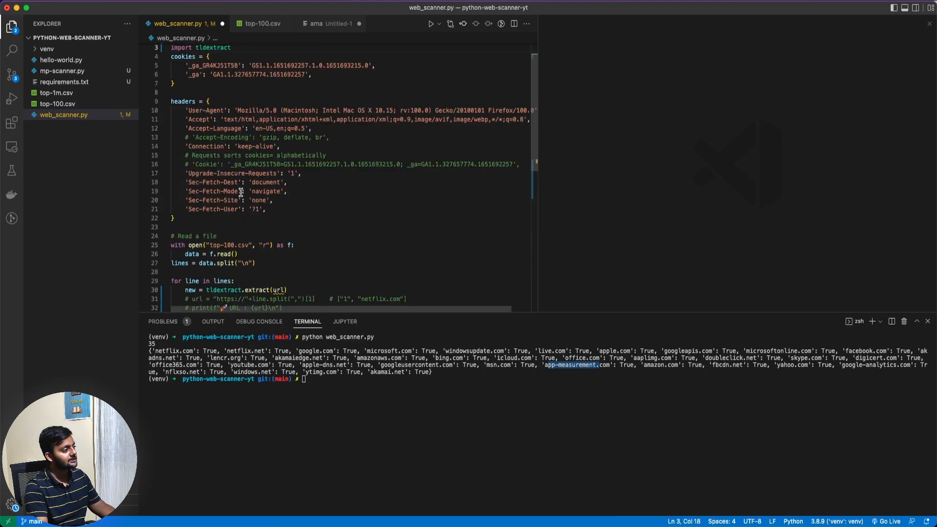
Discard the uncommitted tldextract changes, restoring web_scanner.py's request loop.
scroll(down, 3)
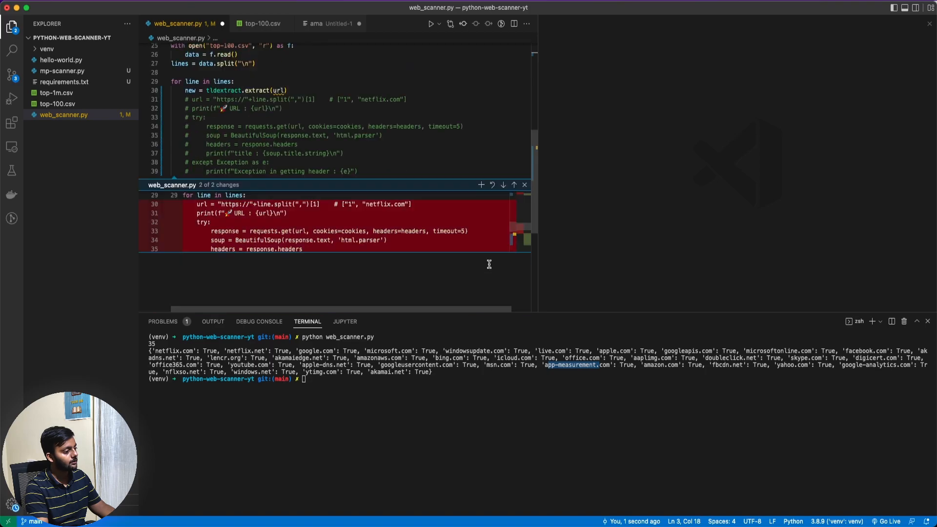
click(524, 184)
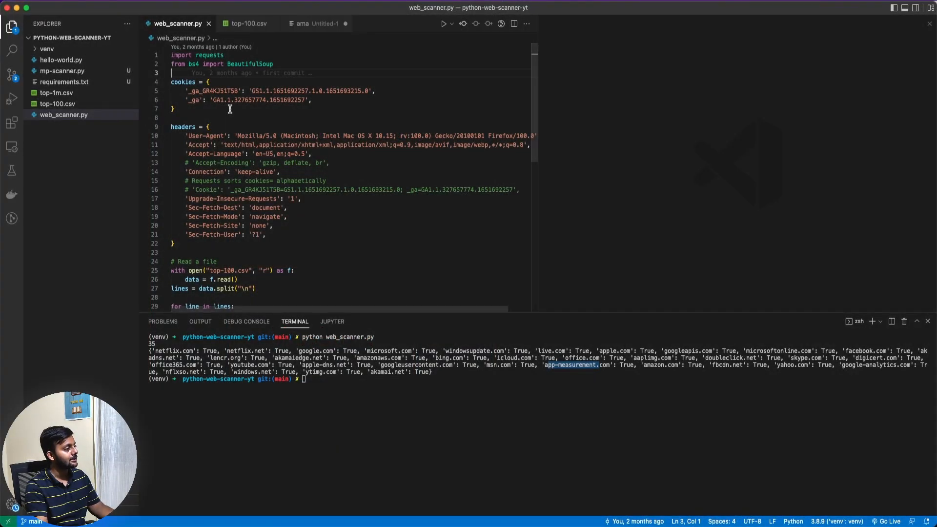
scroll(down, 3)
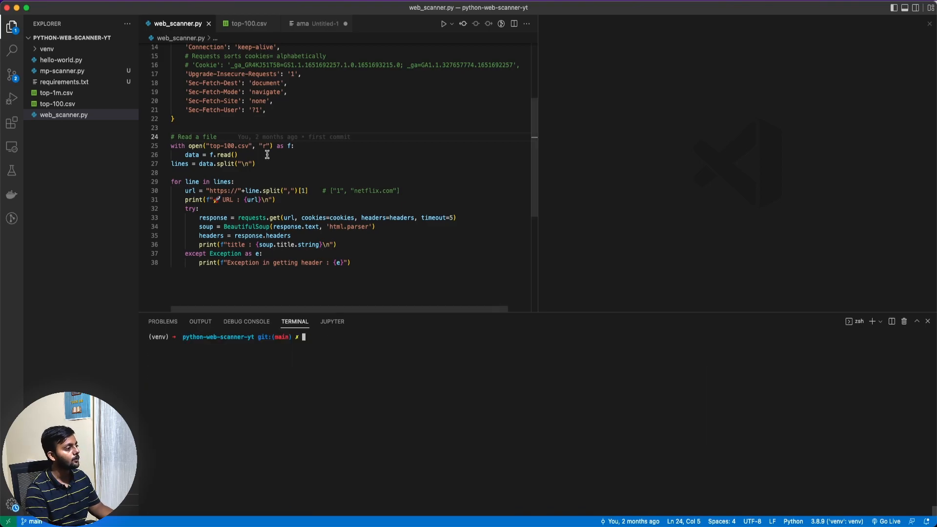
Clear the terminal, glance at mp-scanner.py and return to web_scanner.py.
click(317, 24)
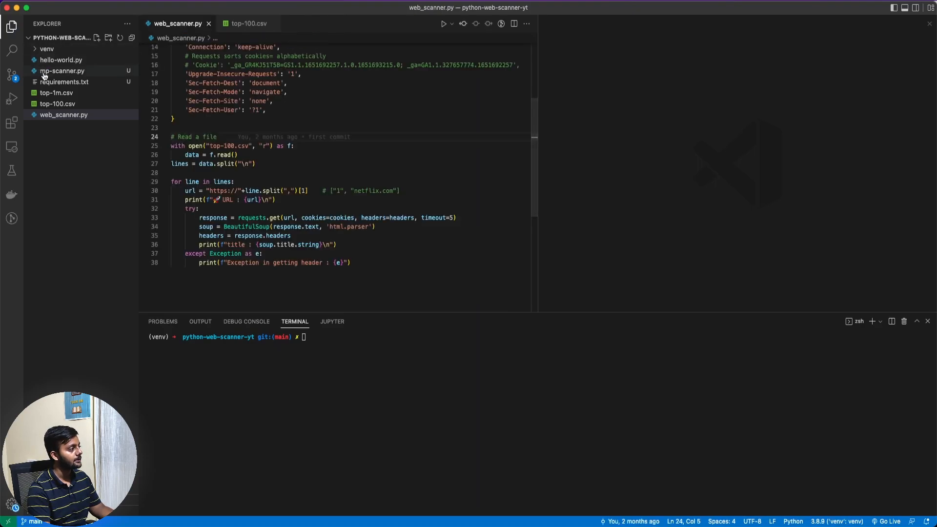
click(62, 70)
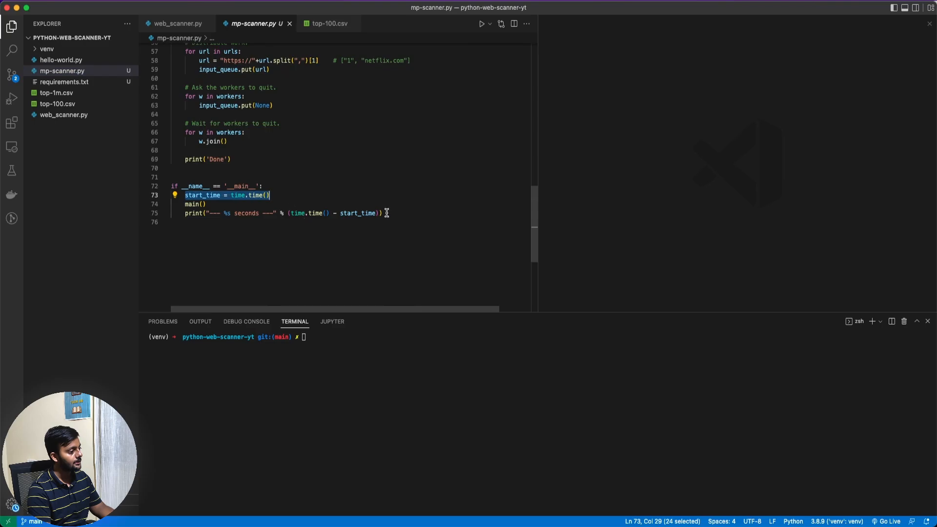
click(176, 23)
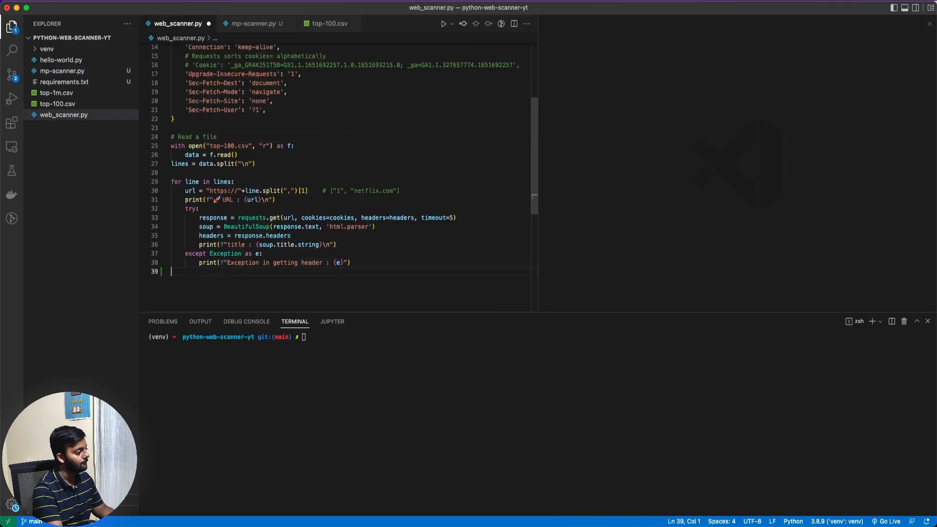
Add import time and start_time = time.time(), then start the sequential run.
text(start_time = time.time())
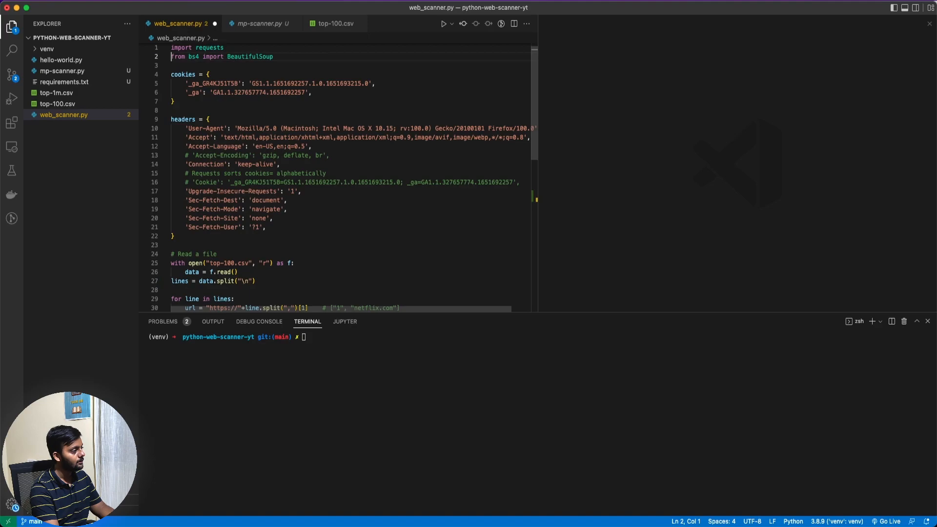
text(start_time = time.time())
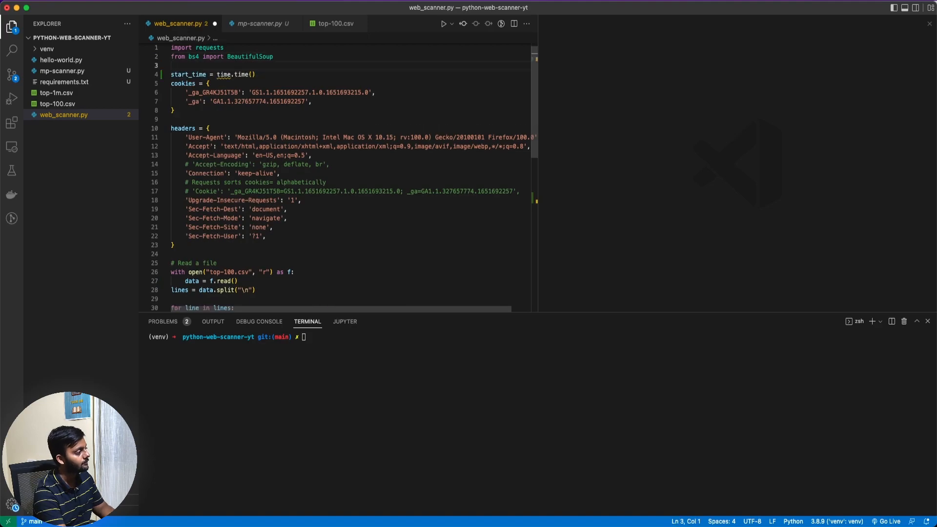
text(import time)
click(540, 337)
text(python web_scanner.py)
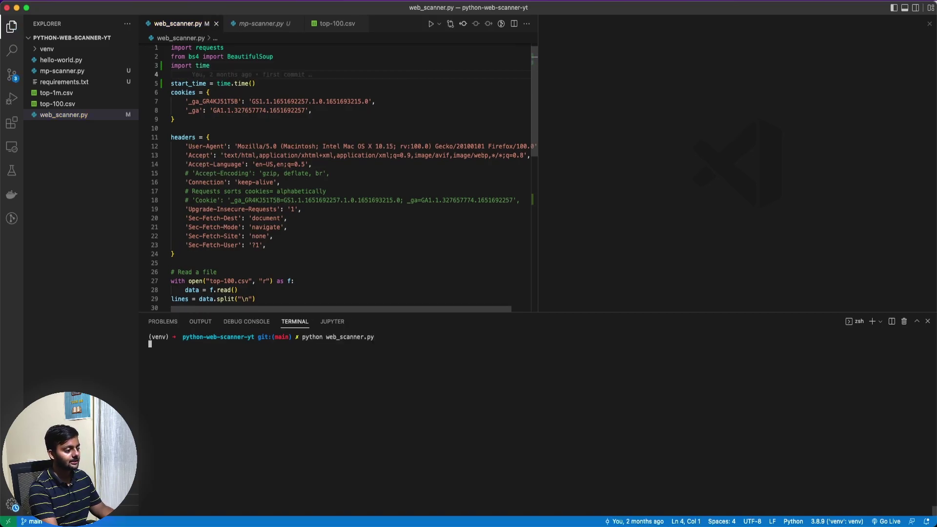
key(Return)
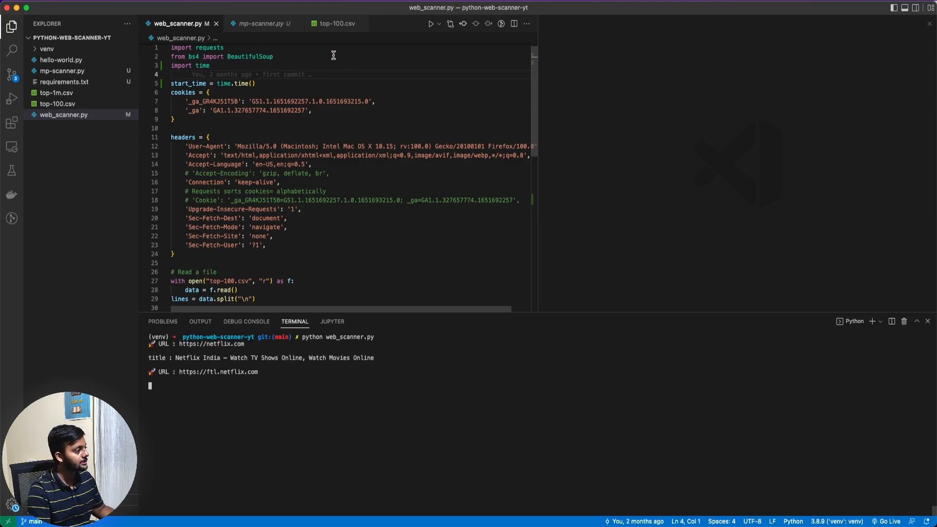
click(262, 24)
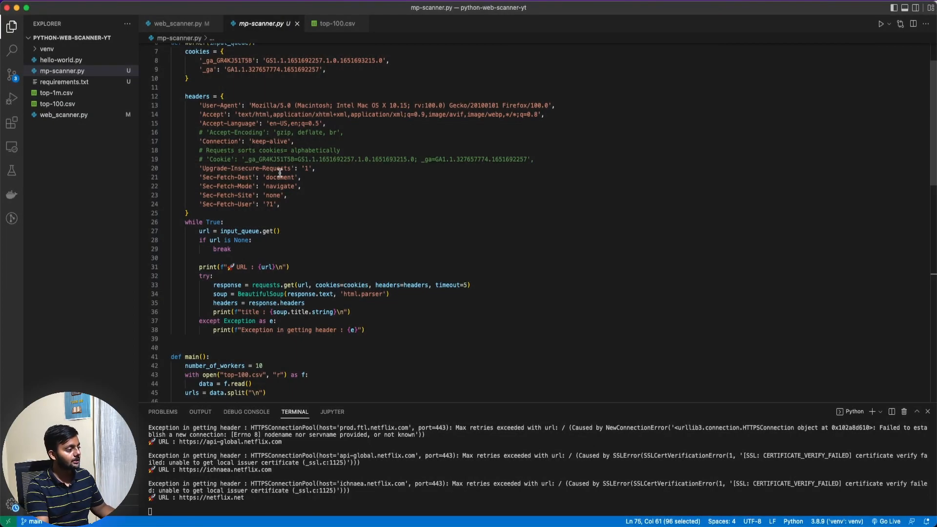
Compare web_scanner.py with mp-scanner.py and scroll through its worker and main functions.
scroll(up, 3)
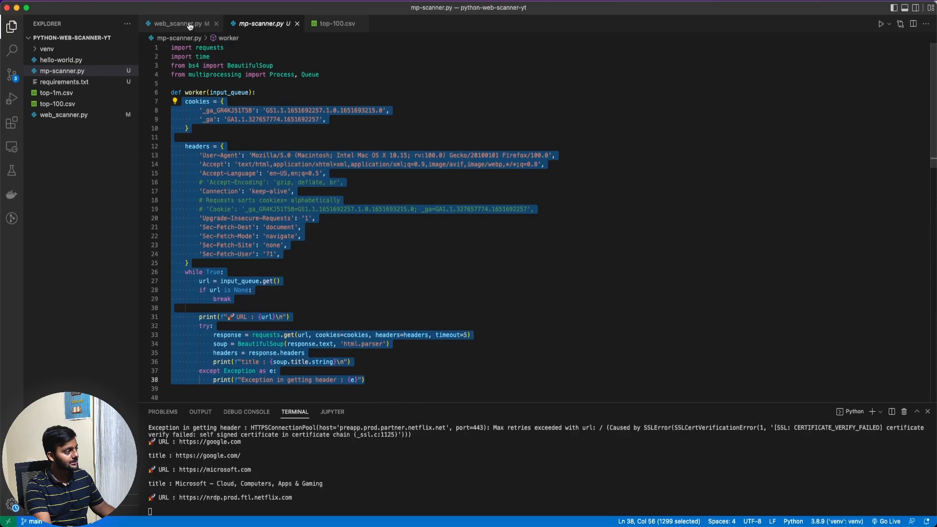
click(180, 23)
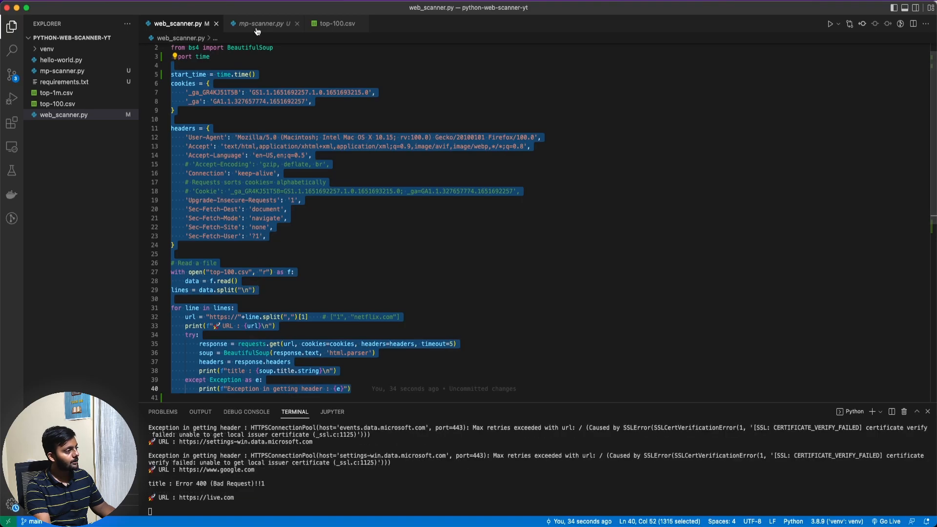
click(258, 24)
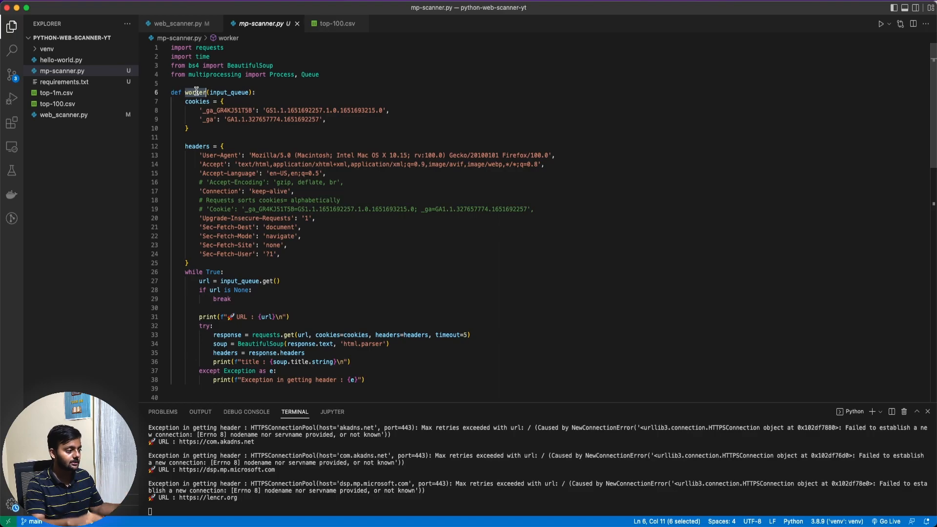
scroll(down, 3)
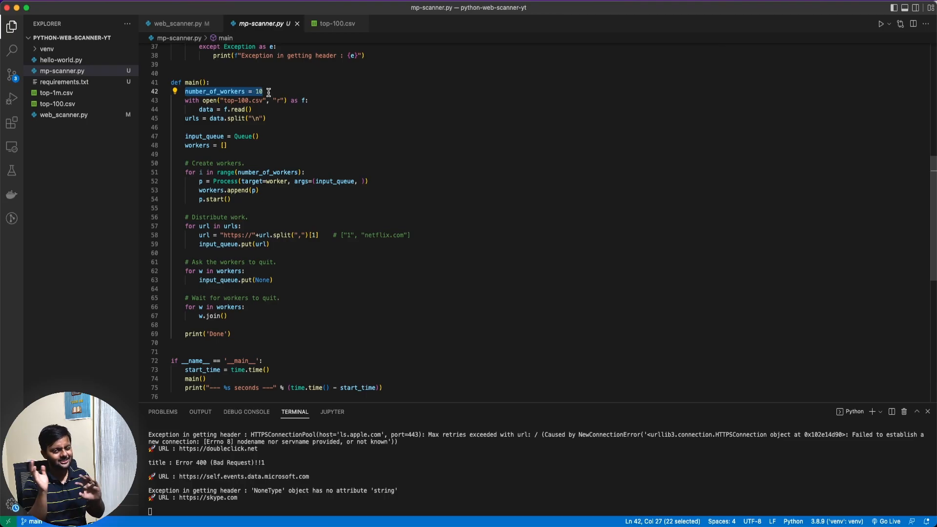
scroll(down, 3)
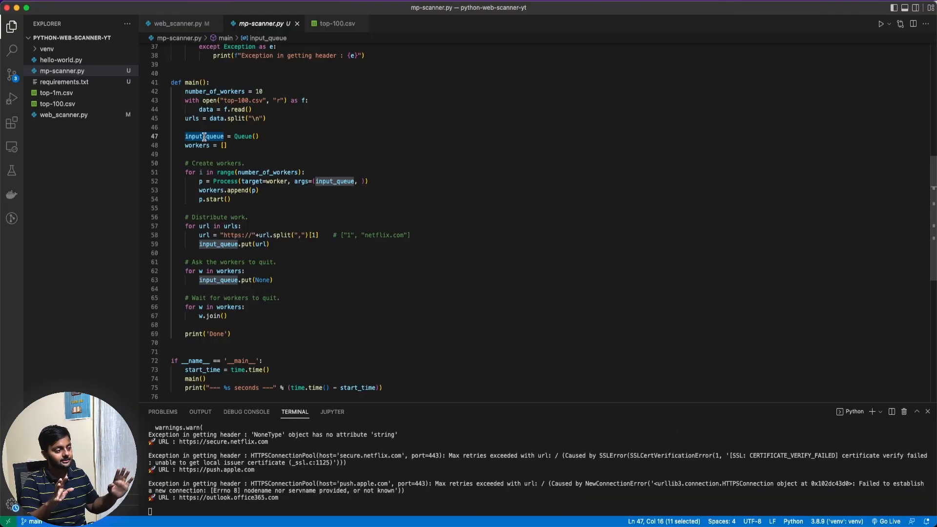
click(192, 163)
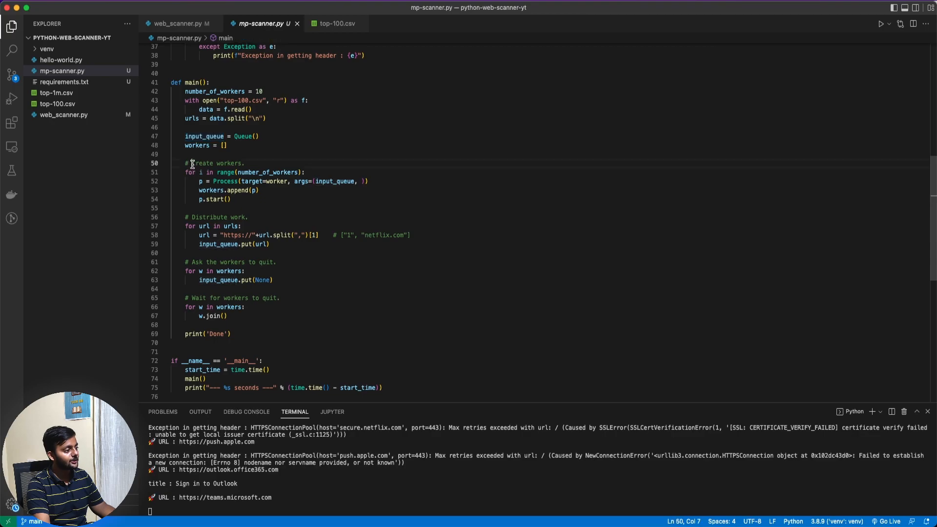
double_click(197, 146)
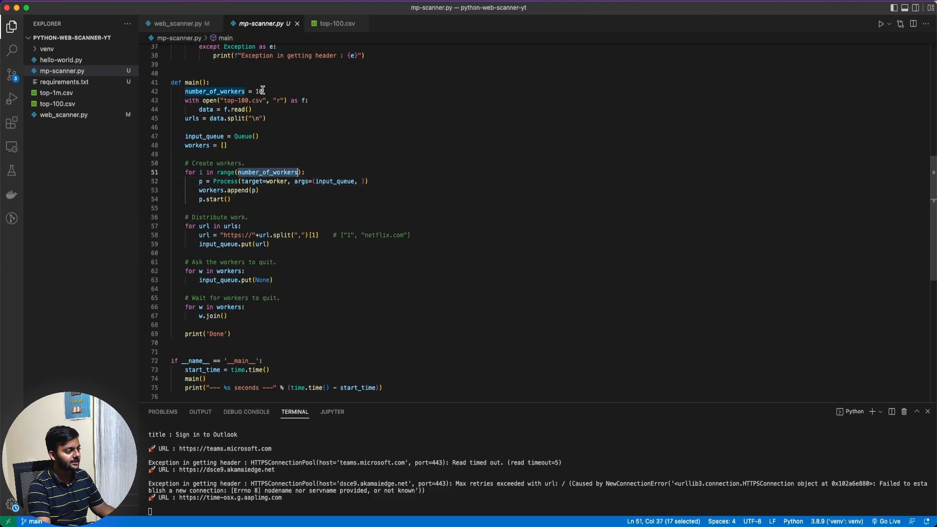
click(199, 172)
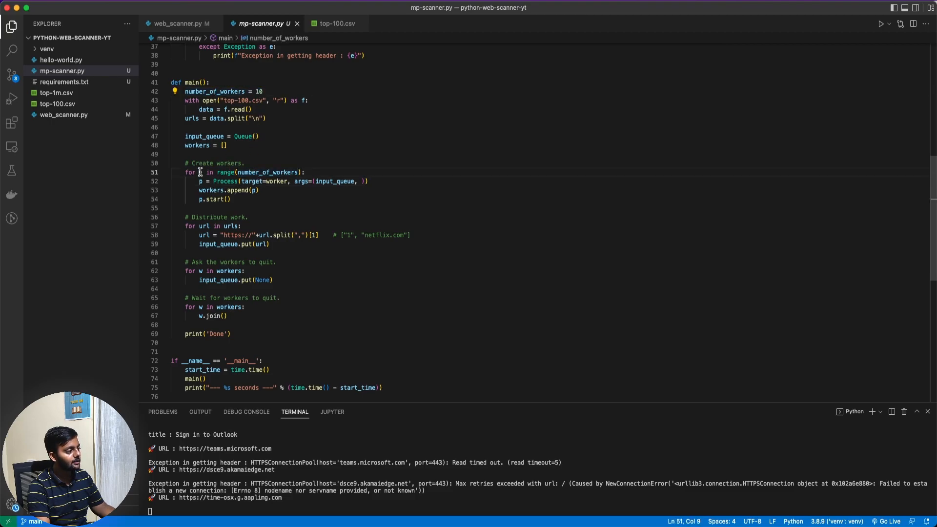
click(201, 181)
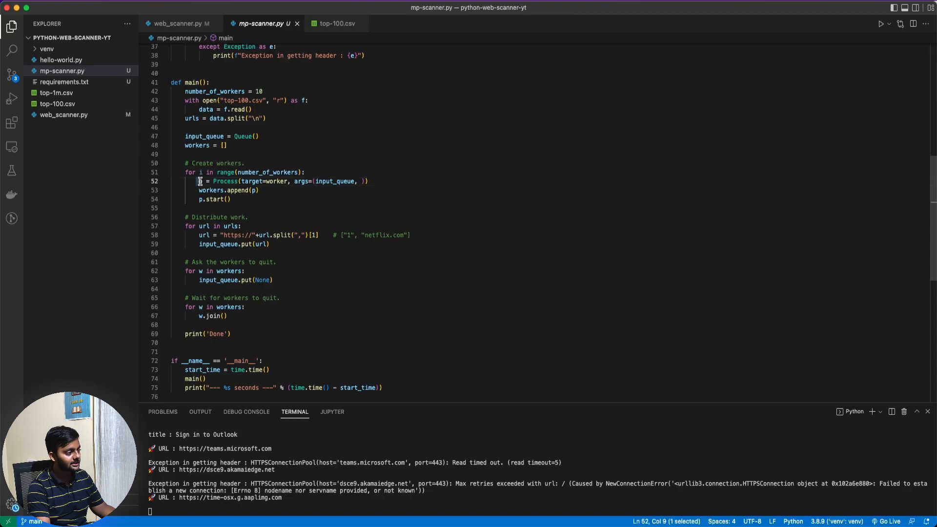
double_click(301, 181)
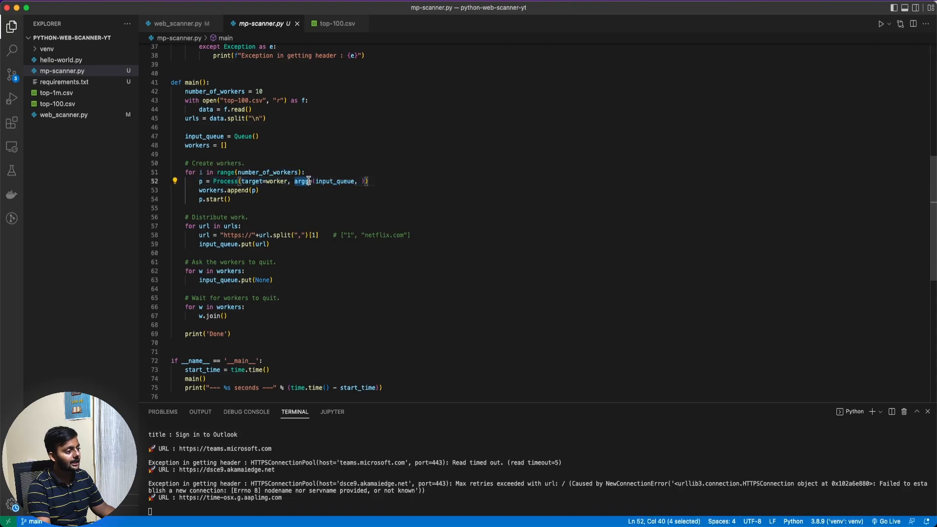
double_click(334, 182)
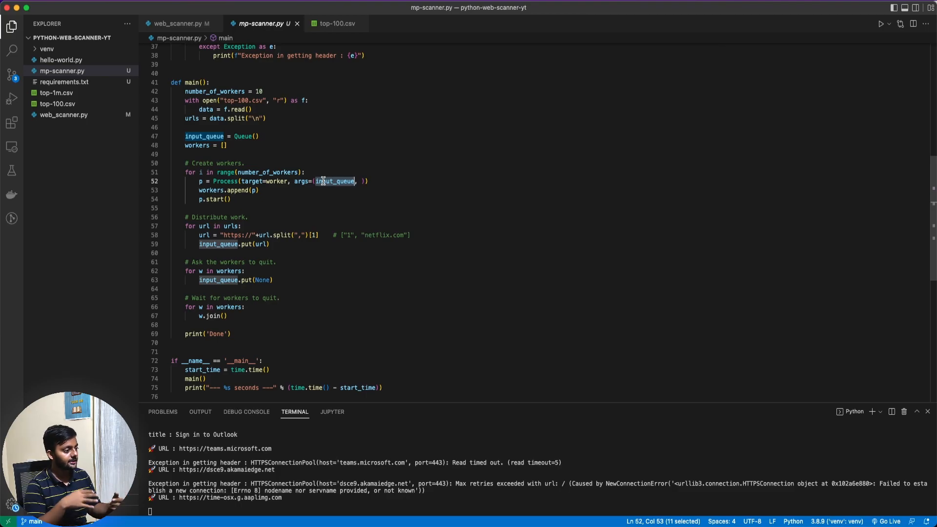
mouse_move(212, 202)
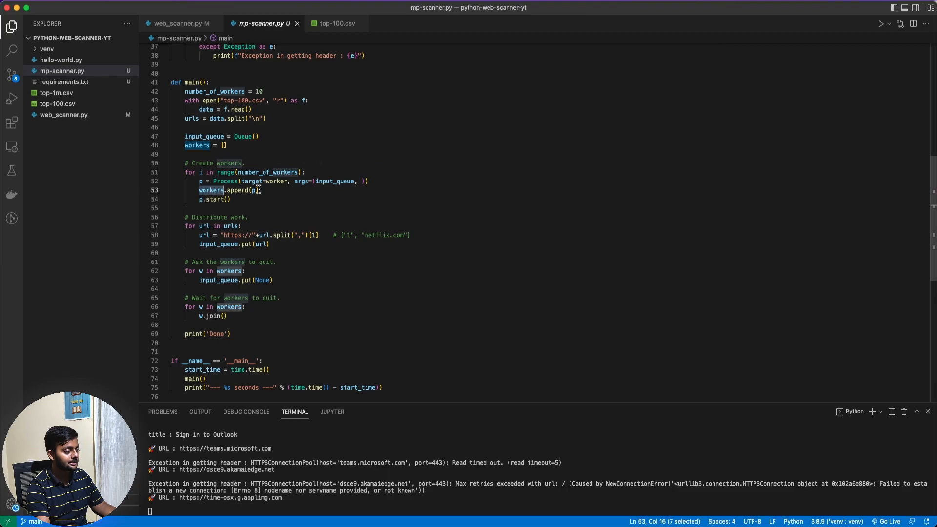
mouse_move(200, 200)
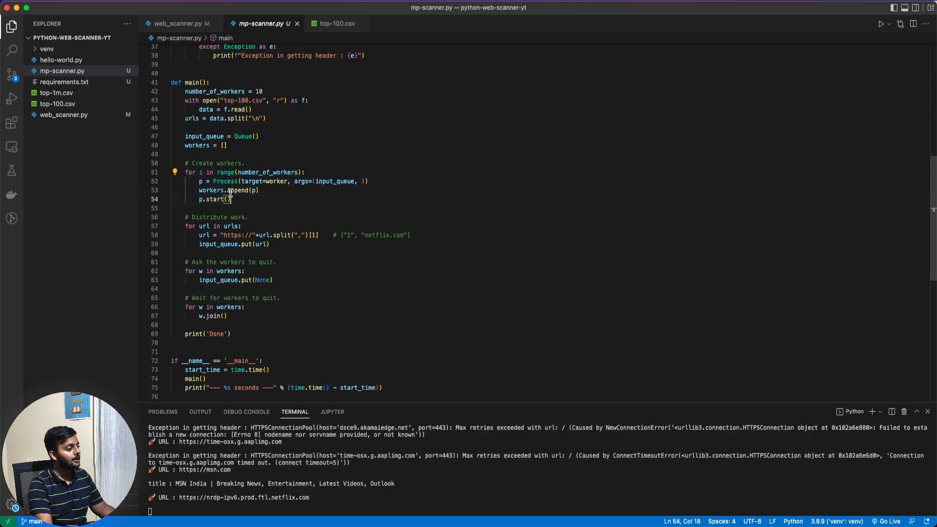
double_click(211, 191)
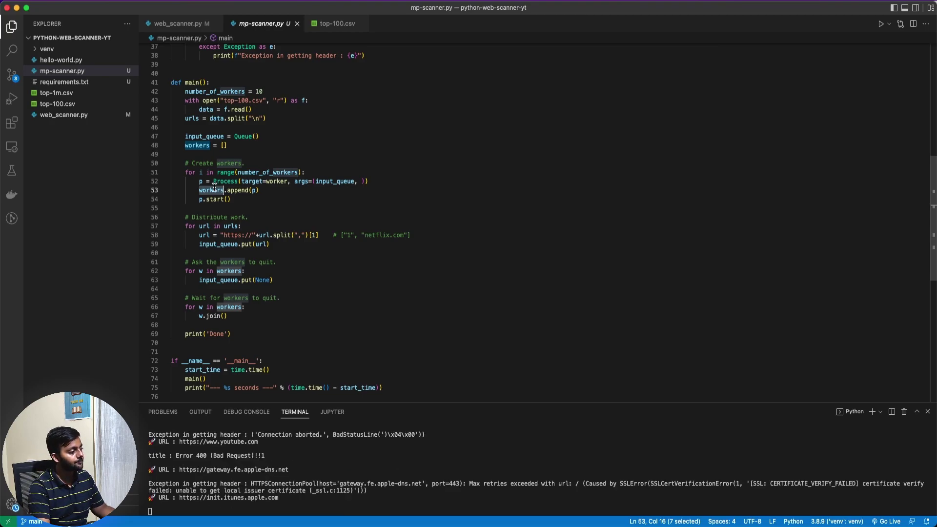
click(186, 225)
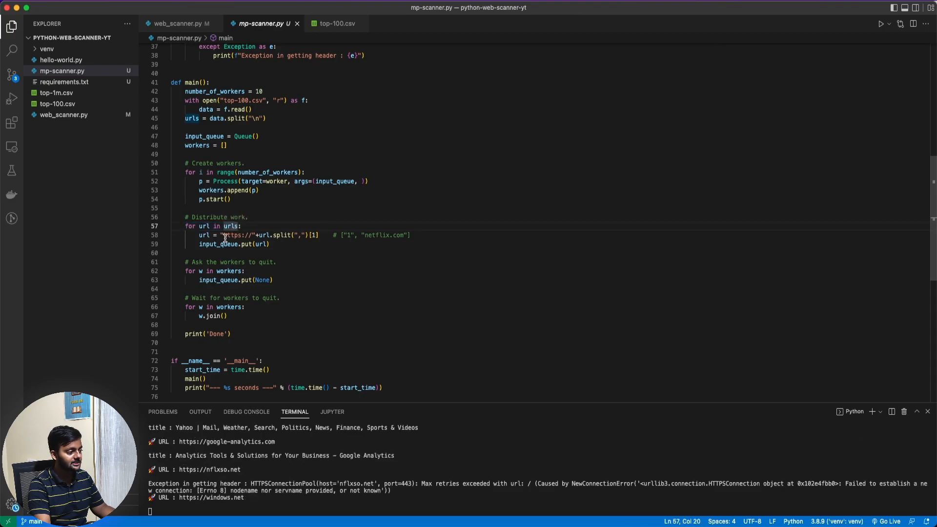
click(223, 244)
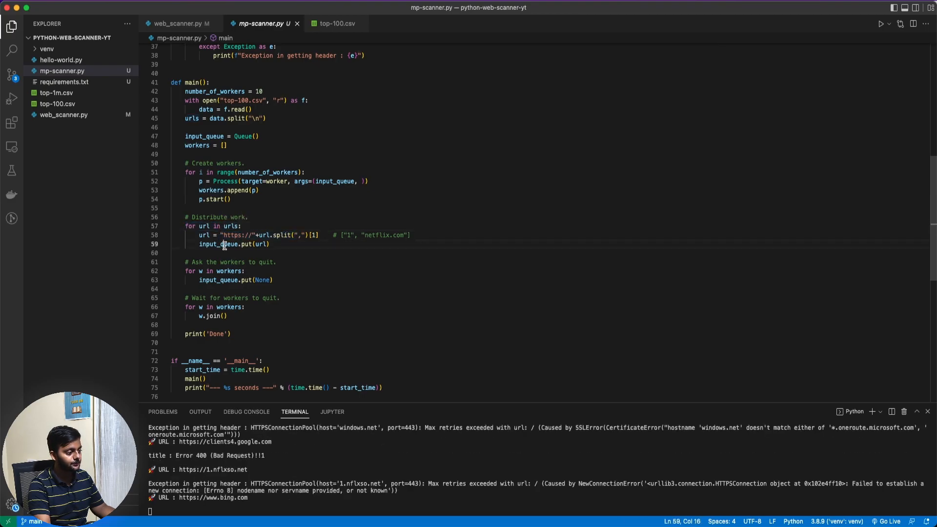
double_click(218, 244)
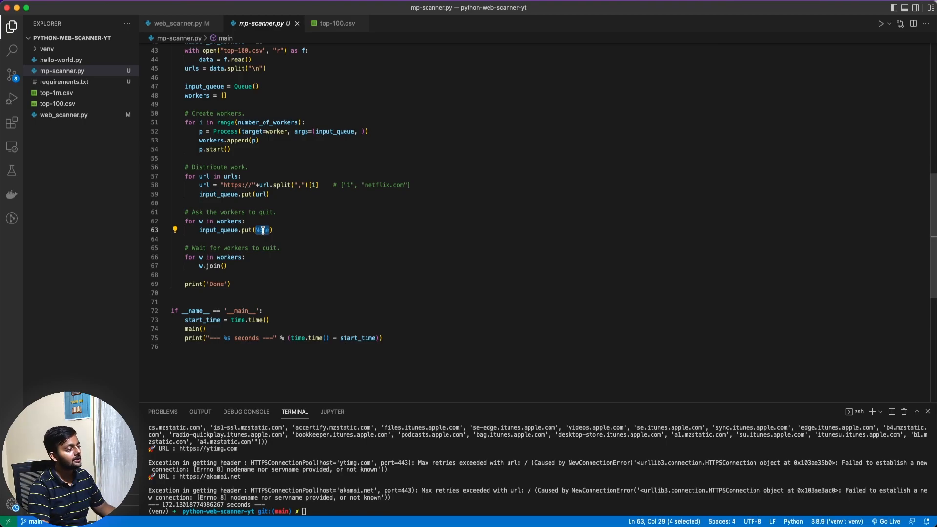
Fold the cookies and headers dicts and select input_queue.get in the worker loop.
scroll(up, 3)
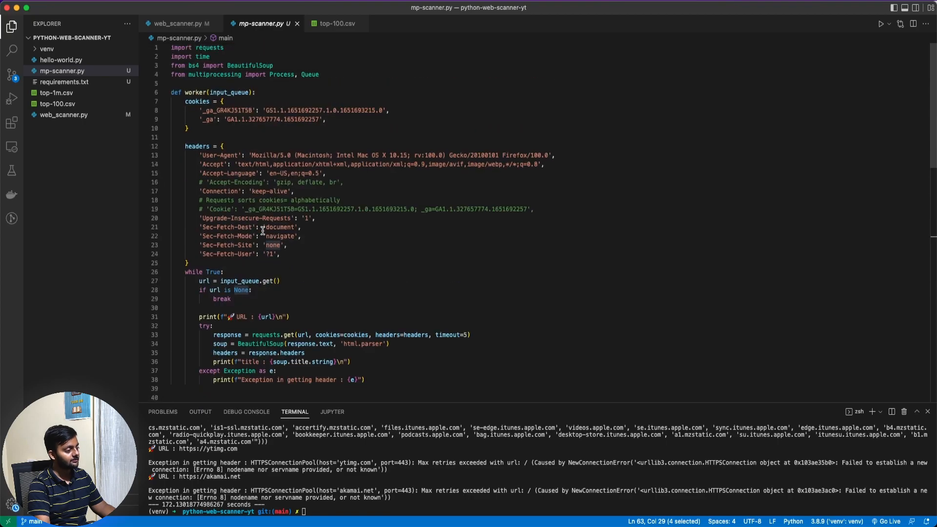
mouse_move(239, 221)
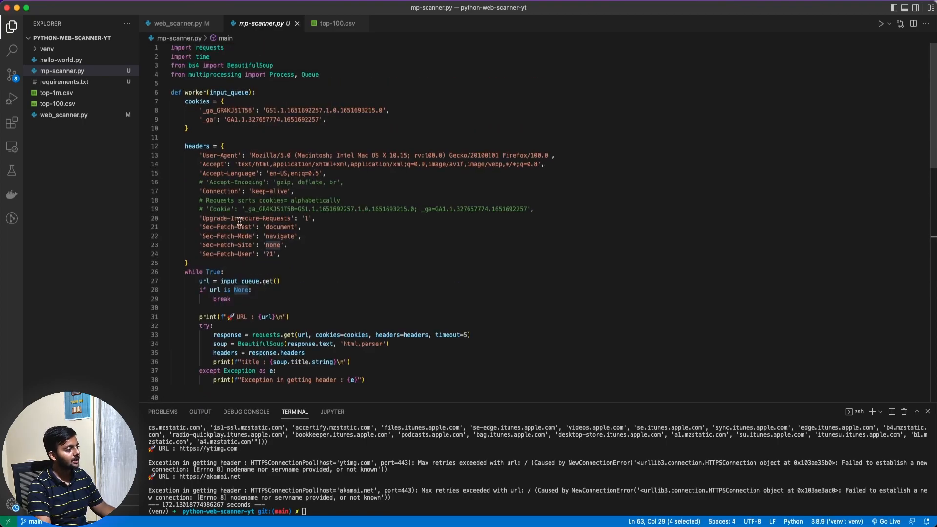
click(166, 100)
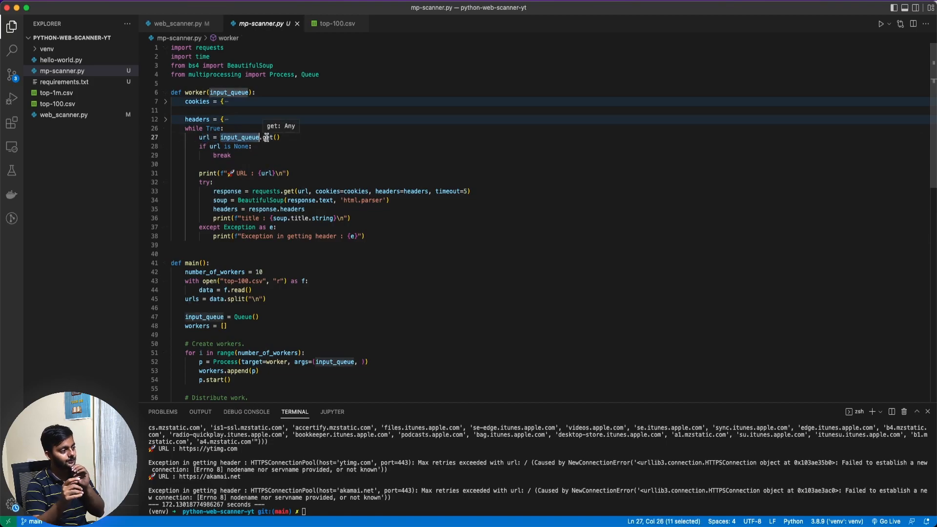
click(229, 92)
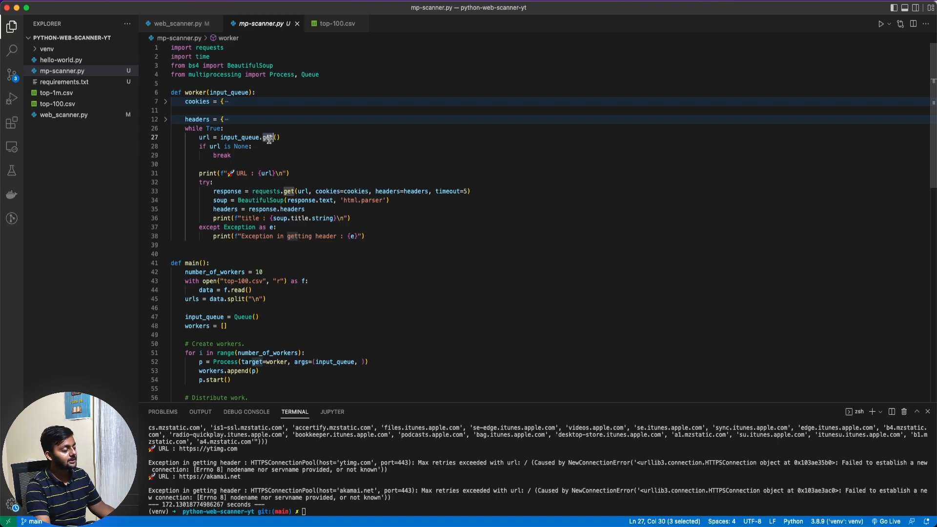
double_click(240, 147)
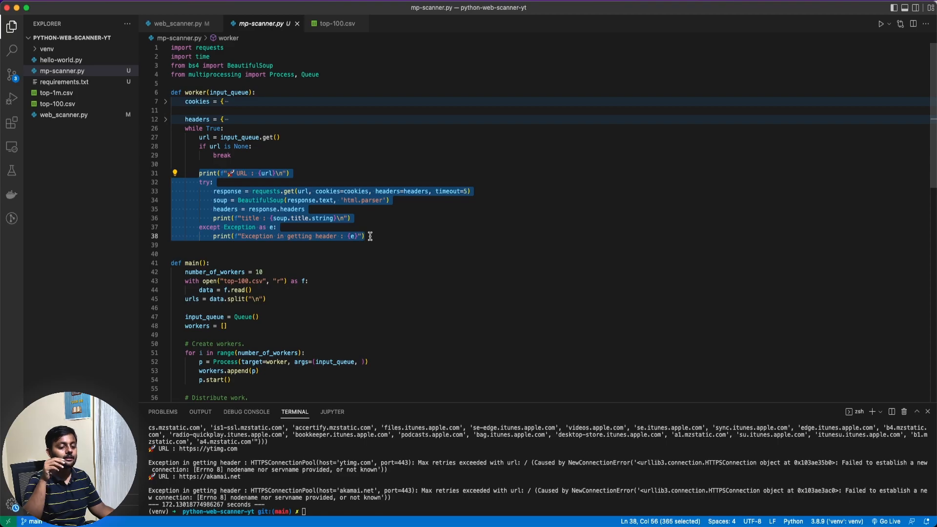
scroll(down, 3)
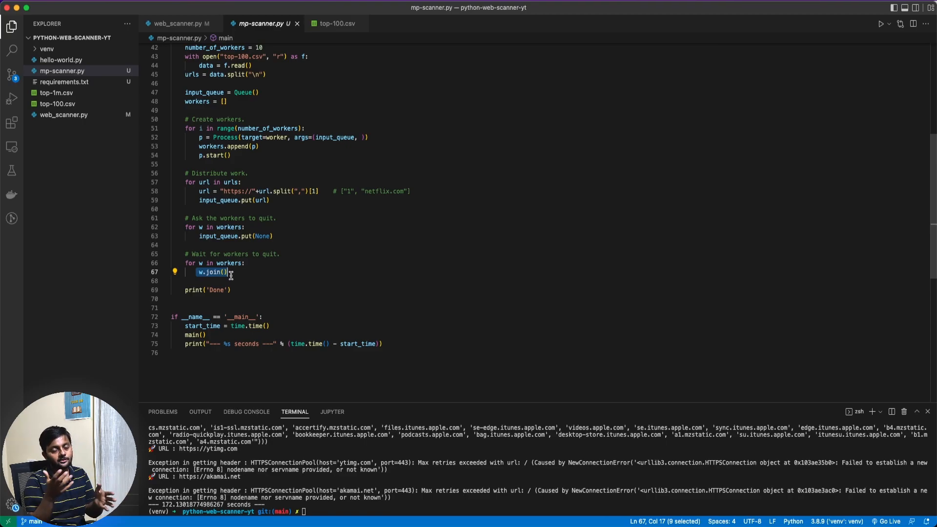
mouse_move(217, 281)
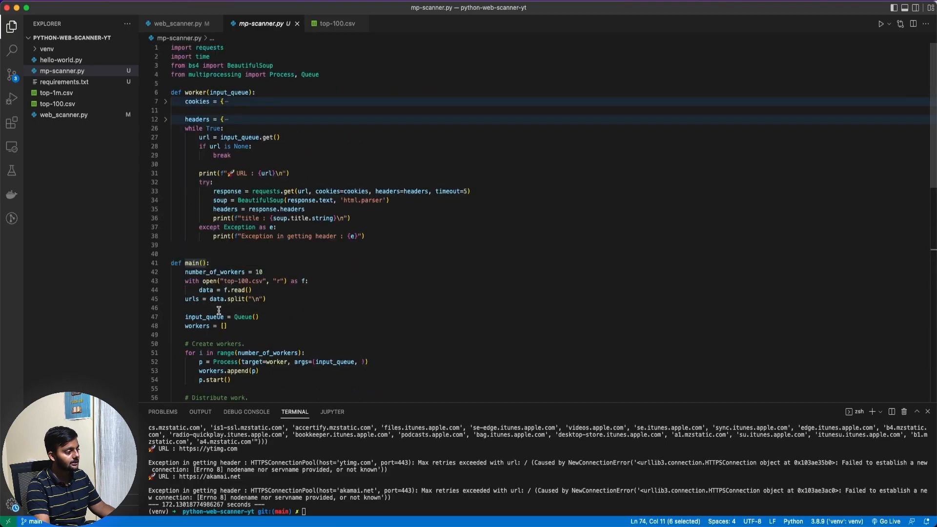
scroll(down, 3)
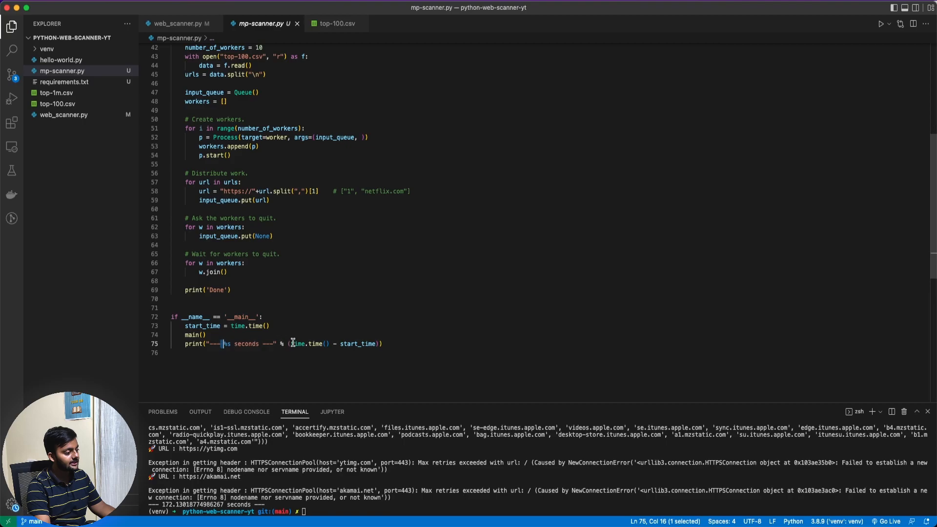
double_click(357, 343)
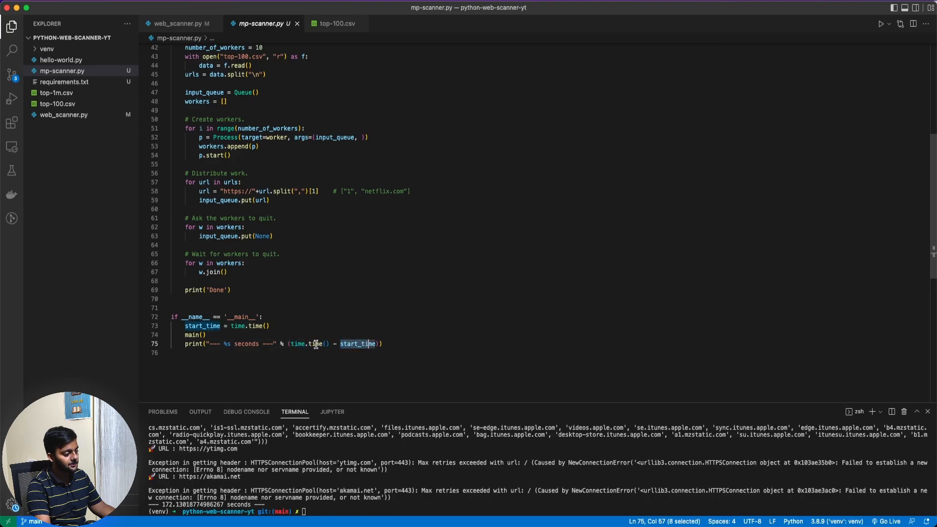
double_click(315, 343)
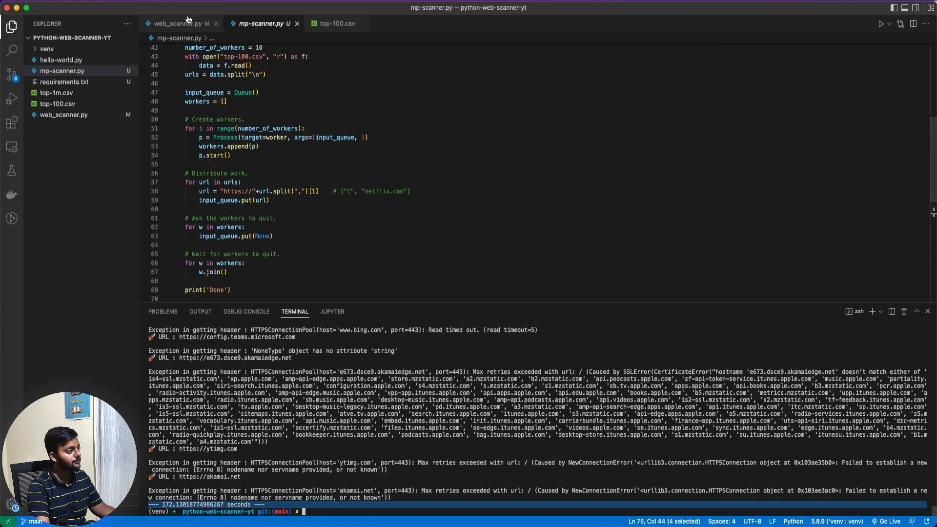
click(180, 23)
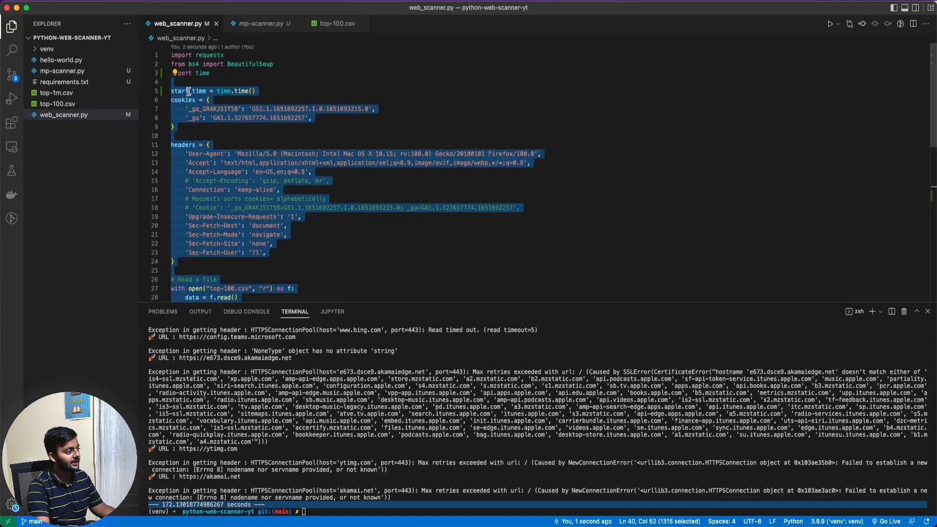
scroll(down, 3)
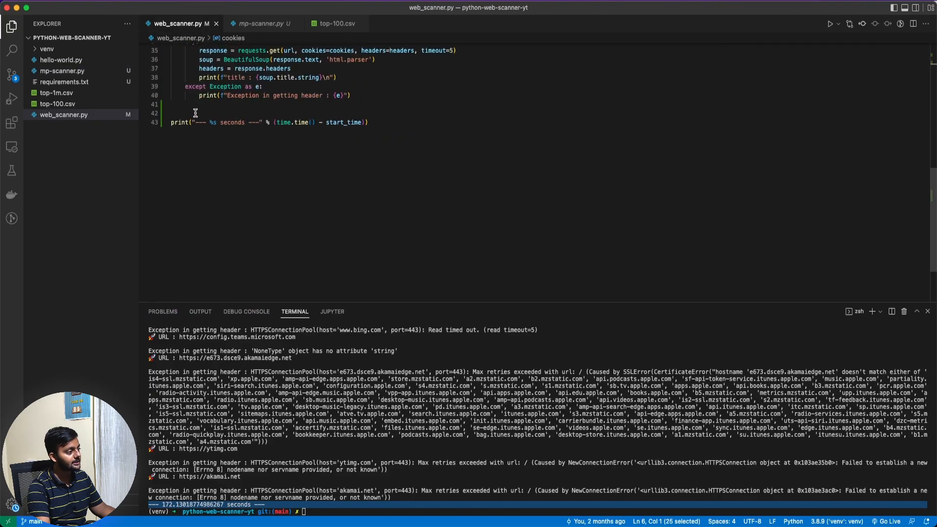
click(261, 23)
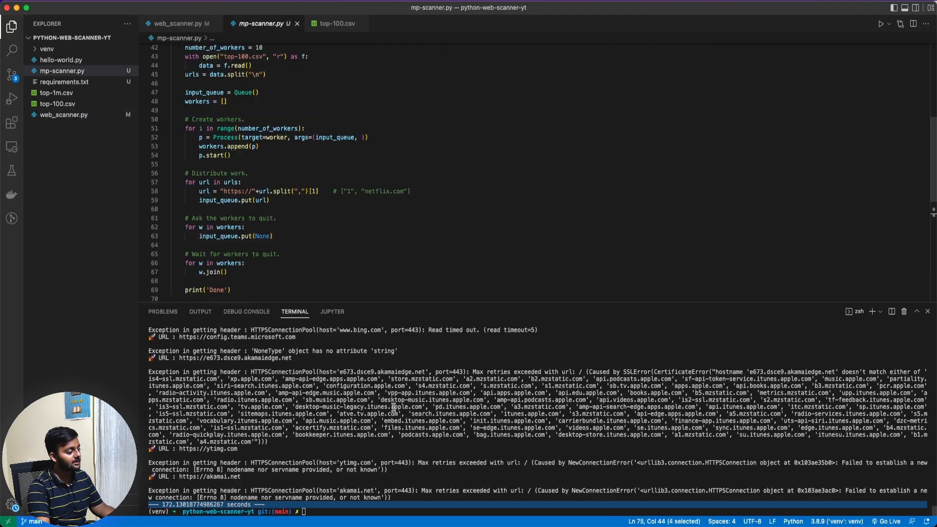
Run python mp-scanner.py so the workers stream URLs, page titles and connection errors in the terminal.
text(pyth)
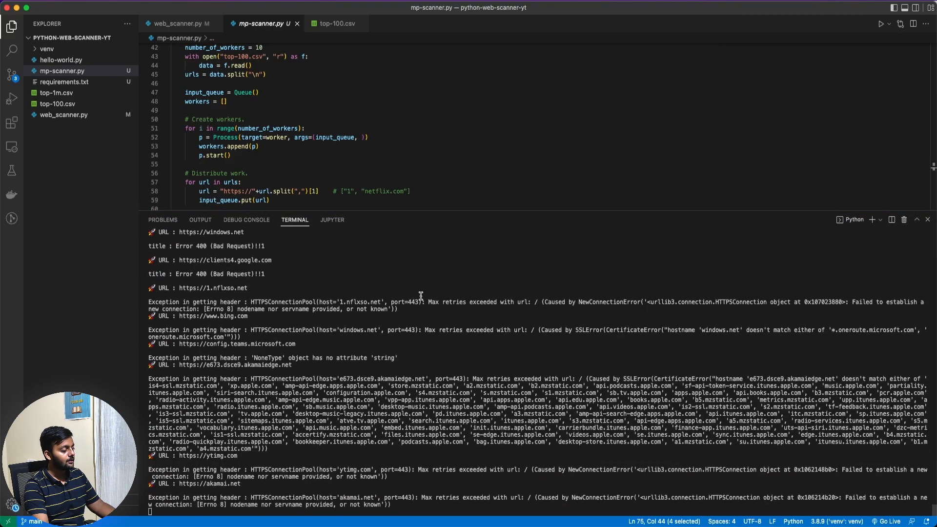
scroll(down, 3)
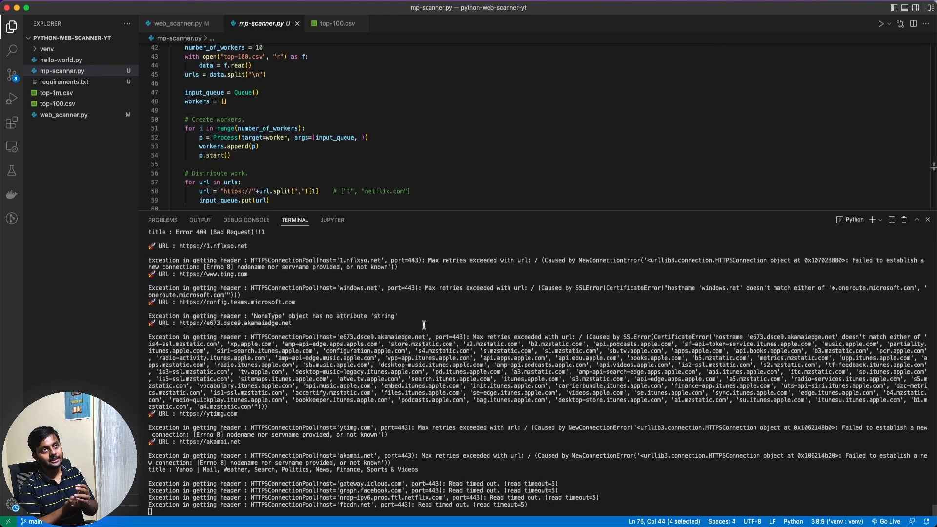
scroll(down, 3)
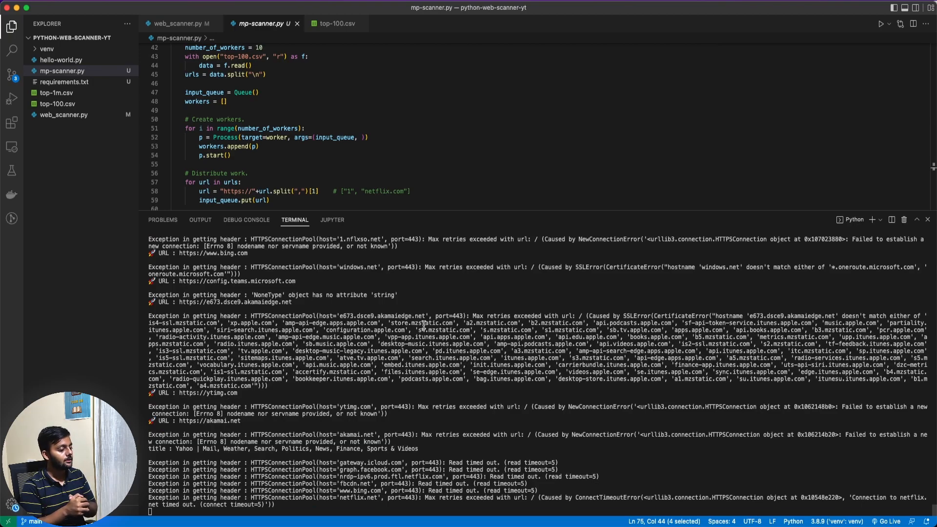
scroll(down, 3)
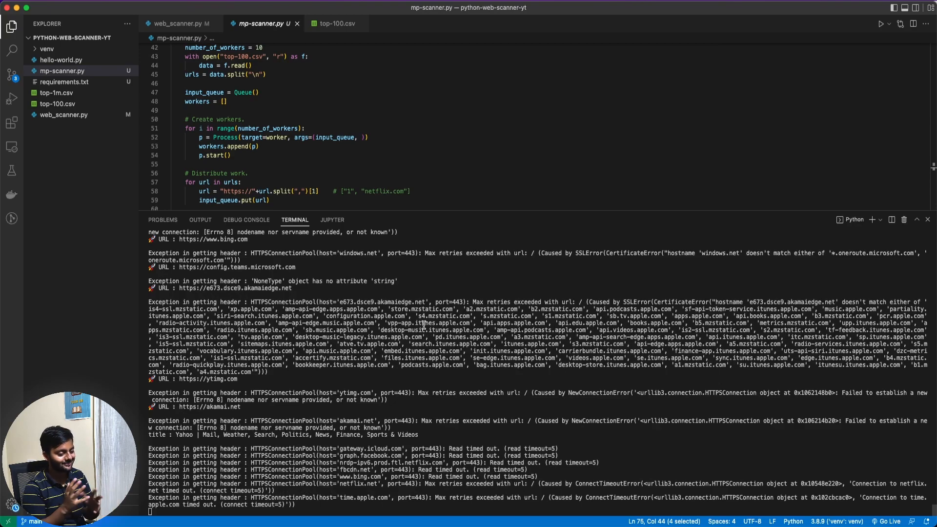
mouse_move(454, 418)
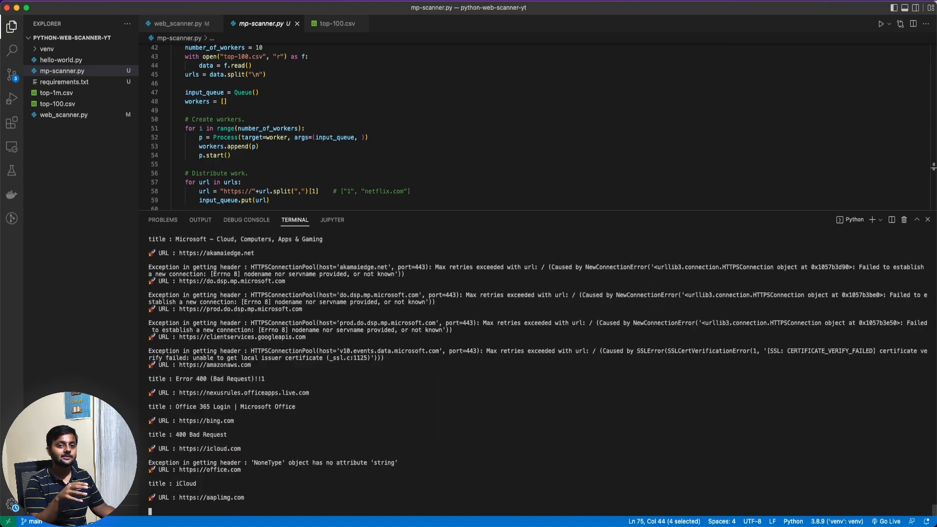
scroll(down, 3)
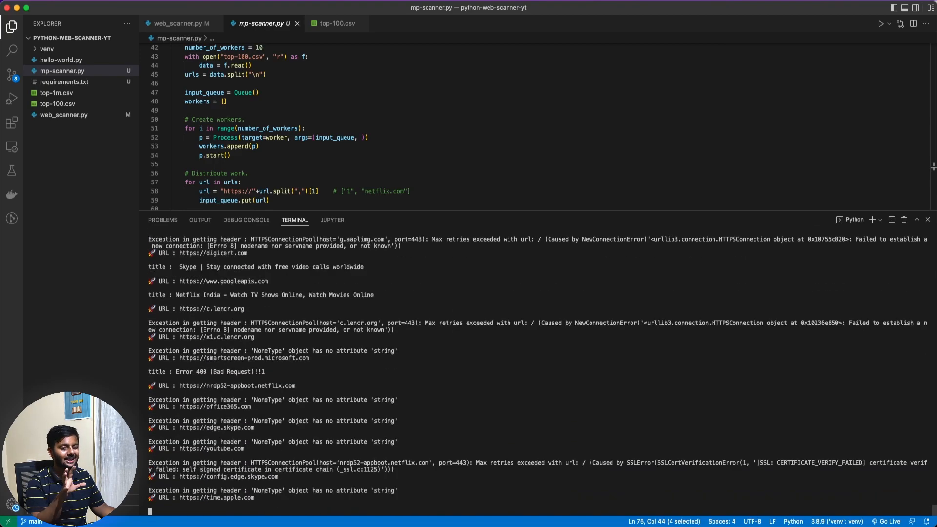
scroll(down, 3)
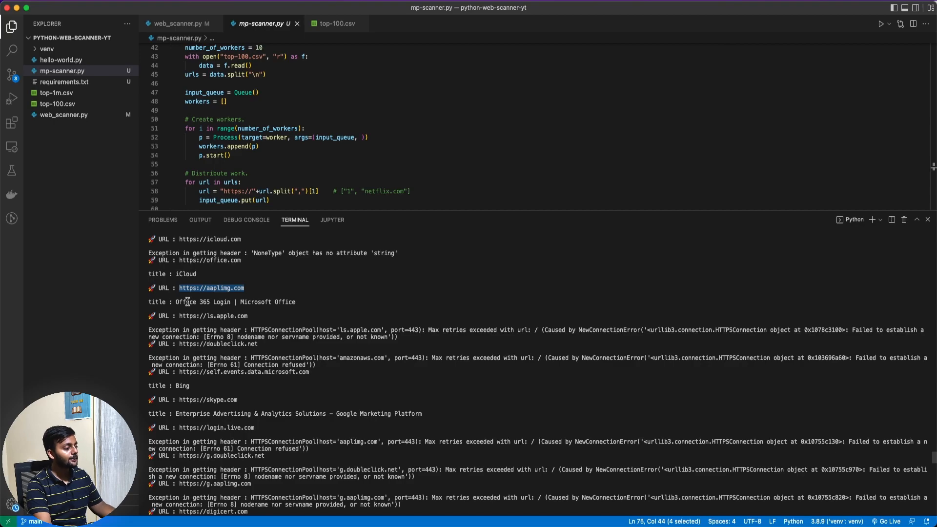
mouse_move(236, 287)
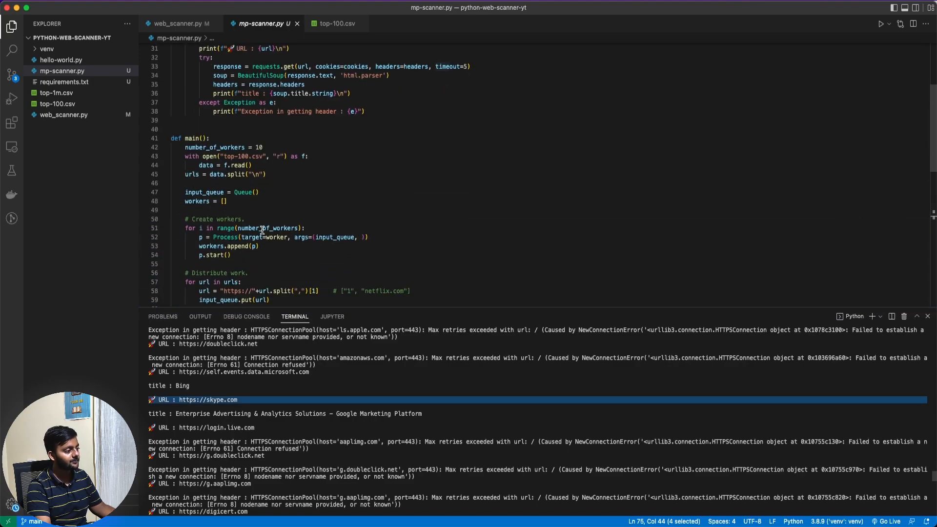
mouse_move(318, 230)
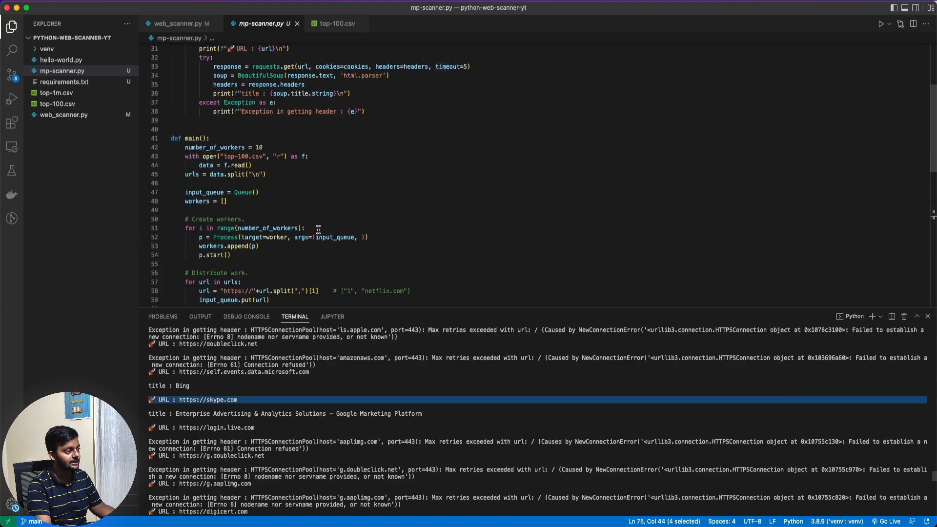
scroll(up, 3)
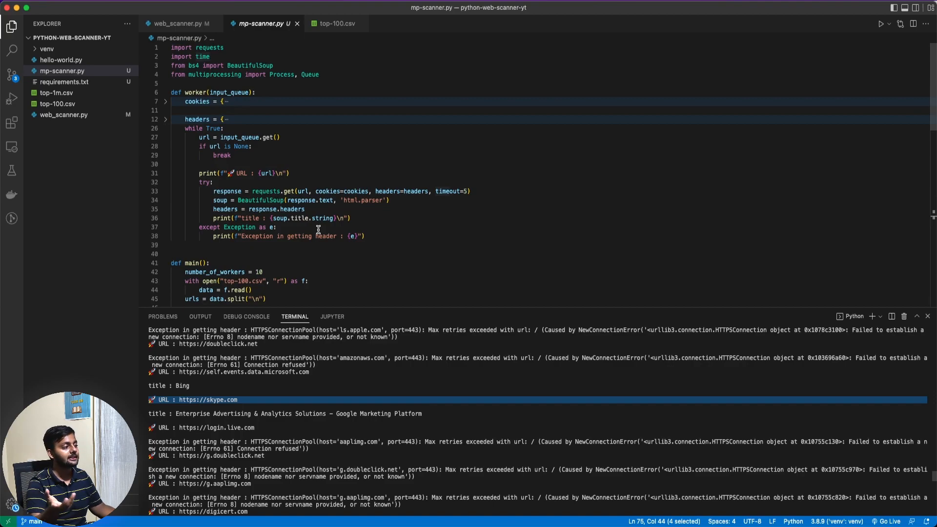